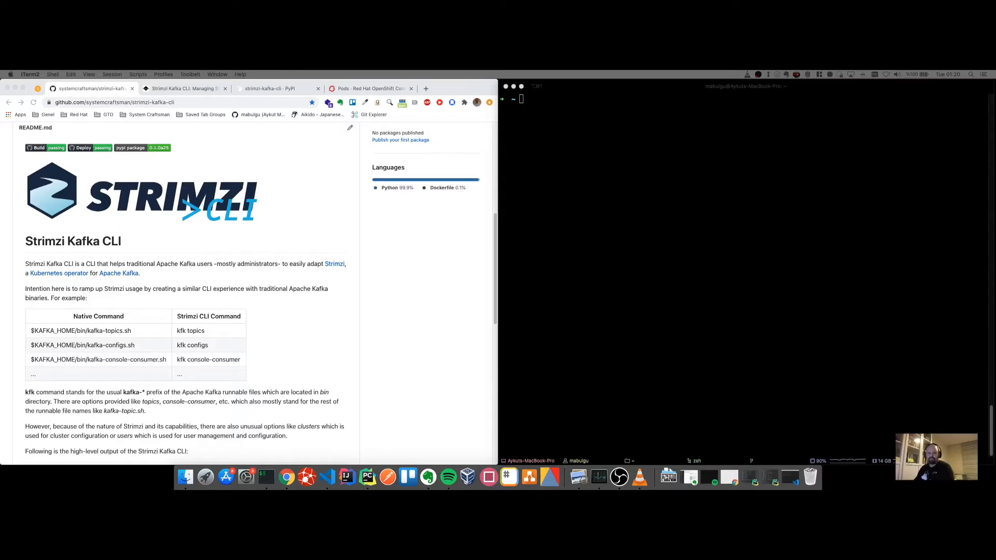
mouse_move(320, 219)
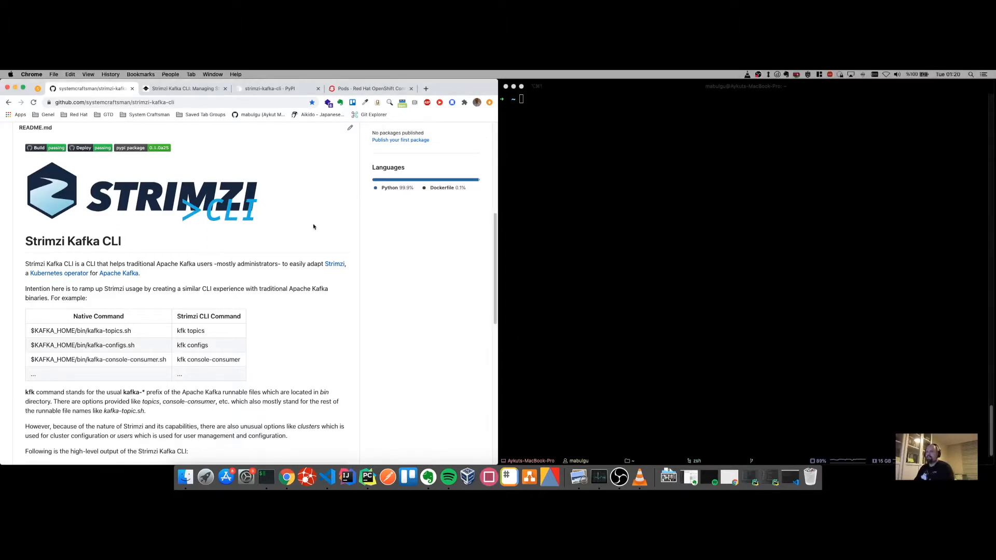
mouse_move(329, 214)
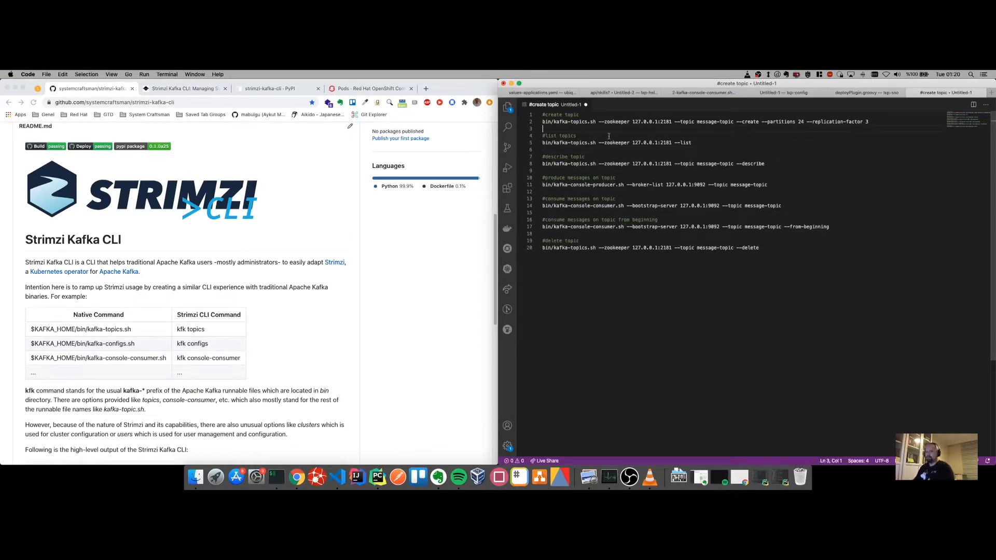
Browse the strimzi-kafka-cli GitHub README and its PyPI page.
click(750, 184)
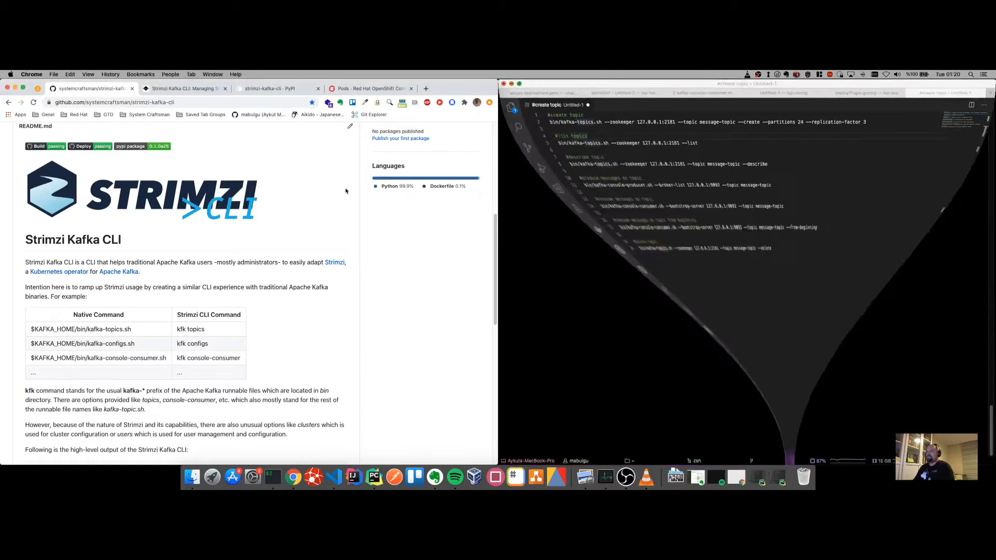
scroll(down, 3)
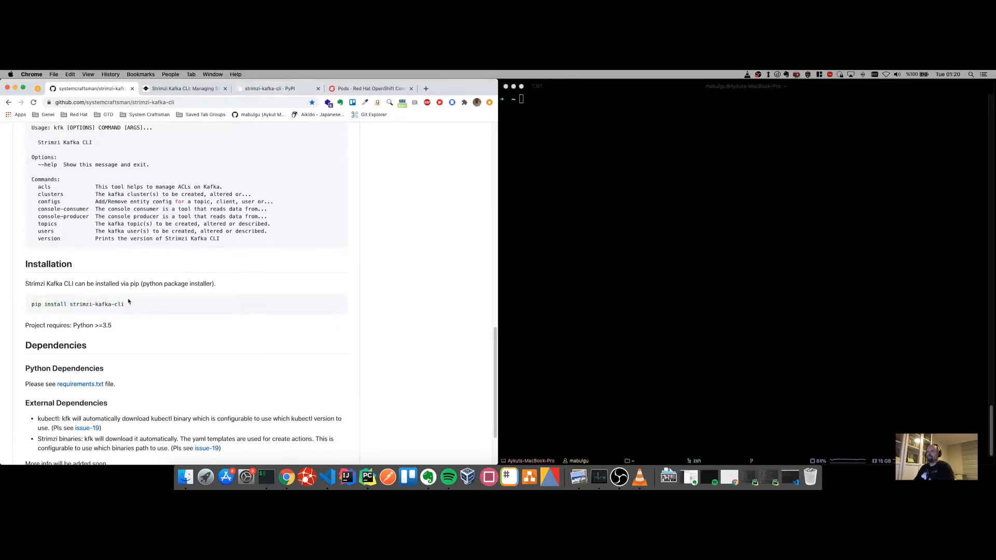
click(272, 88)
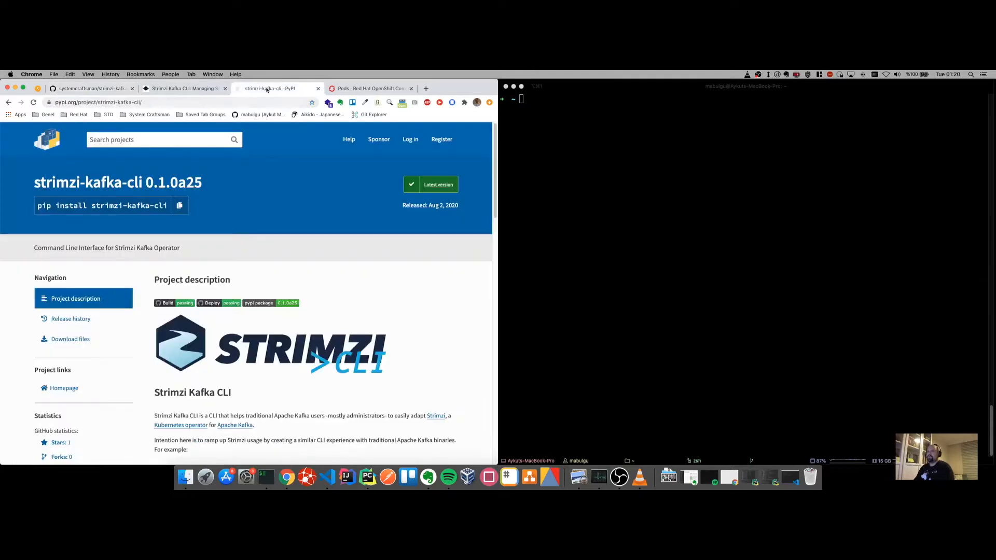
double_click(166, 182)
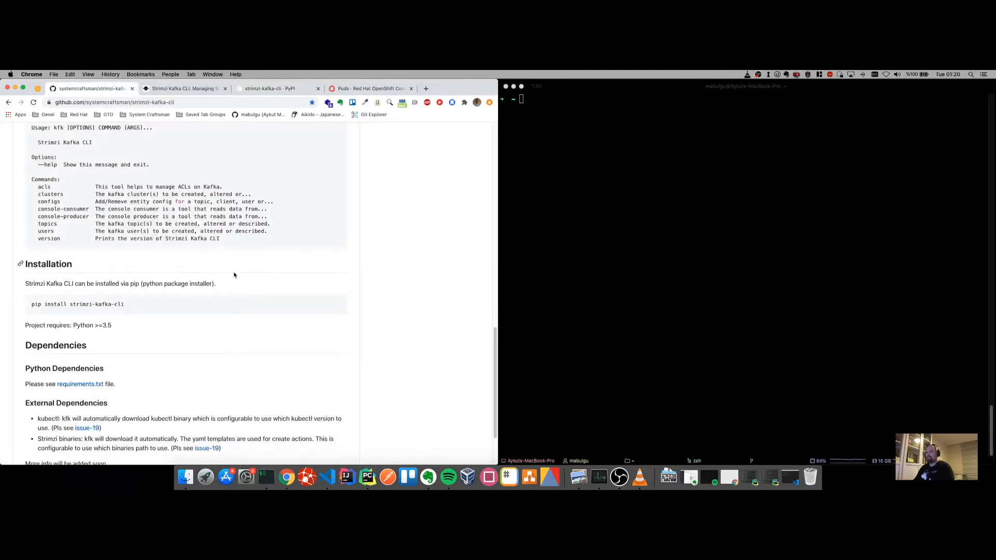
scroll(down, 3)
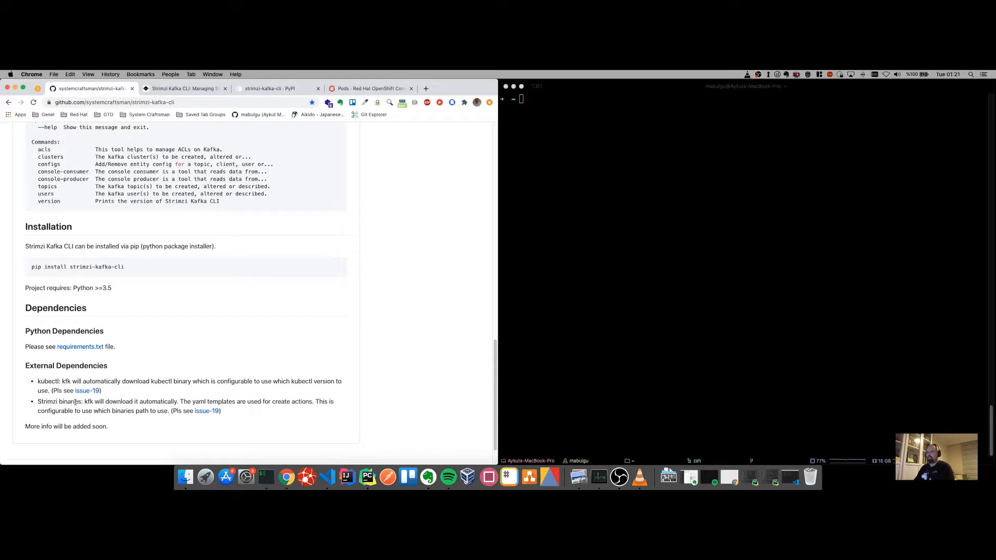
scroll(up, 3)
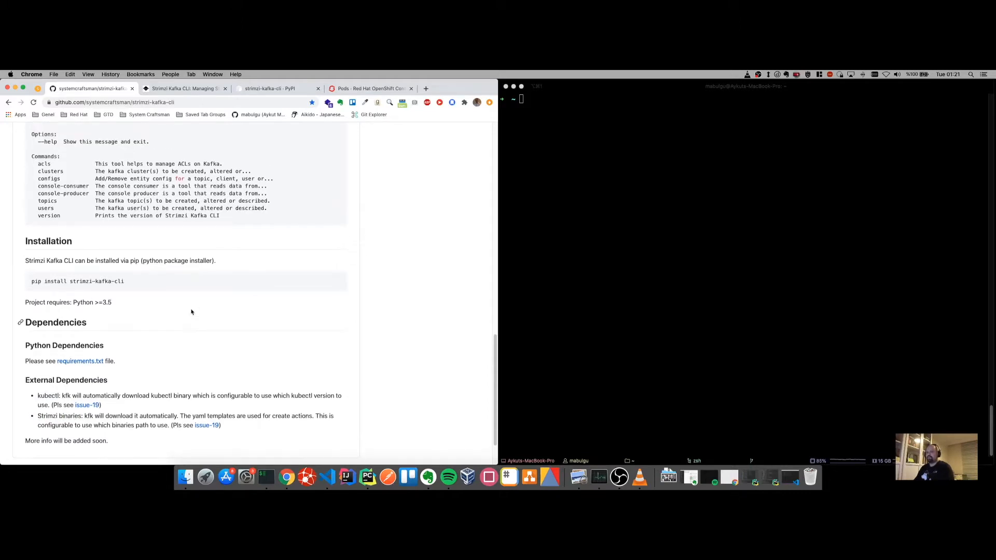
scroll(up, 3)
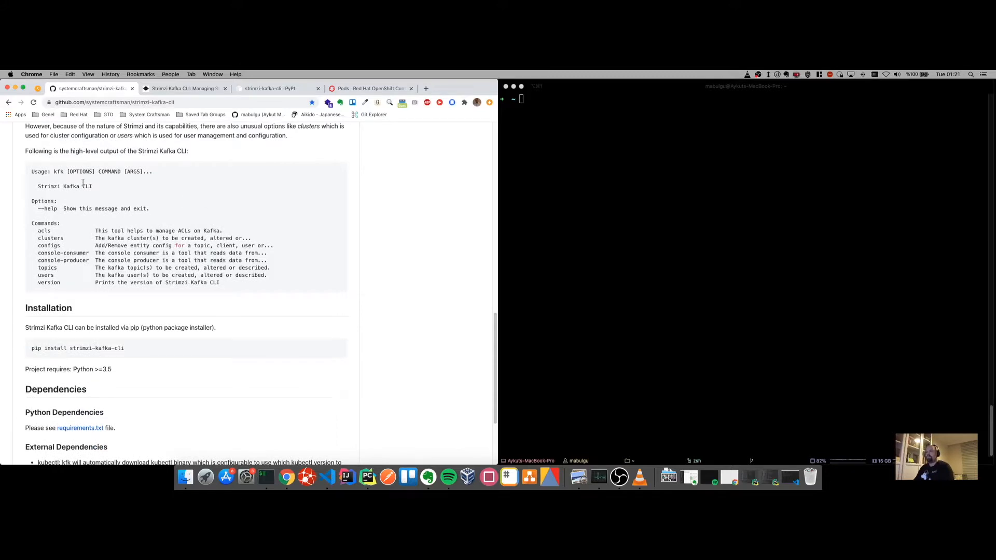
mouse_move(212, 188)
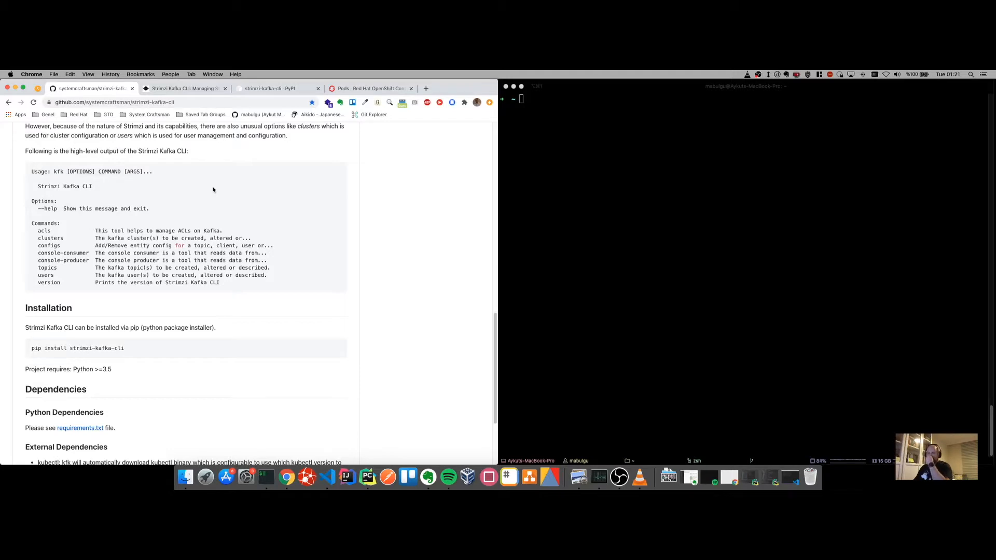
scroll(up, 3)
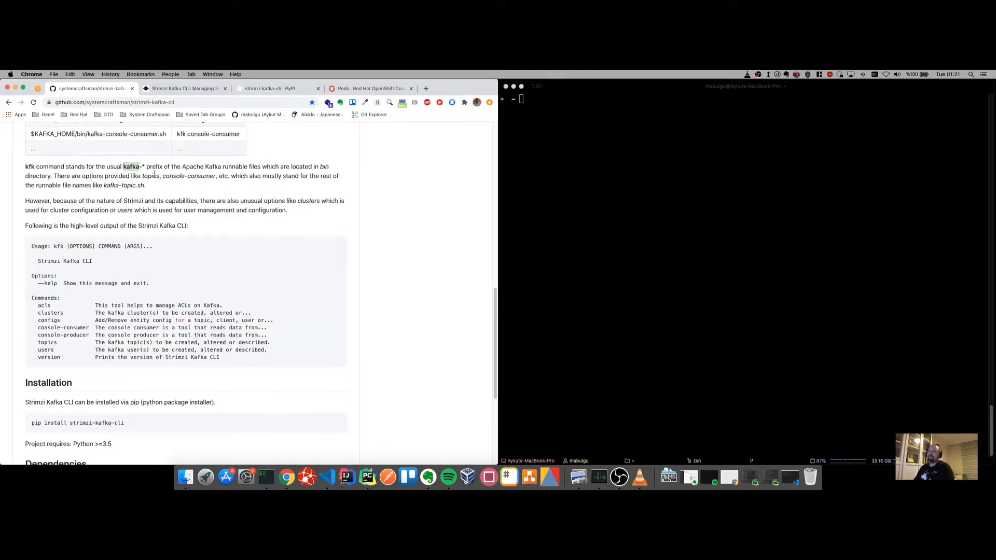
mouse_move(330, 475)
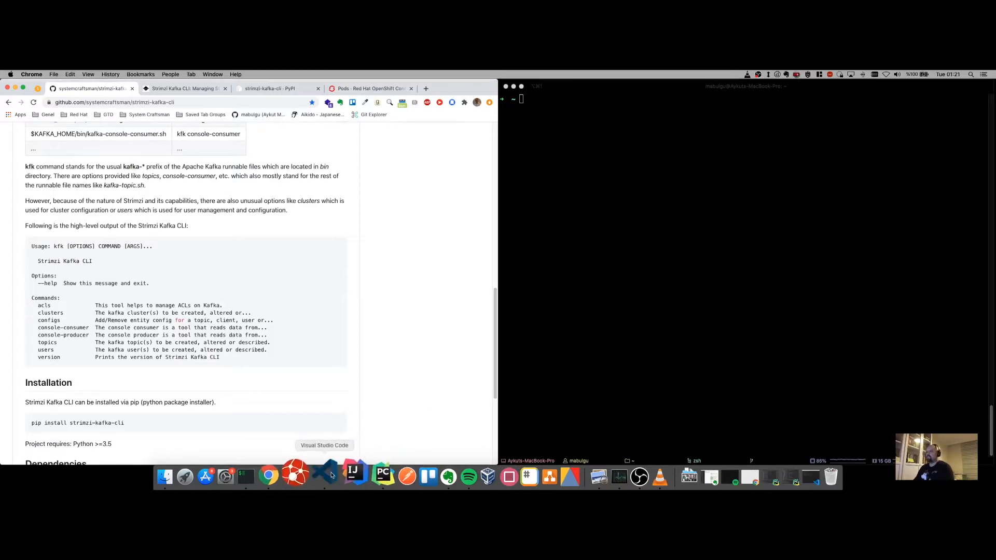
Glance at the native Kafka command notes and the Strimzi binaries section of the README.
click(323, 475)
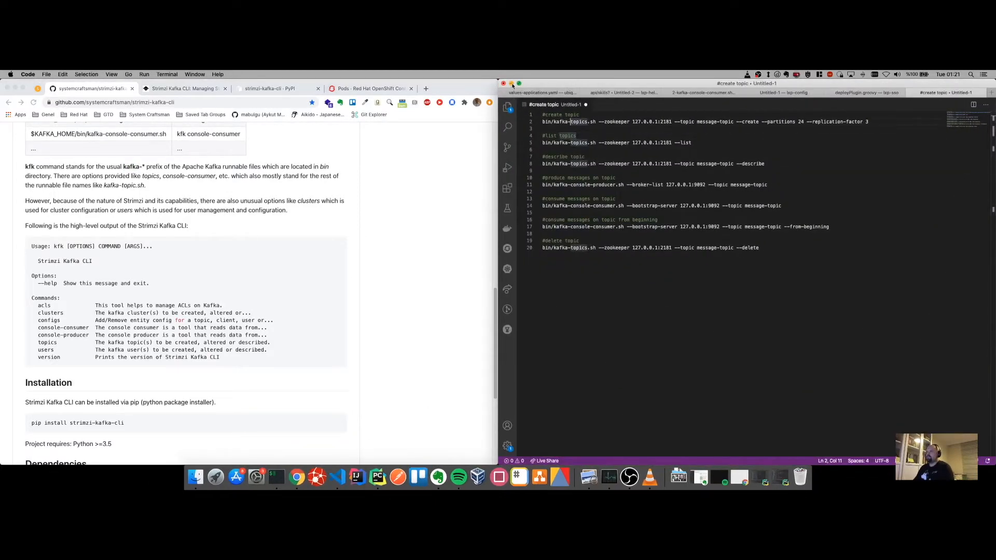
click(513, 83)
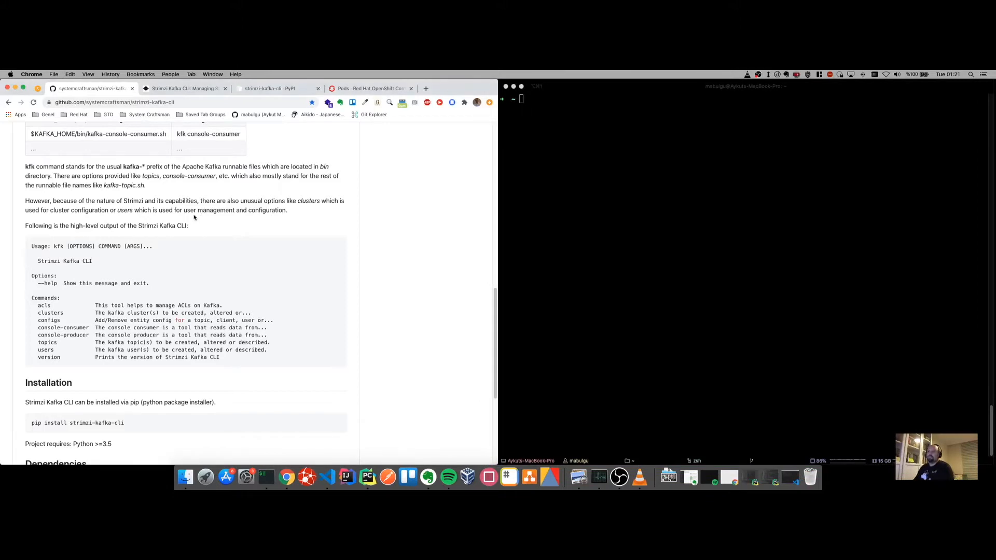
mouse_move(194, 217)
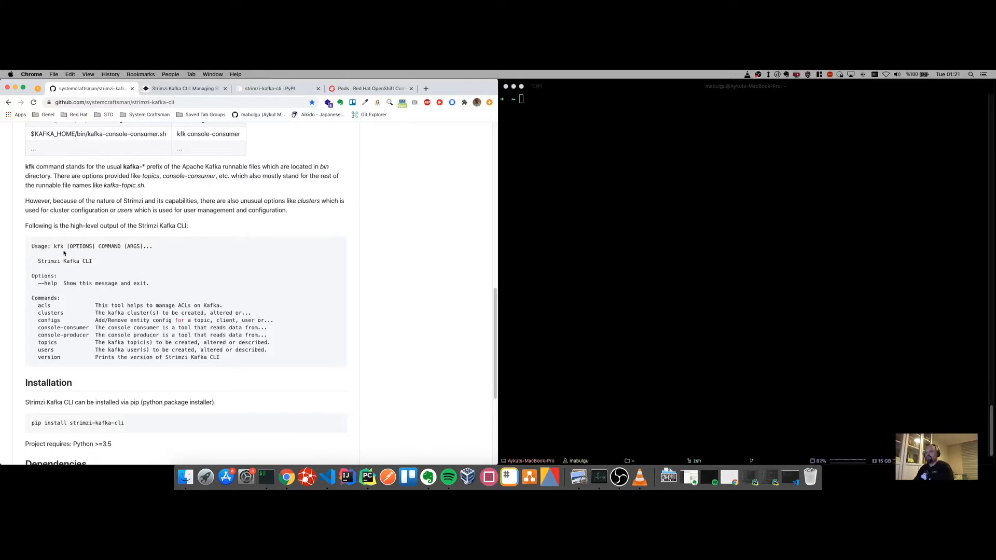
mouse_move(197, 249)
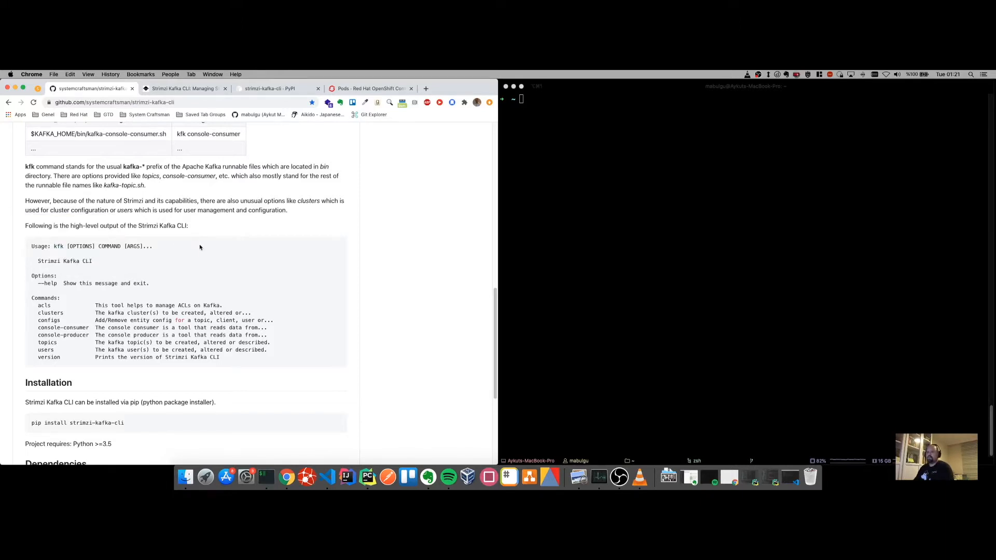
mouse_move(120, 265)
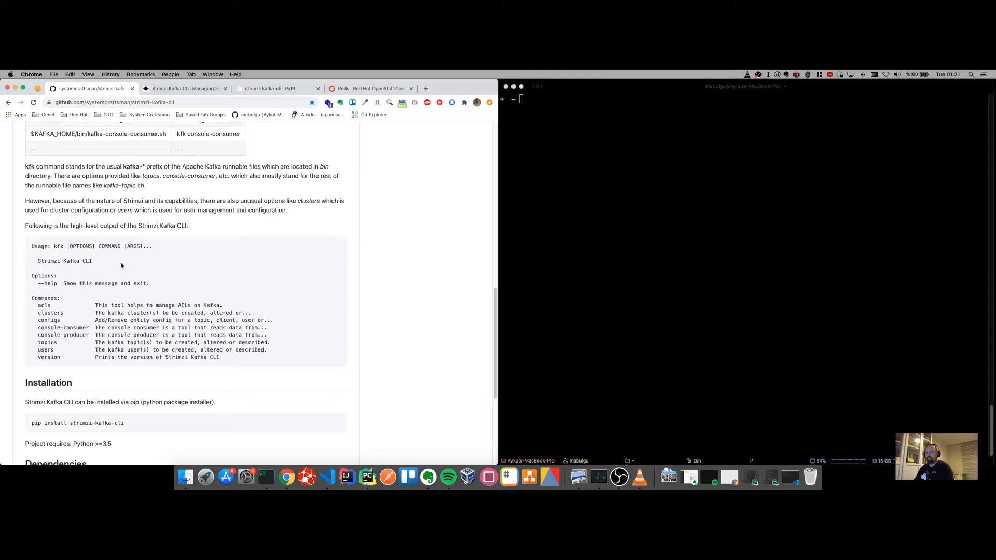
mouse_move(38, 306)
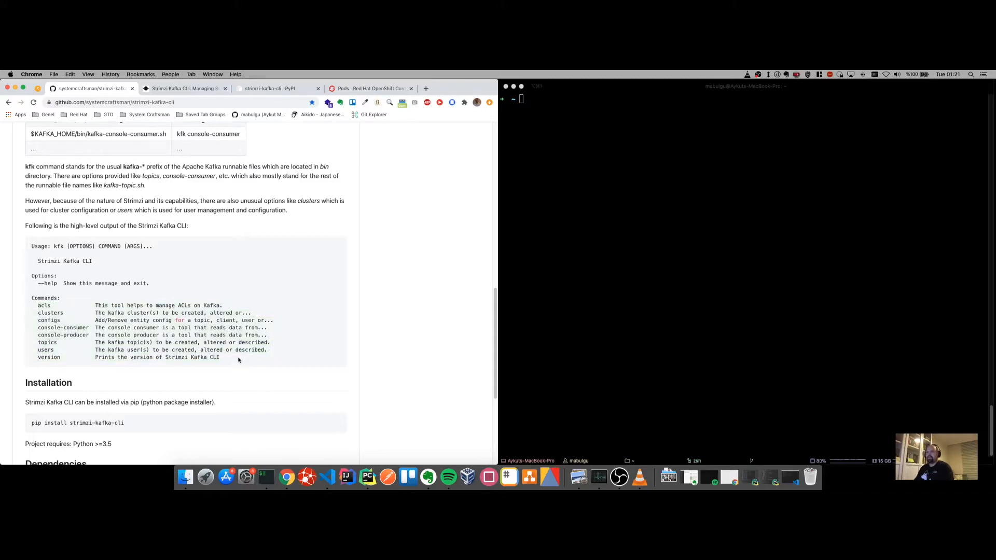
scroll(down, 3)
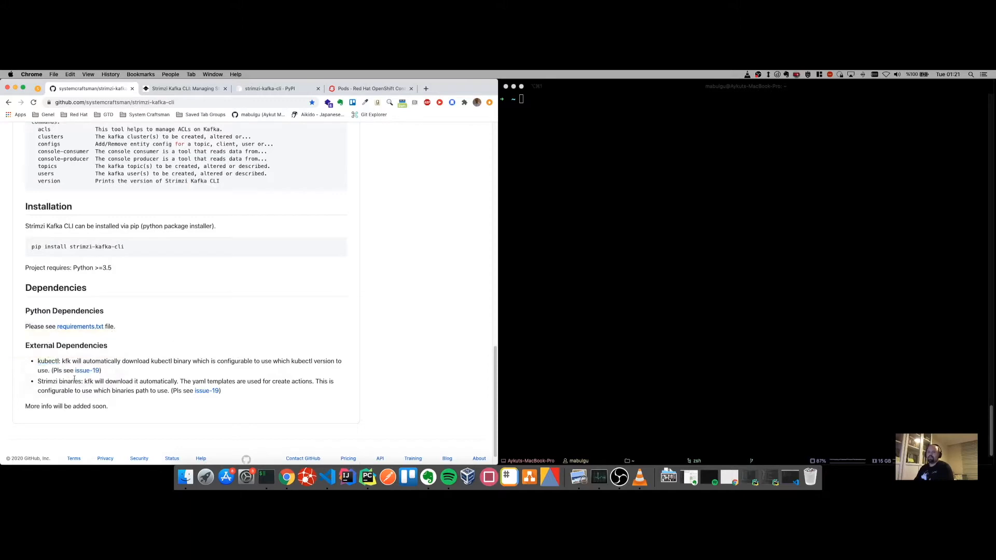
double_click(59, 381)
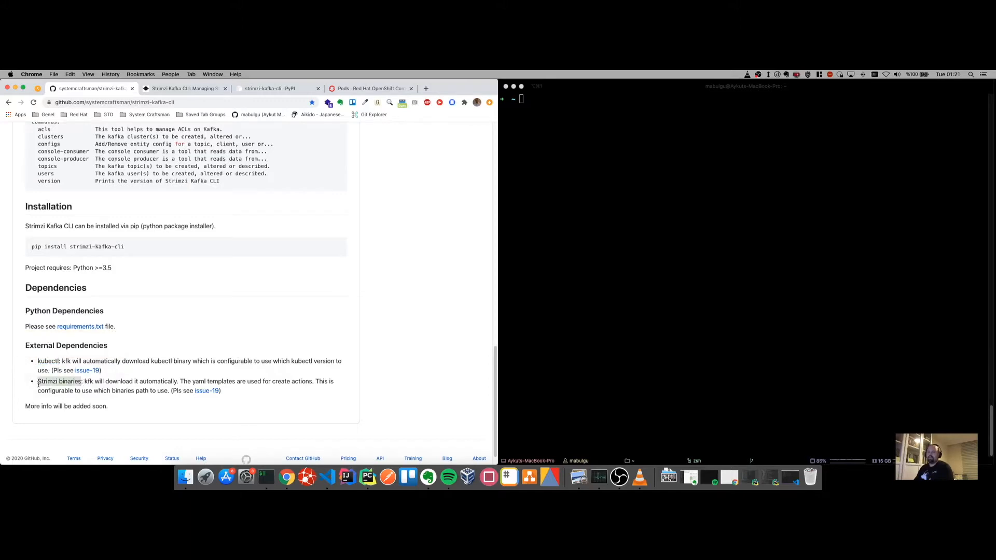
scroll(up, 3)
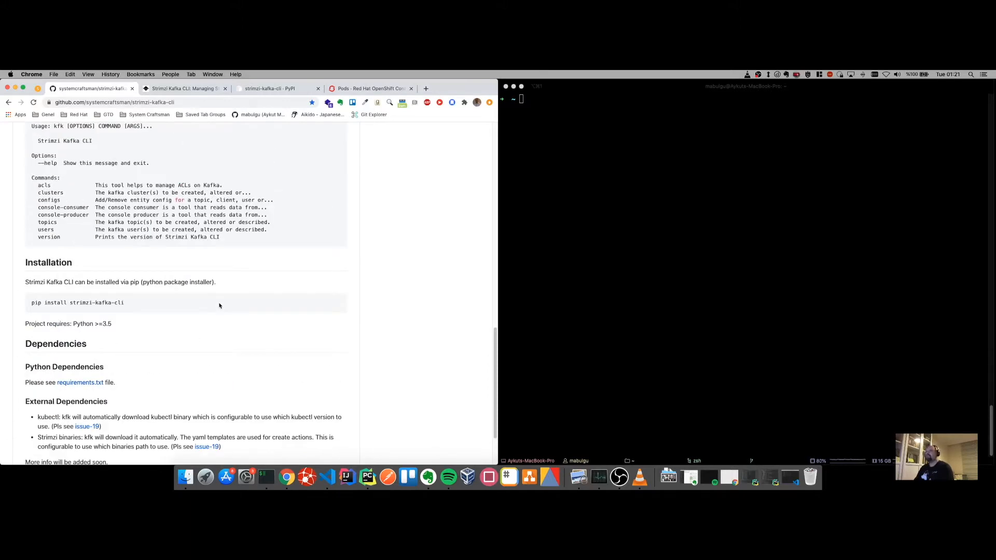
Run kfk version, downloading kubectl v1.18.0 and Strimzi 0.19.0 and reporting CLI 0.1.0a25.
click(574, 179)
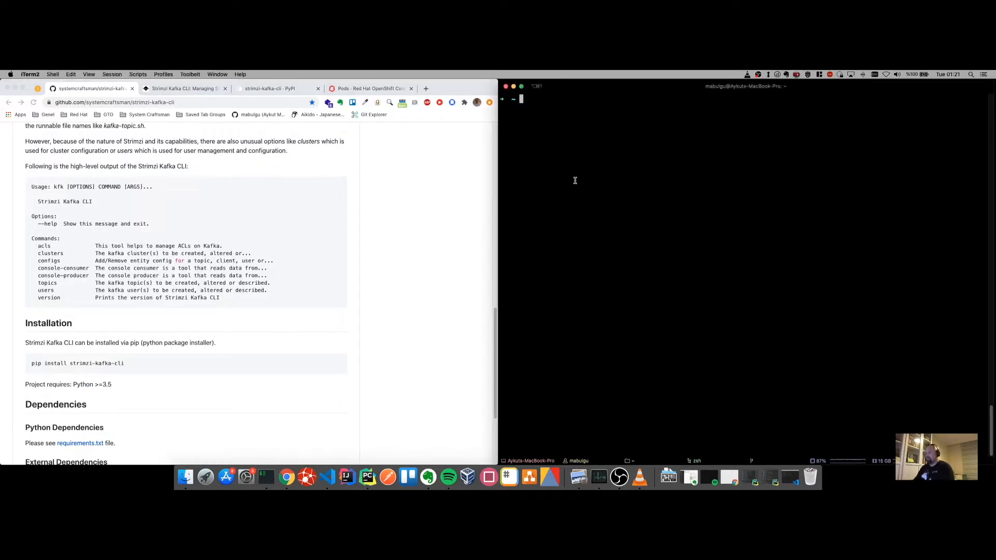
text(kfk ve)
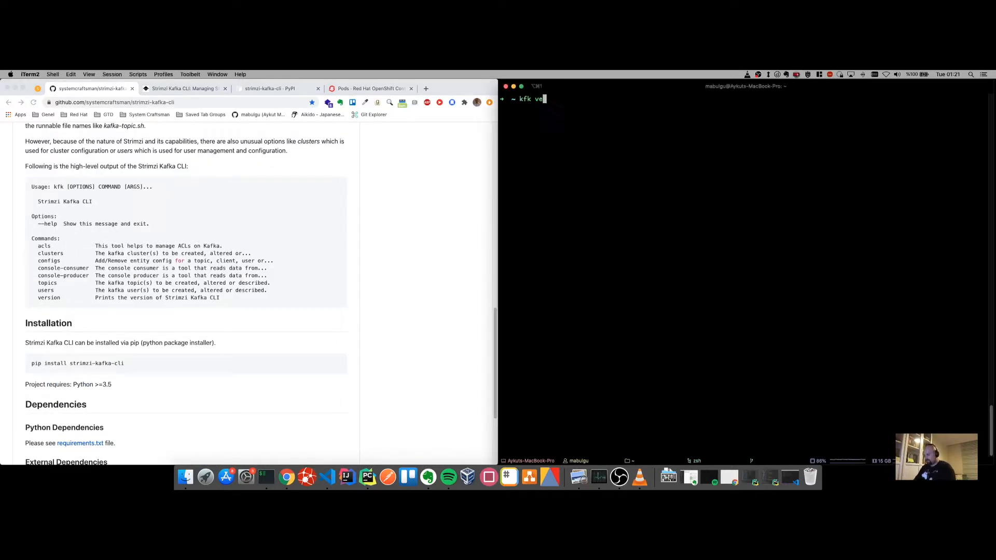
text(rsion)
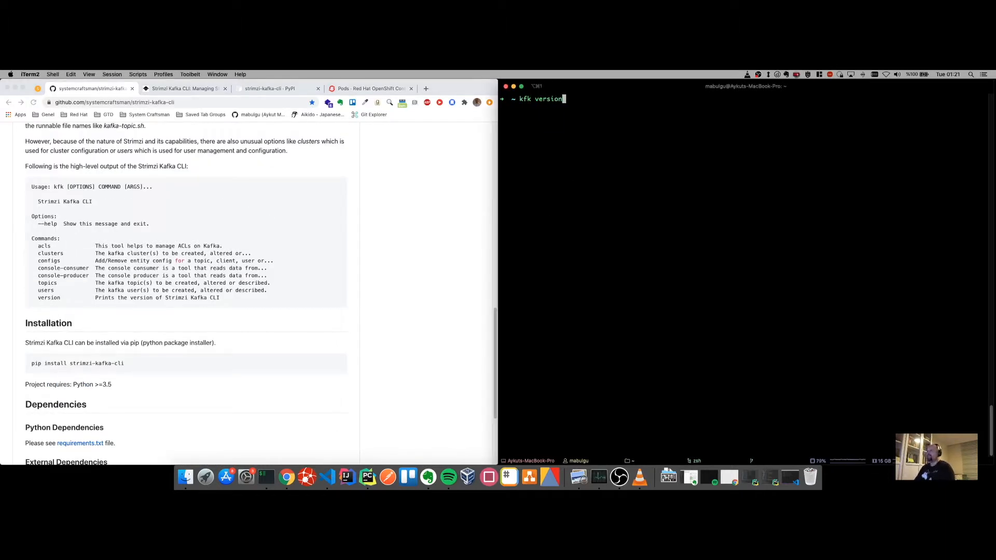
key(Return)
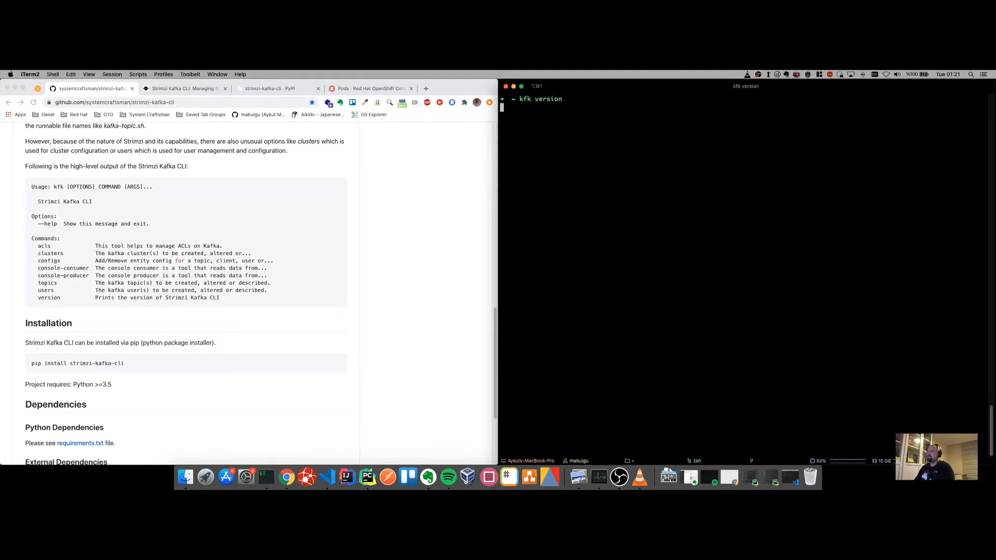
key(Return)
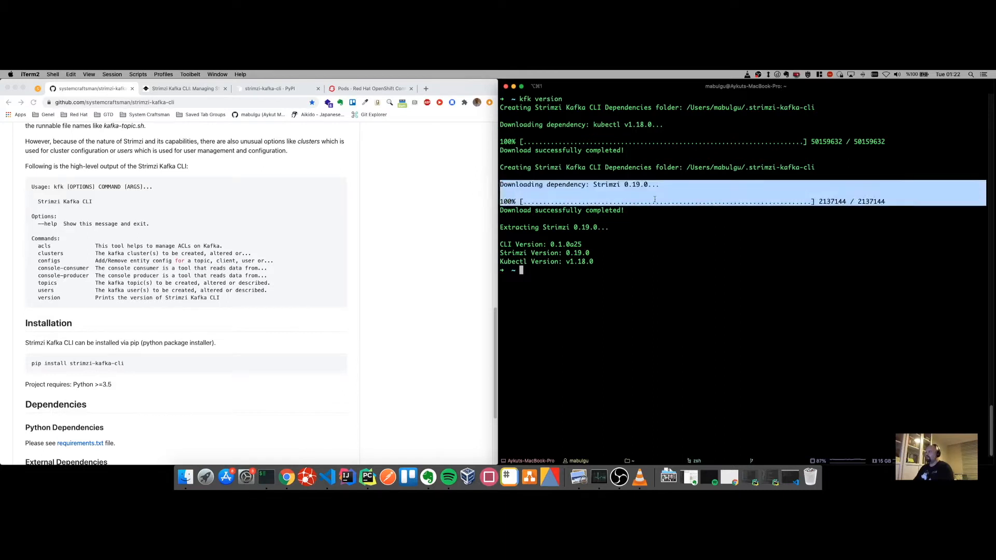
double_click(635, 184)
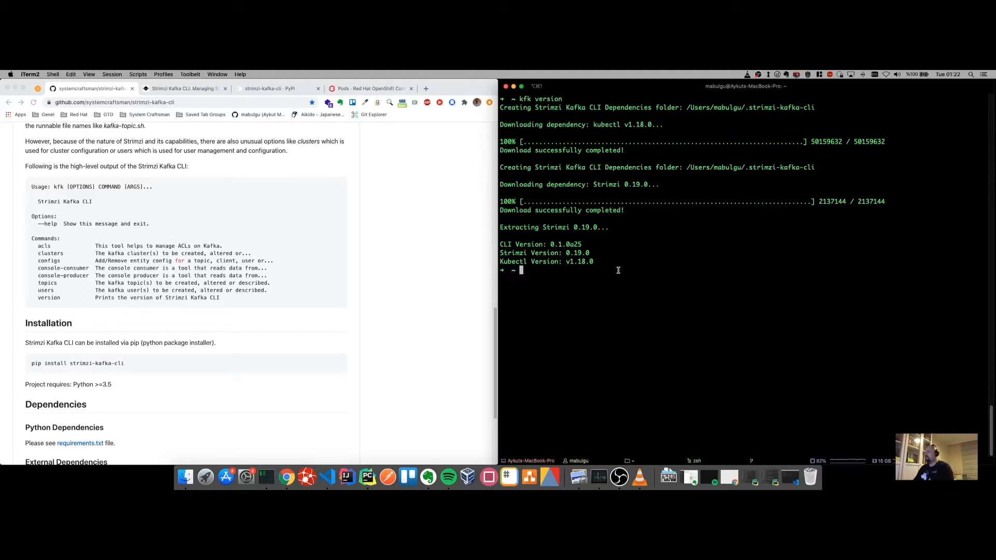
mouse_move(607, 276)
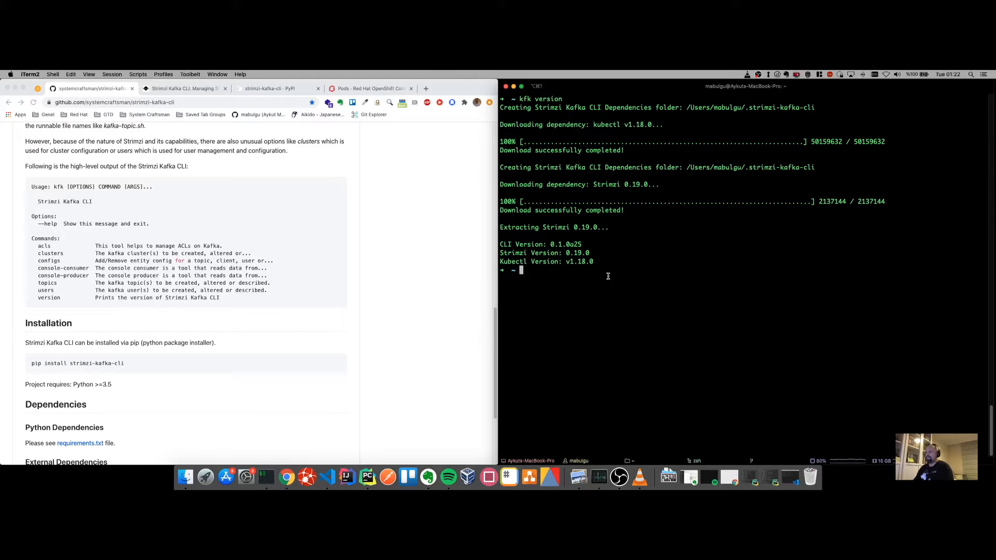
mouse_move(630, 256)
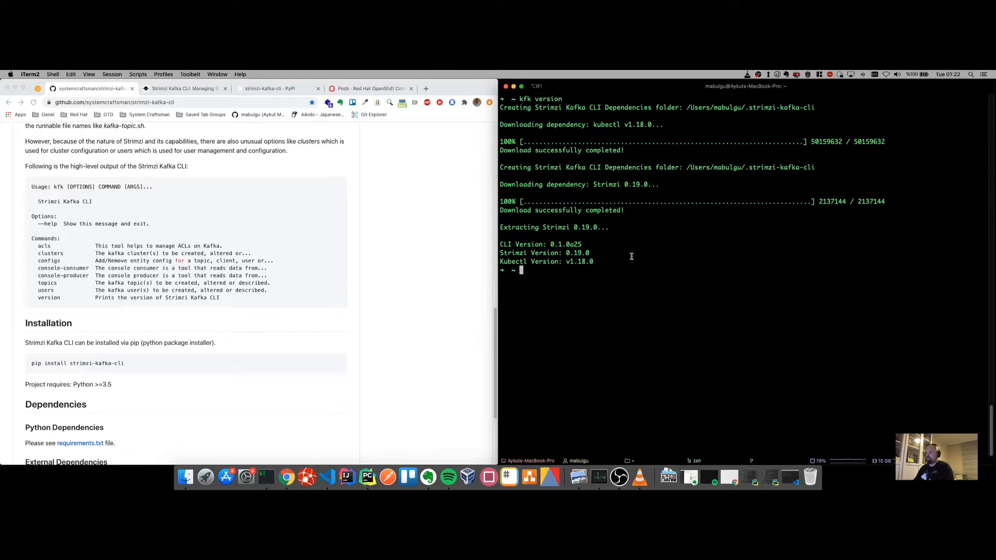
mouse_move(604, 236)
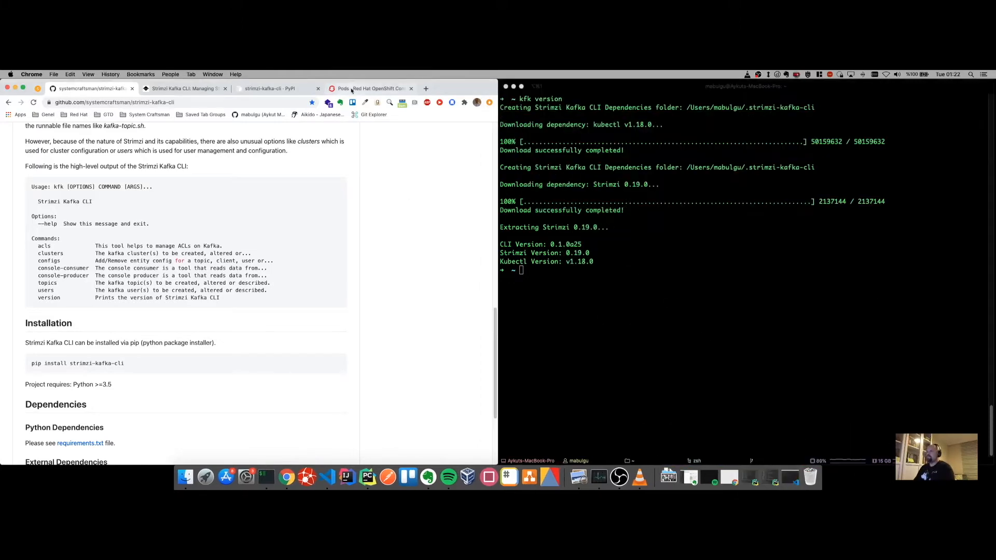
Review the kafka project's eight running Kafka, ZooKeeper and operator pods, then start a kfk command in the terminal.
click(369, 88)
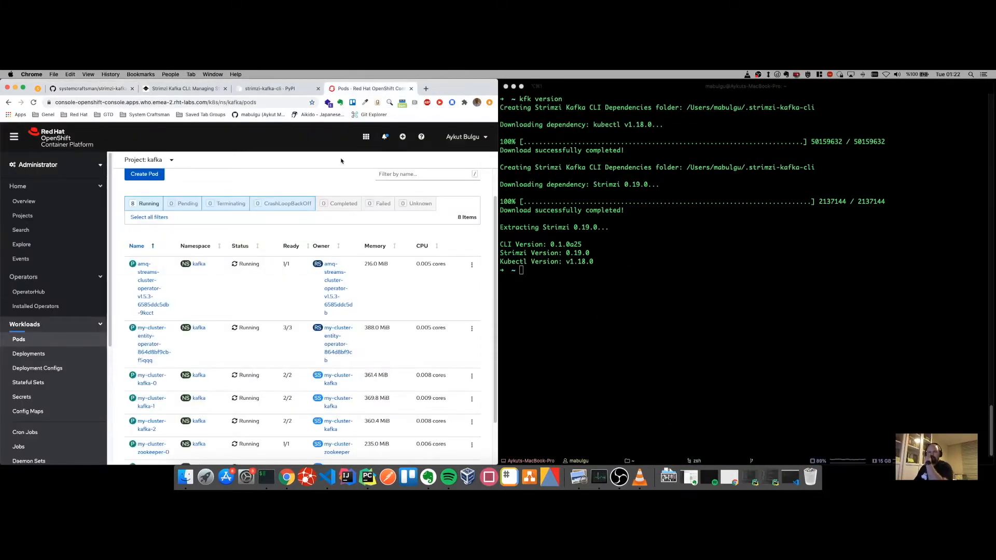
mouse_move(220, 182)
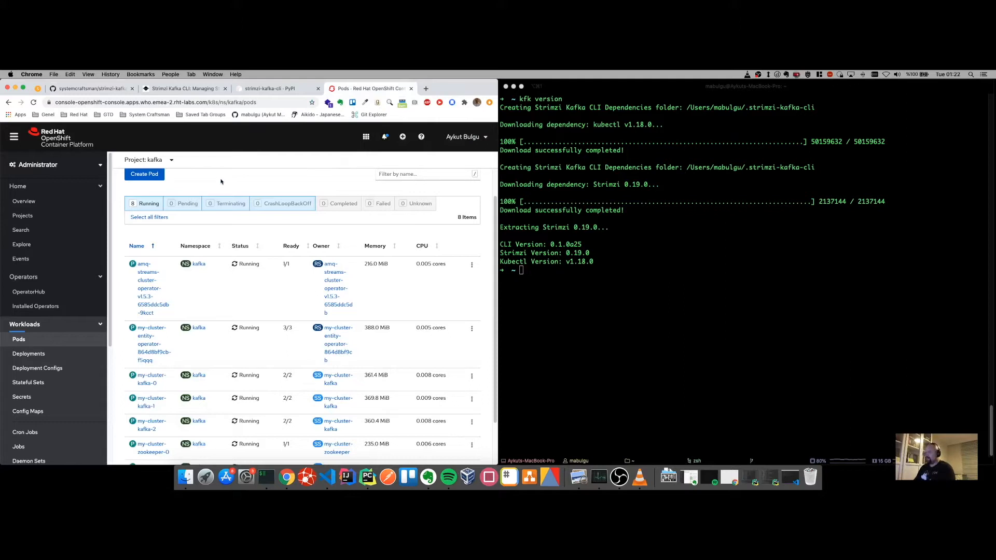
scroll(up, 3)
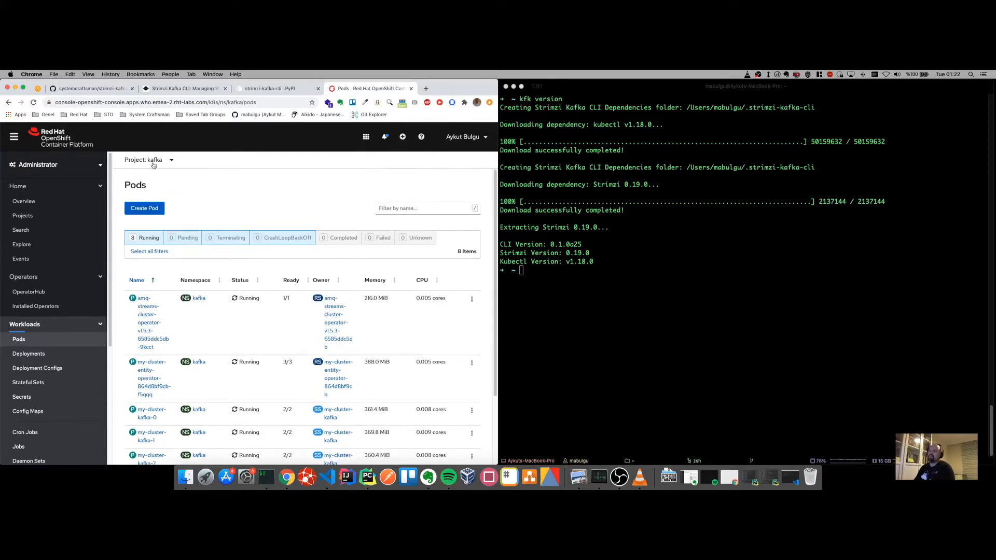
mouse_move(208, 203)
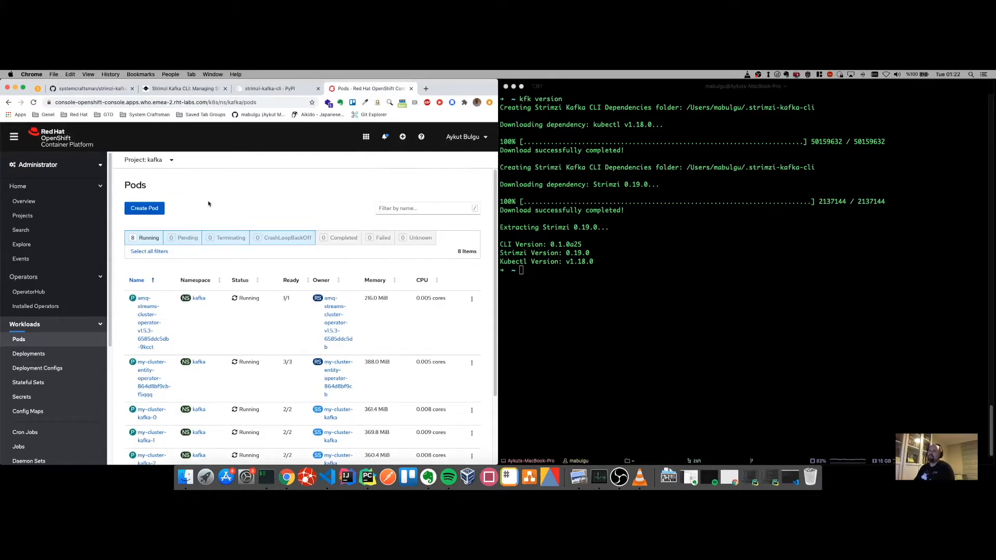
mouse_move(248, 189)
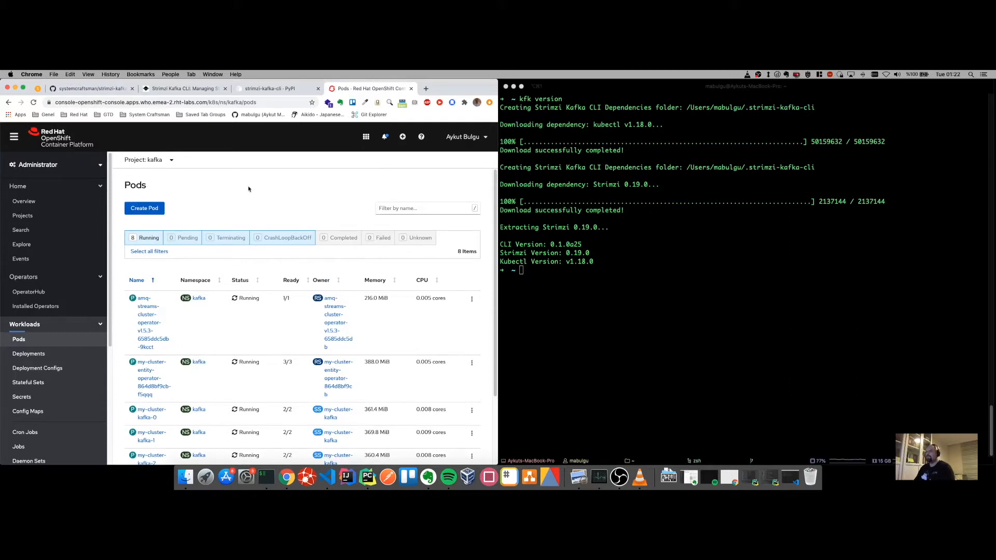
scroll(up, 3)
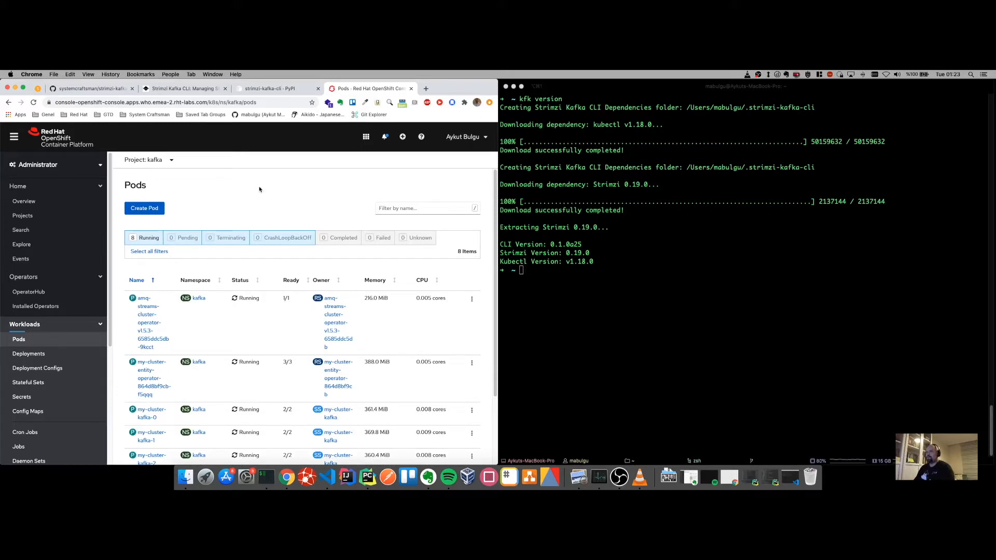
mouse_move(262, 186)
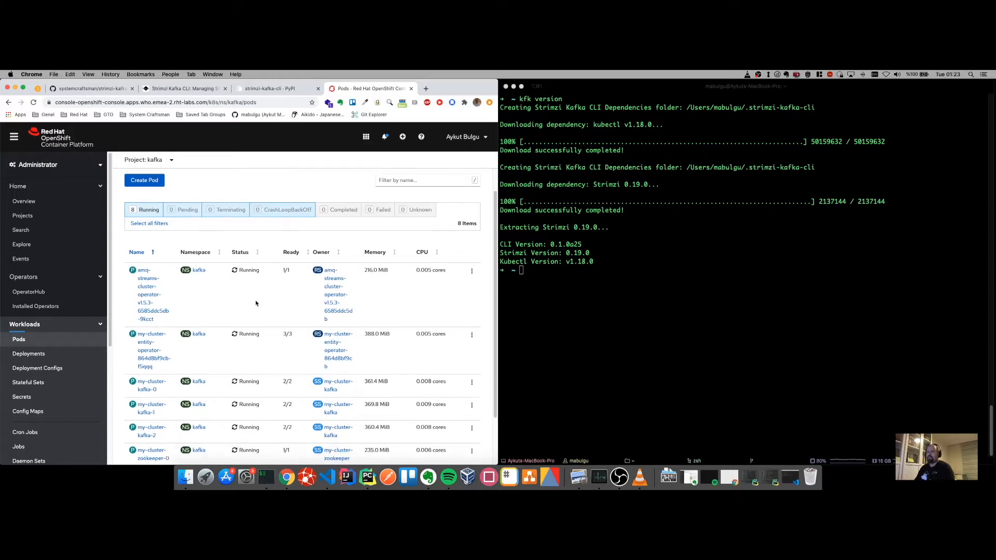
scroll(down, 3)
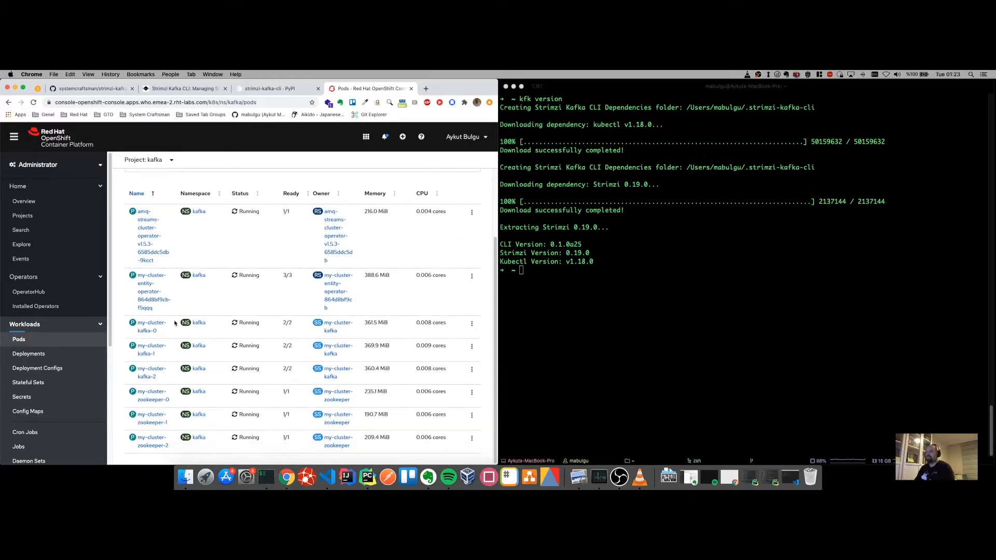
mouse_move(149, 326)
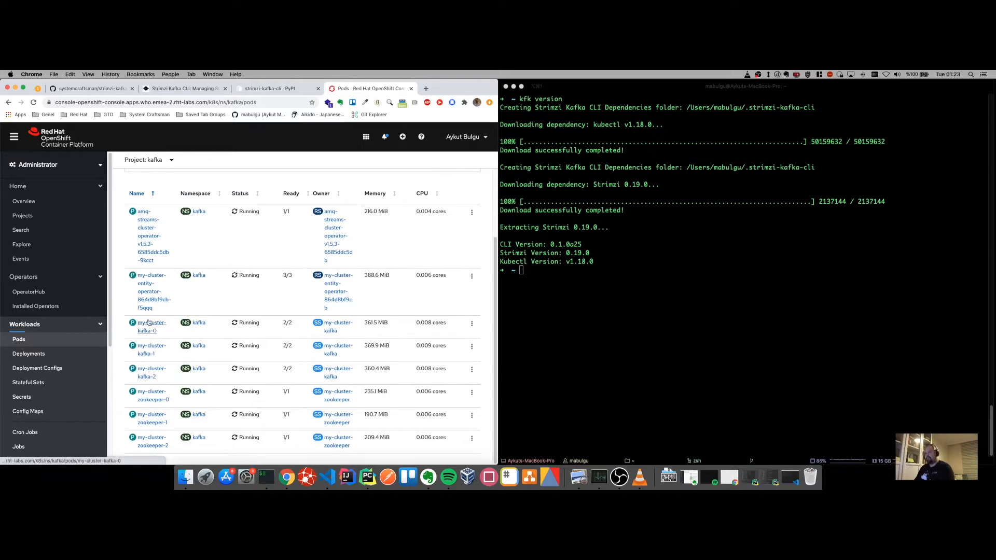
mouse_move(156, 398)
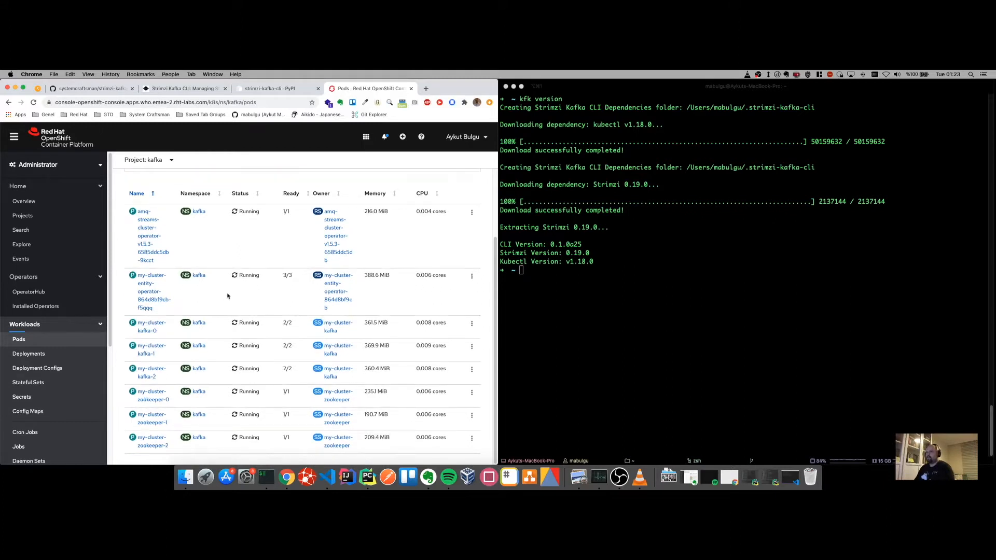
click(647, 287)
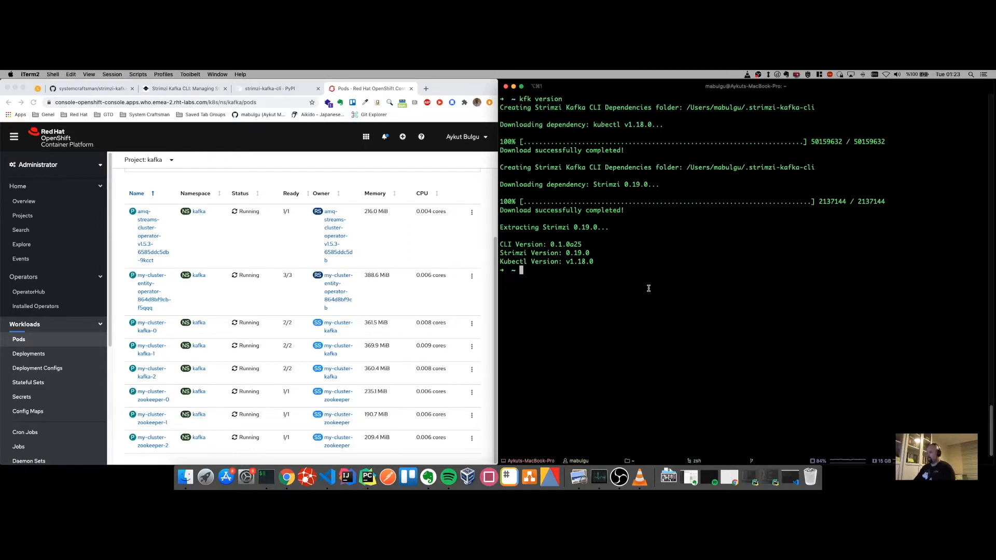
text(kfk)
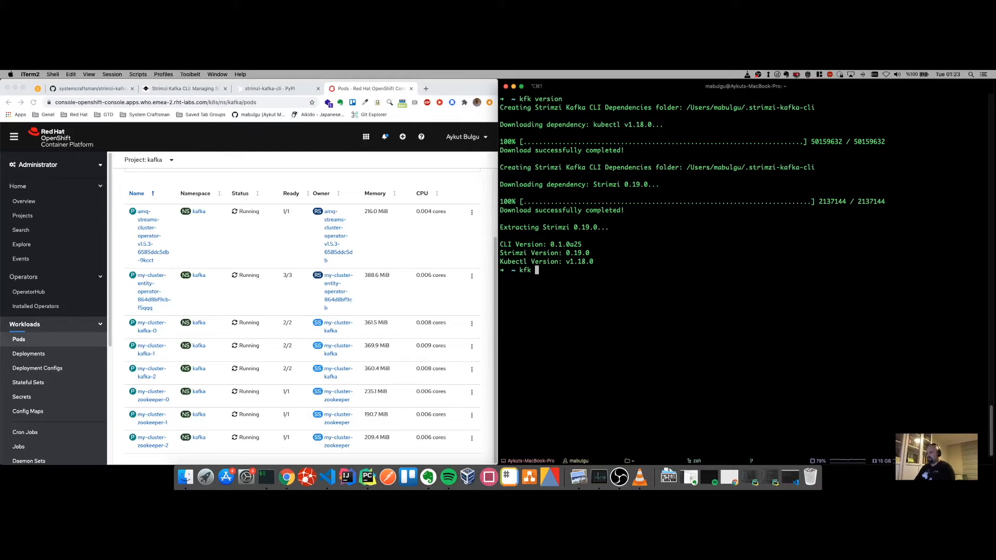
Run kfk --help to list commands like acls, clusters, configs, topics, users, then clear the terminal.
text(--help)
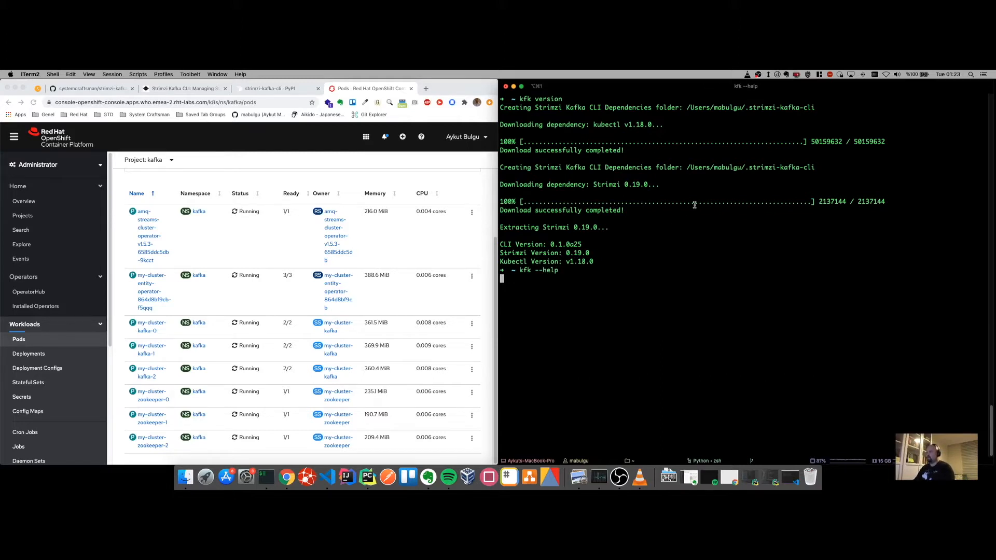
key(Return)
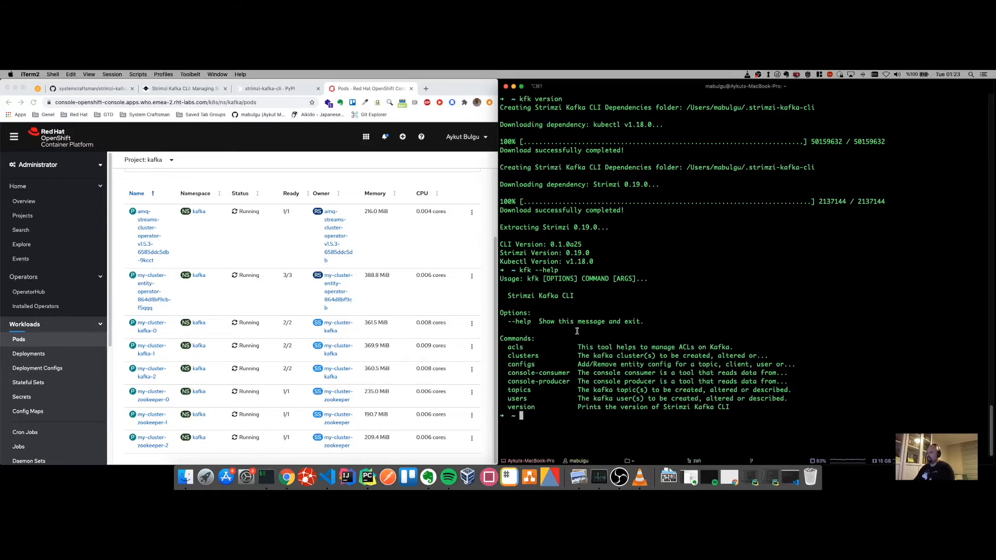
double_click(523, 354)
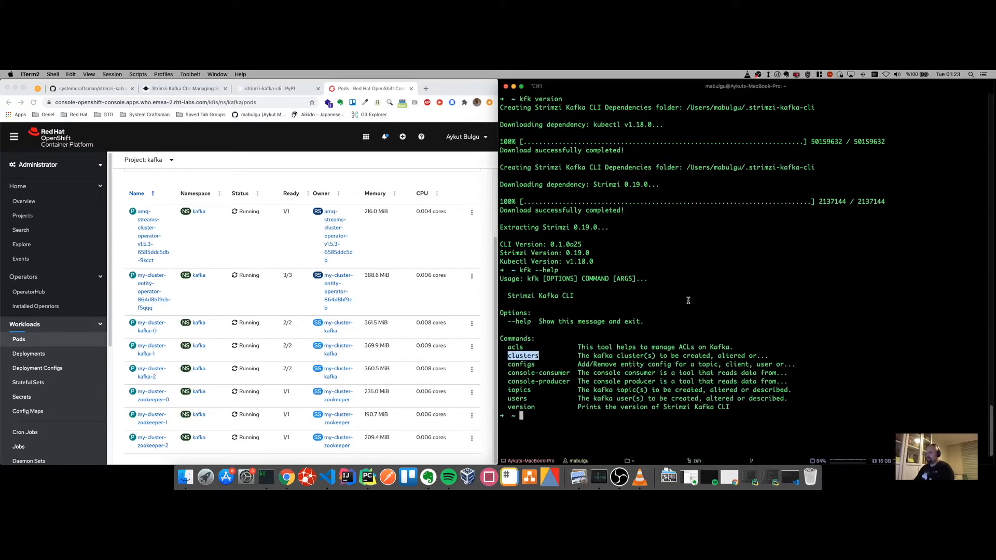
text(clear)
text(kf)
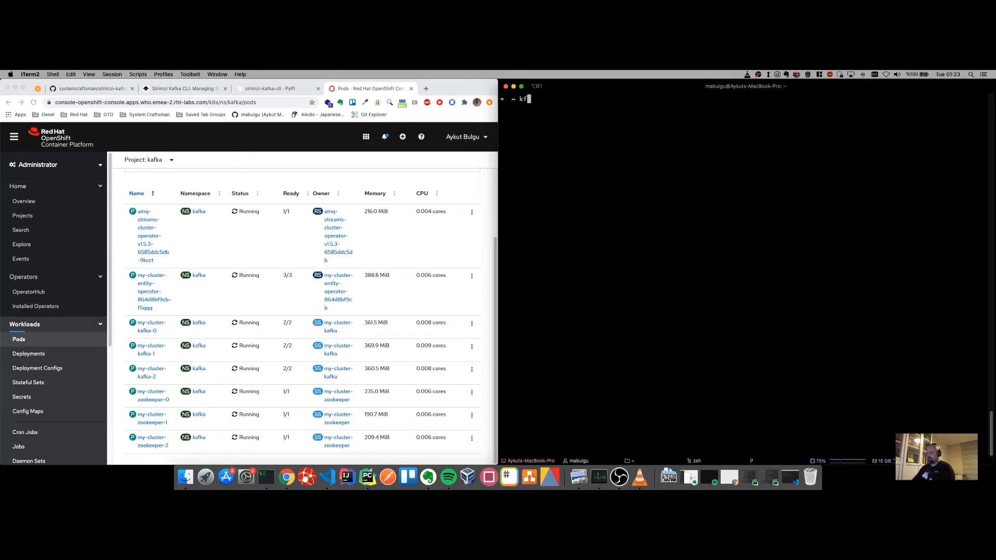
Run kfk clusters --help showing --cluster, --list, --describe, output and namespace options.
text(k clusters)
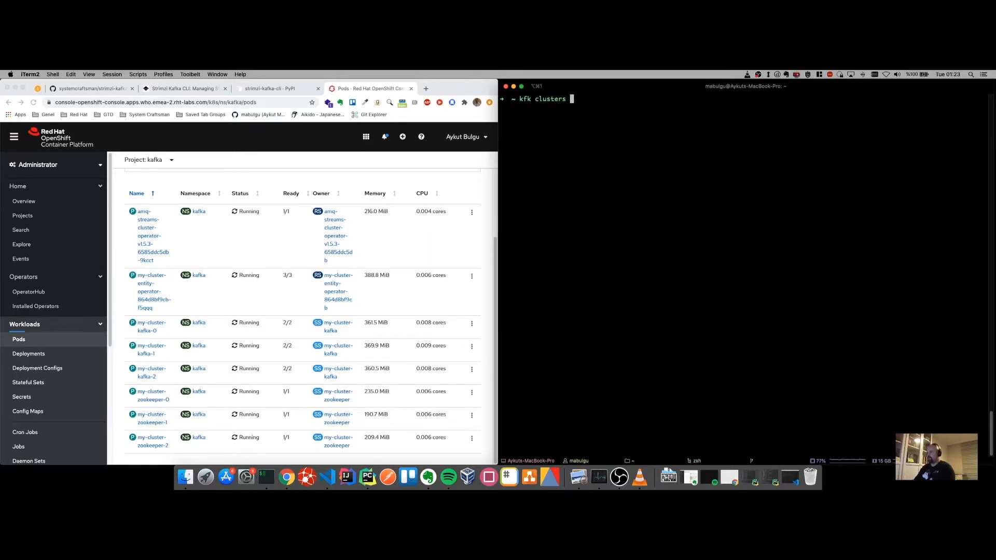
text(--help)
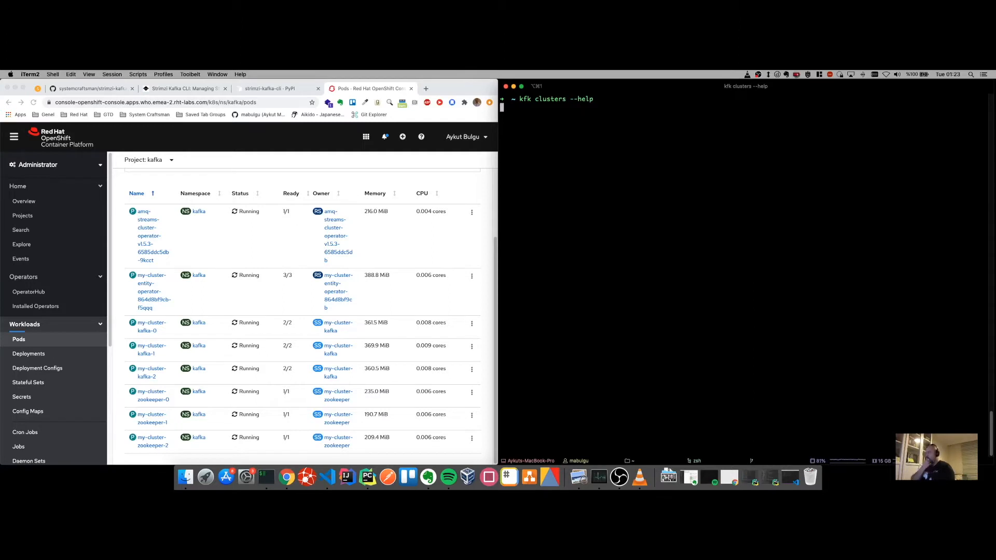
key(Return)
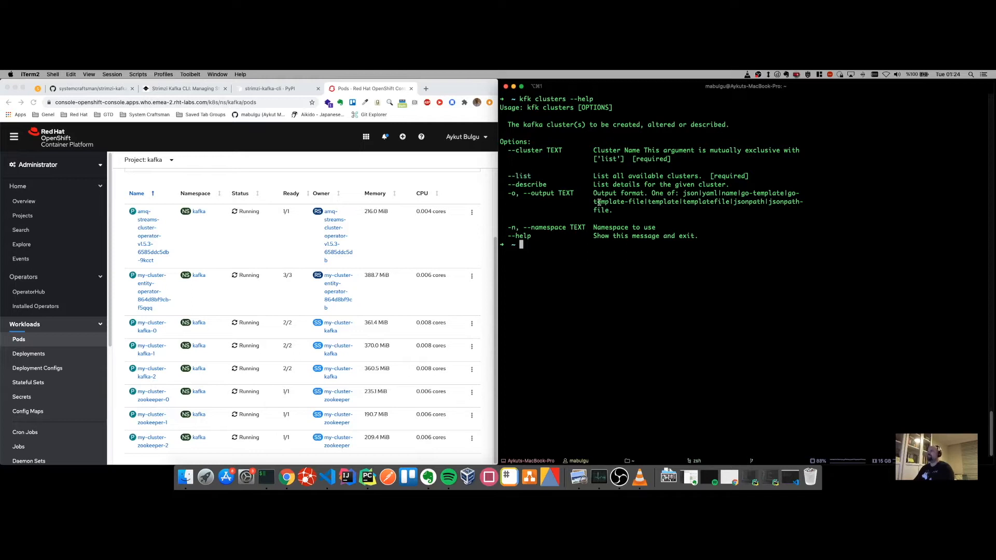
mouse_move(589, 255)
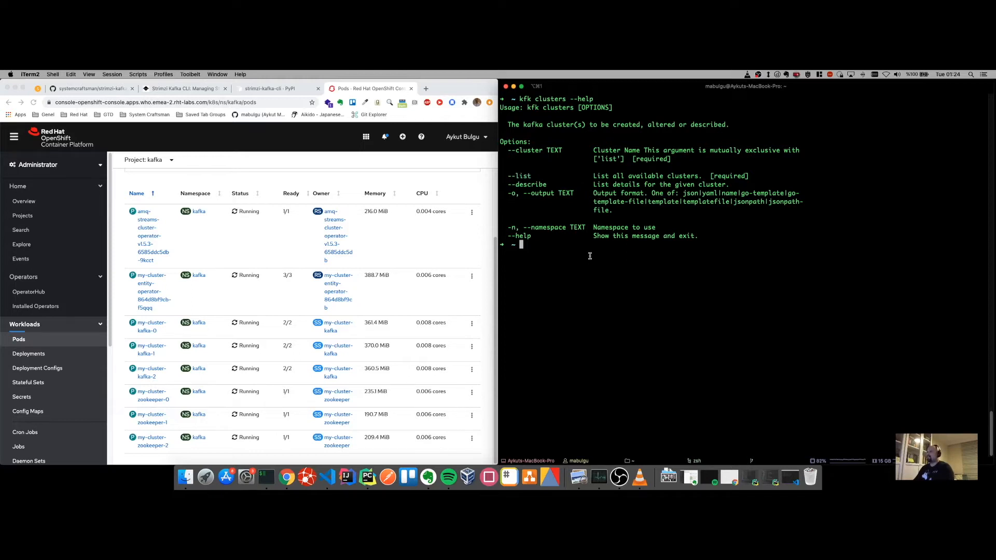
text(k)
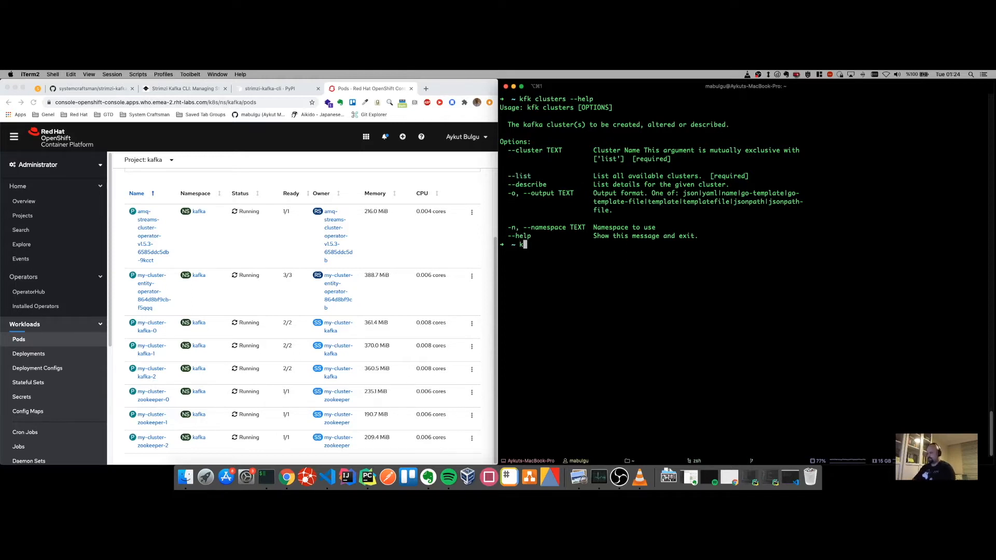
Run kfk clusters --list showing my-cluster in abulgu-codeready and kafka, and odh-message-bus in playground.
text(kfk clusters --list)
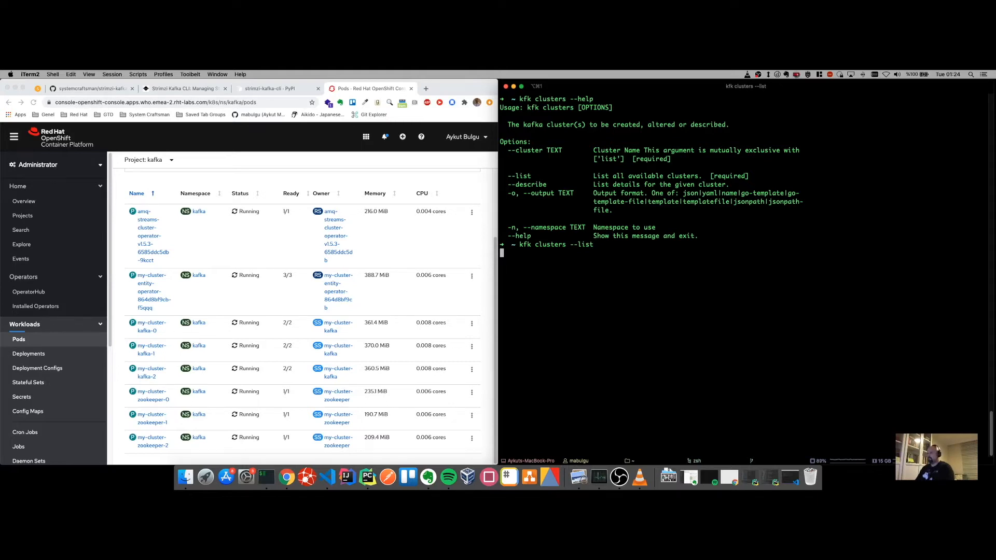
key(Return)
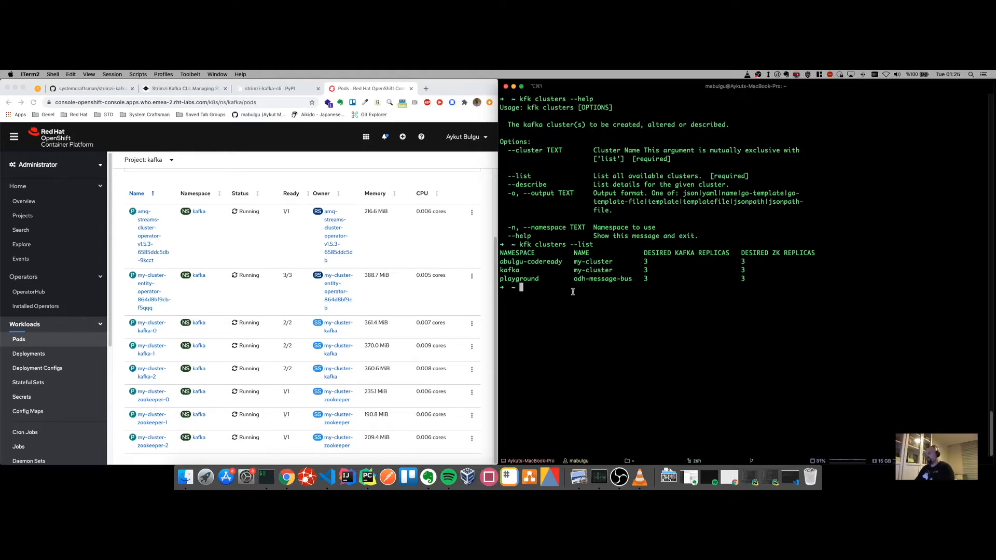
mouse_move(575, 291)
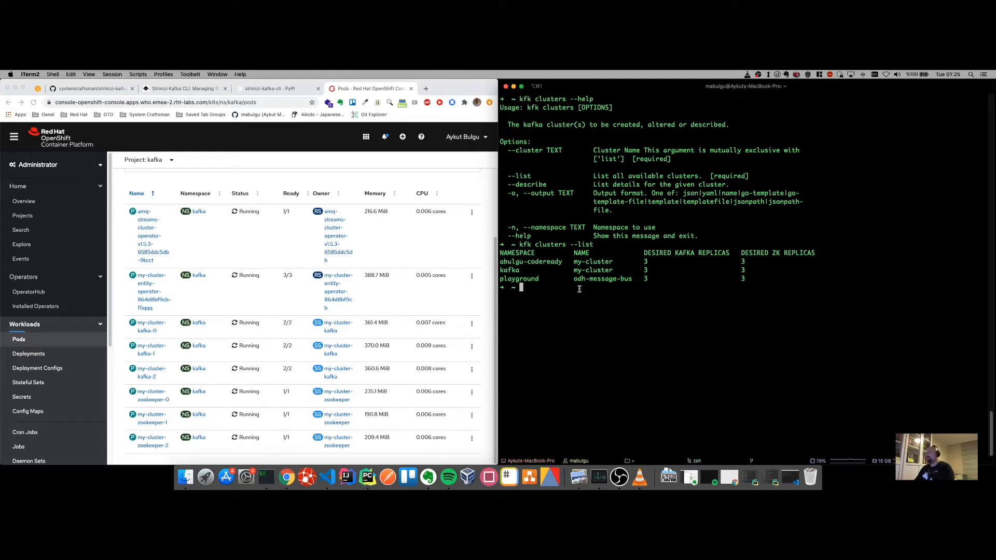
mouse_move(575, 296)
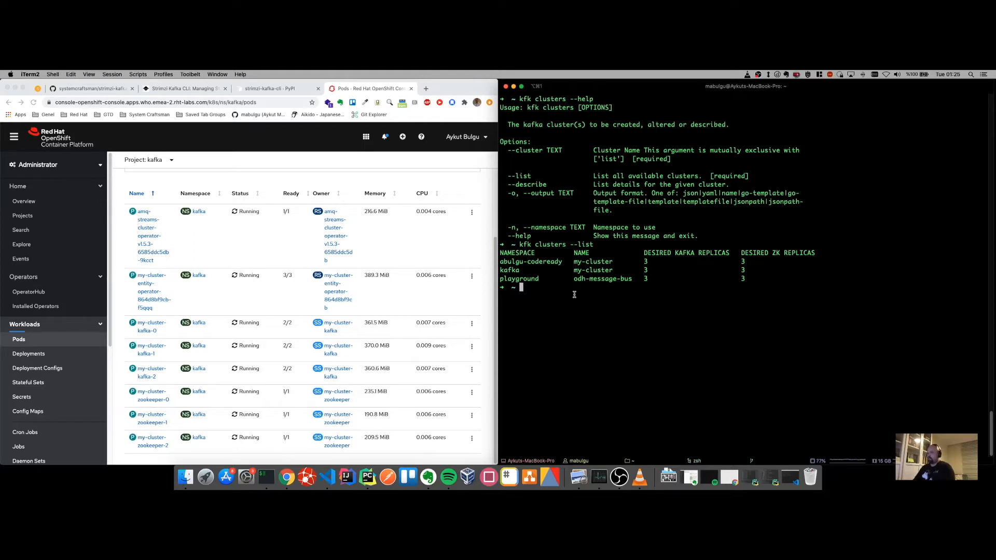
text(oc)
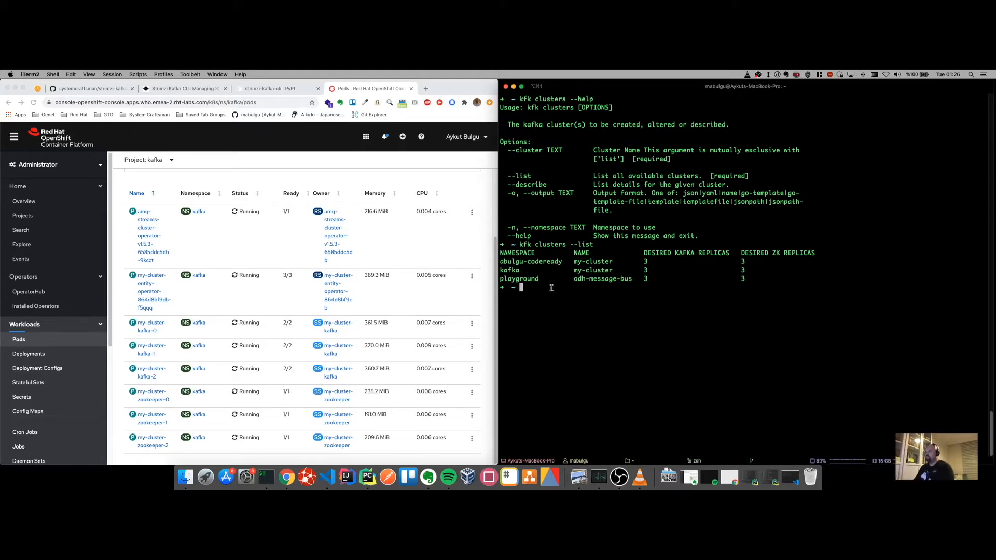
mouse_move(568, 291)
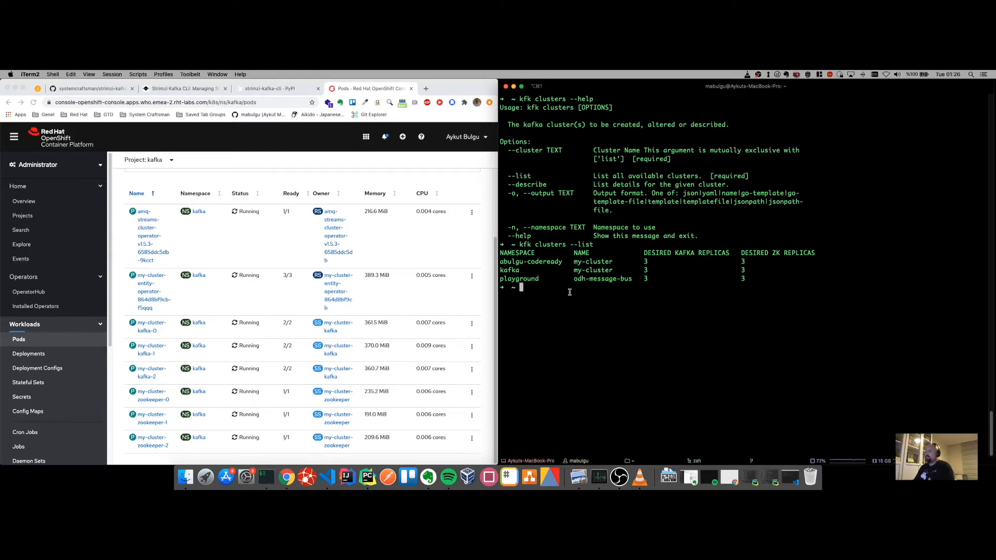
mouse_move(329, 476)
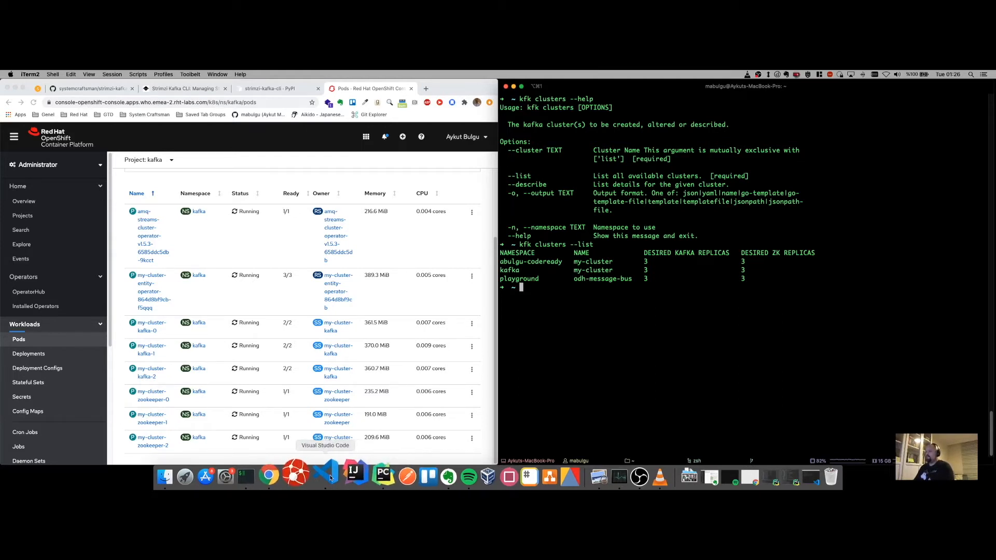
Bring forward the VS Code notes of native kafka-topics.sh commands for message-topic.
click(329, 475)
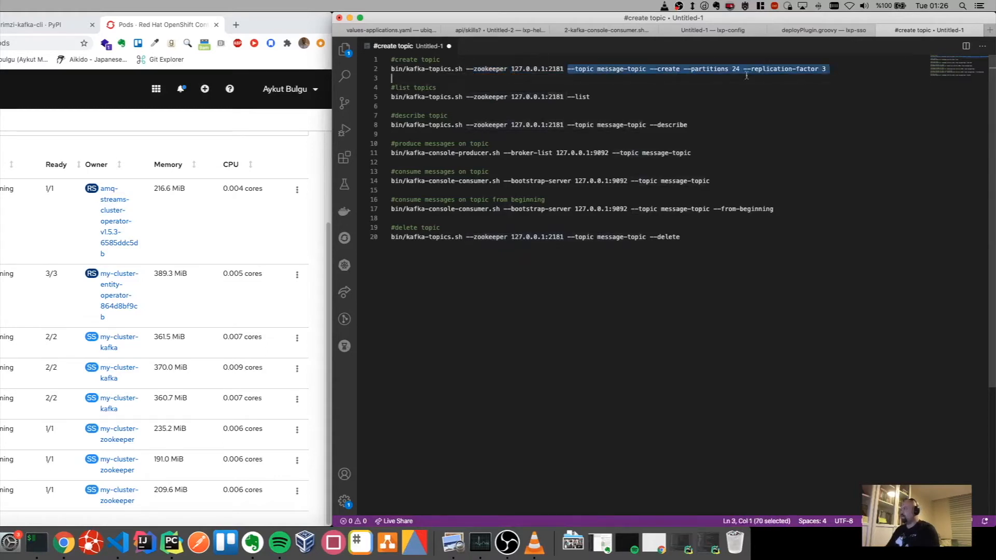
click(828, 68)
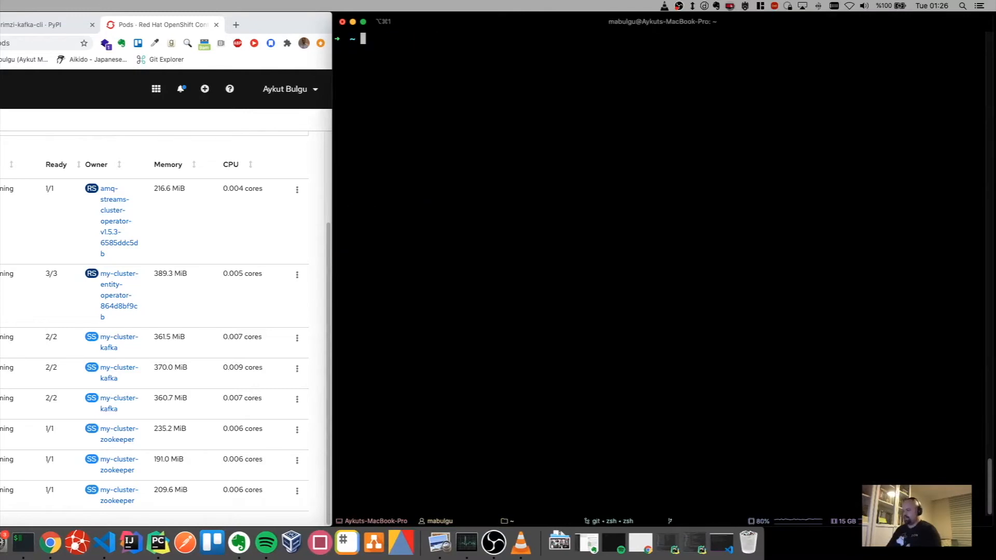
Run kfk --help again, highlight the topics command, and compare with the native create command in the notes.
text(kfk)
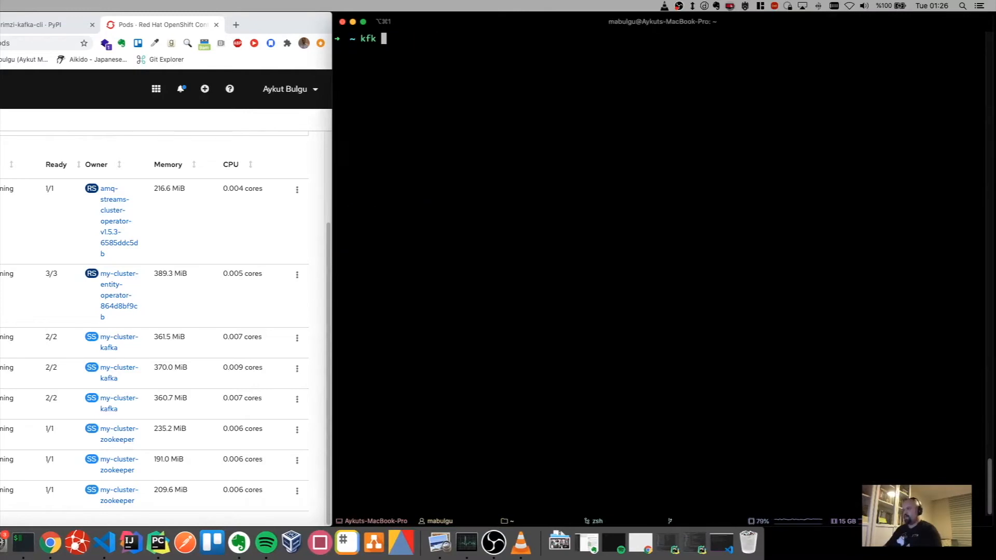
text(--help)
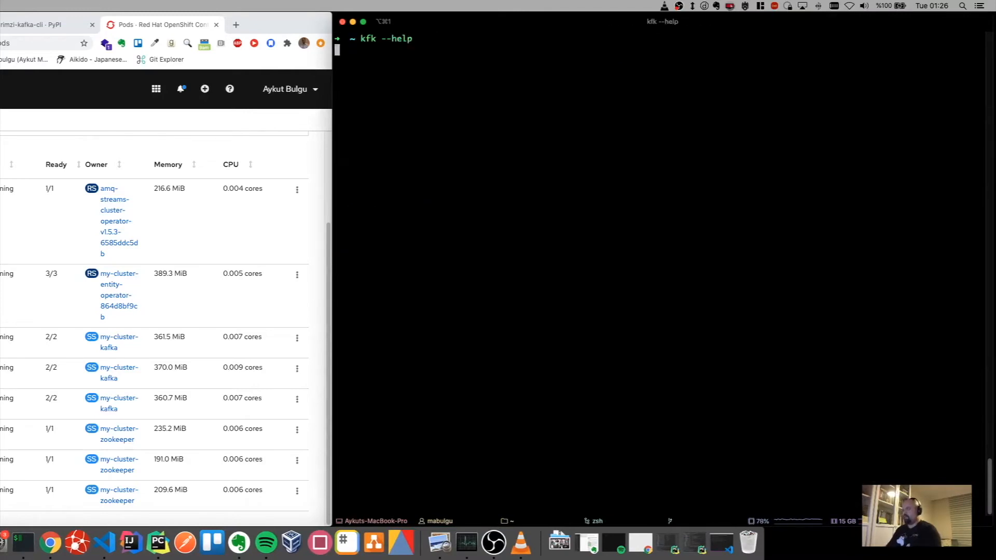
key(Return)
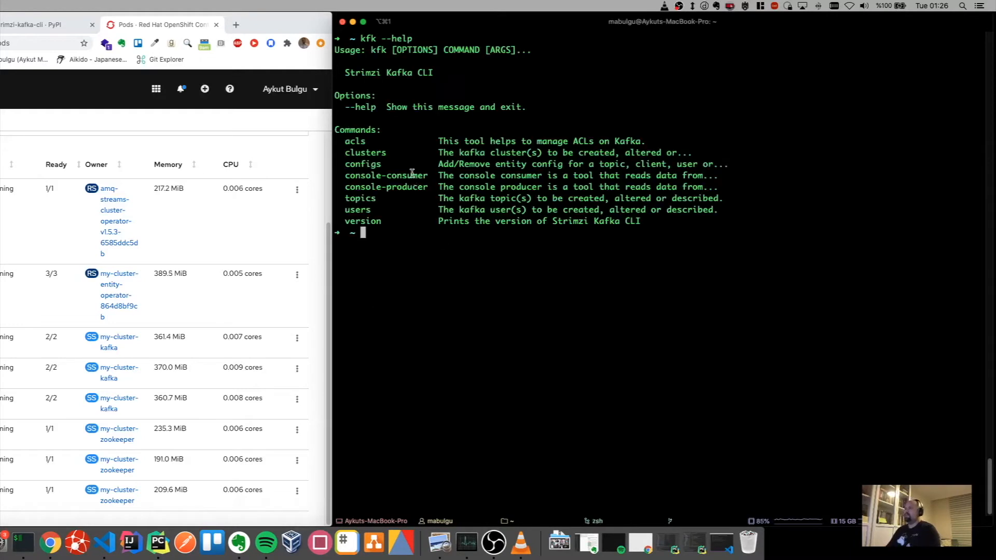
double_click(360, 197)
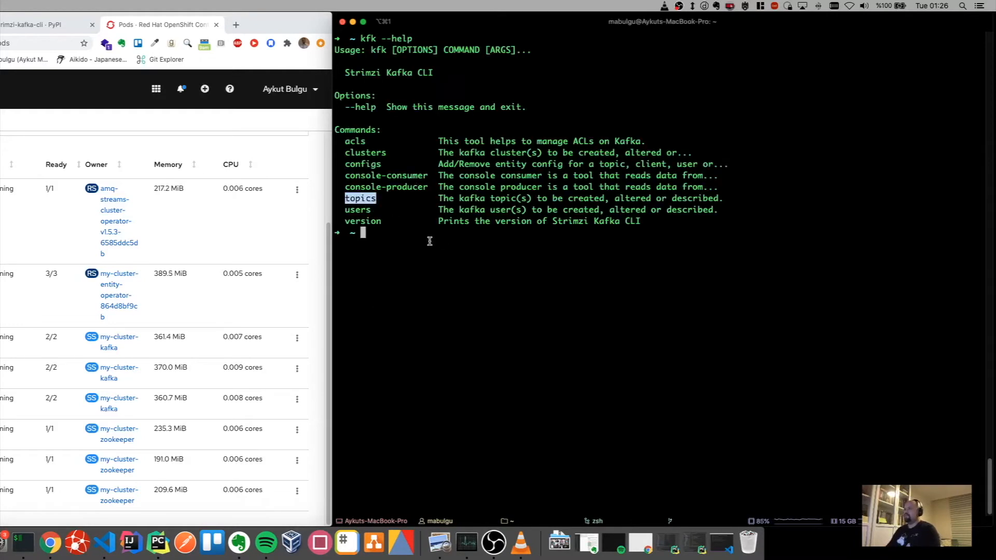
mouse_move(135, 540)
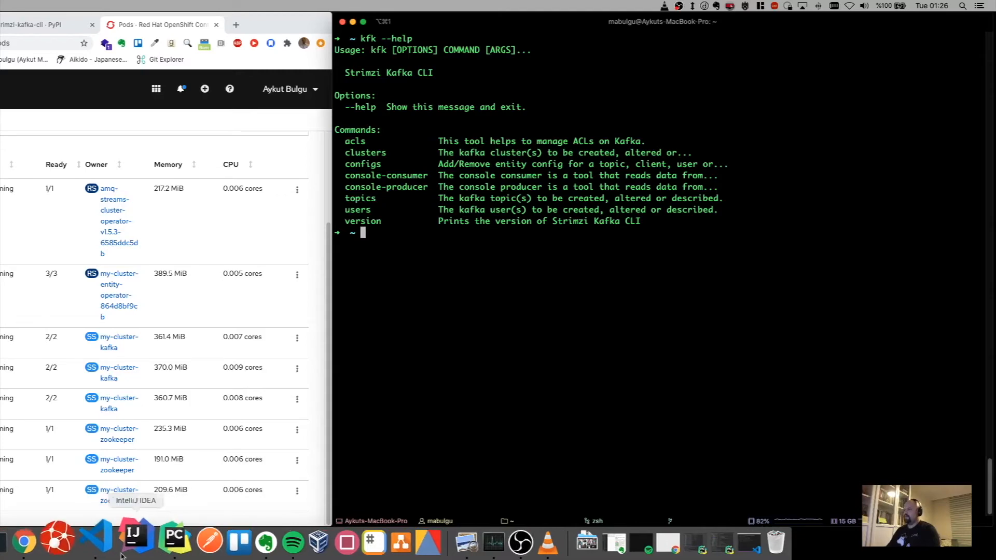
click(117, 542)
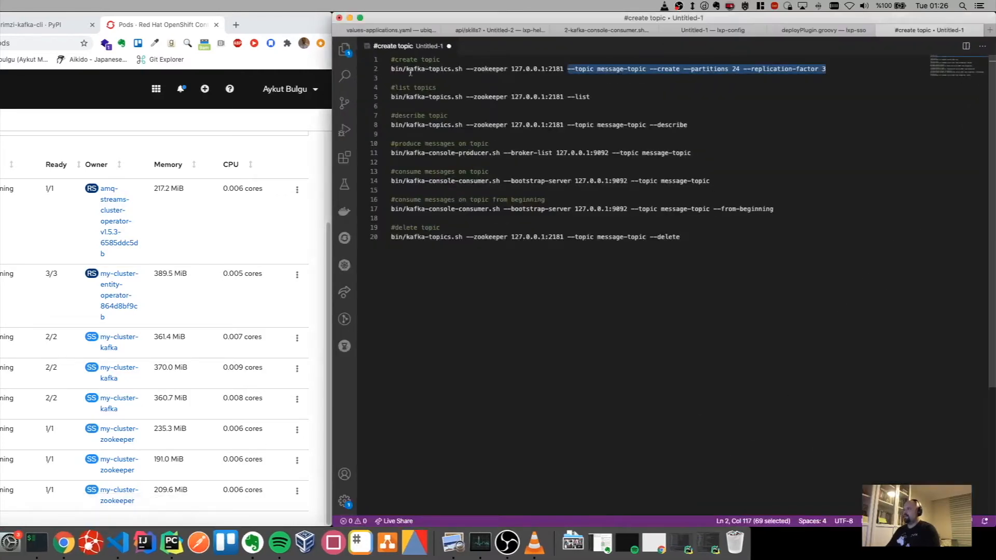
click(391, 78)
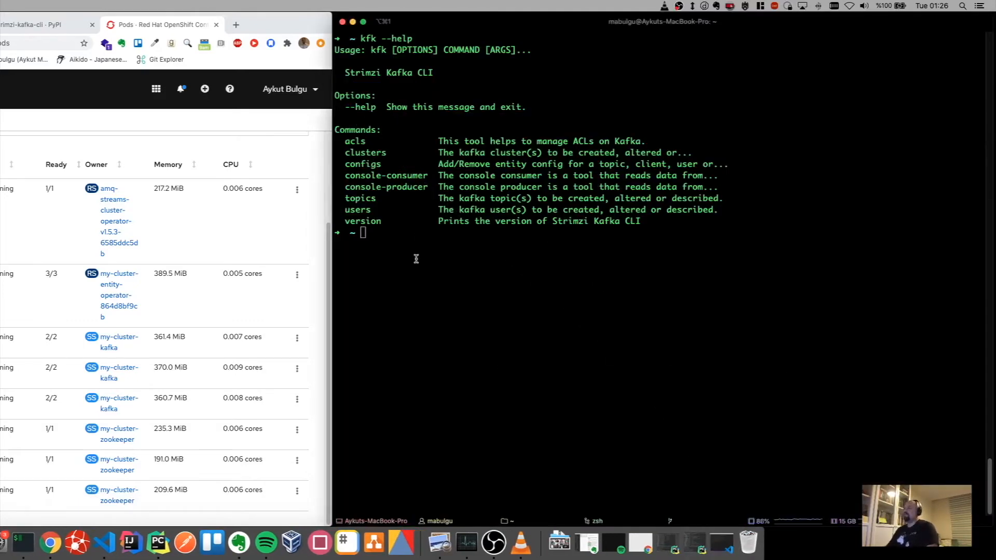
Compose kfk topics --topic message-topic --create --partitions 24 --replication-factor 3, checking the notes.
text(kfk)
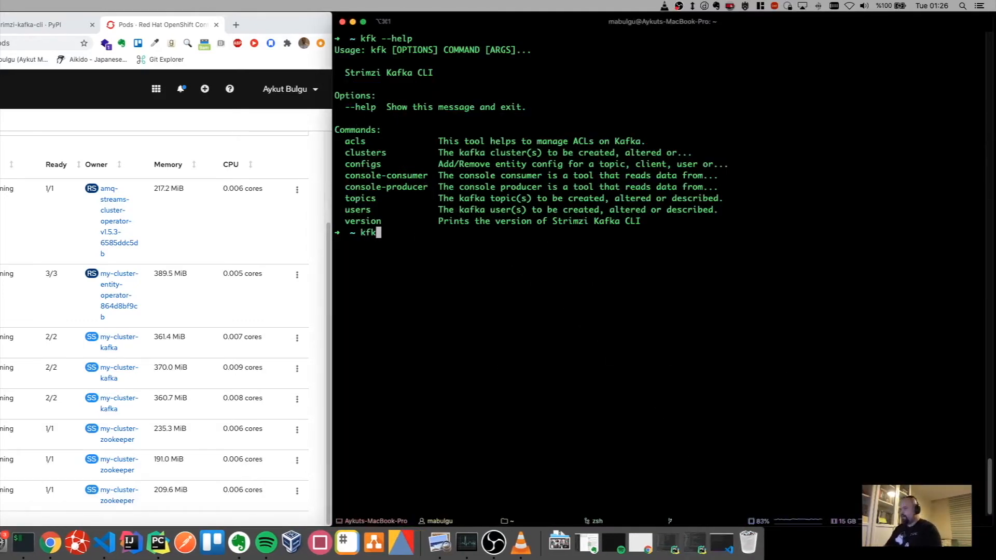
text(topics)
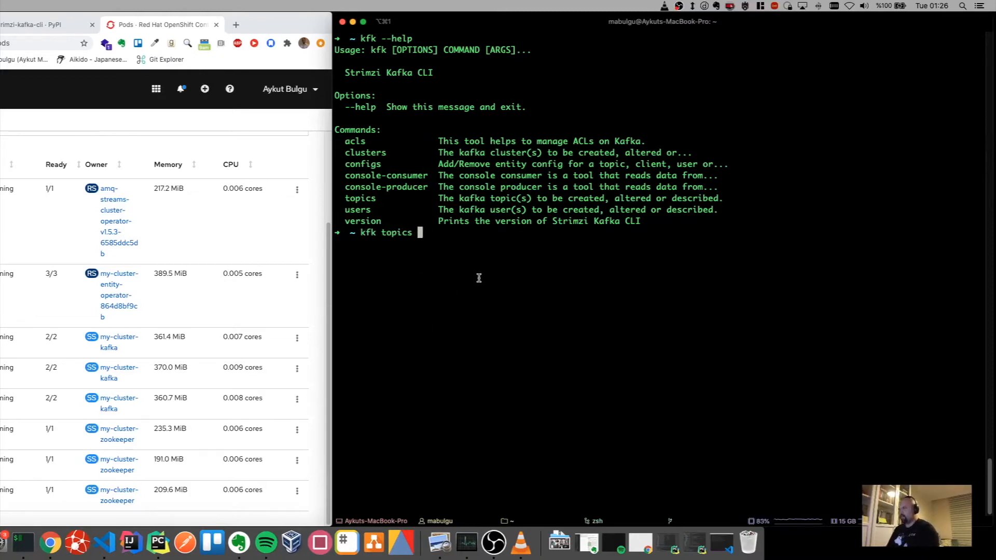
mouse_move(474, 246)
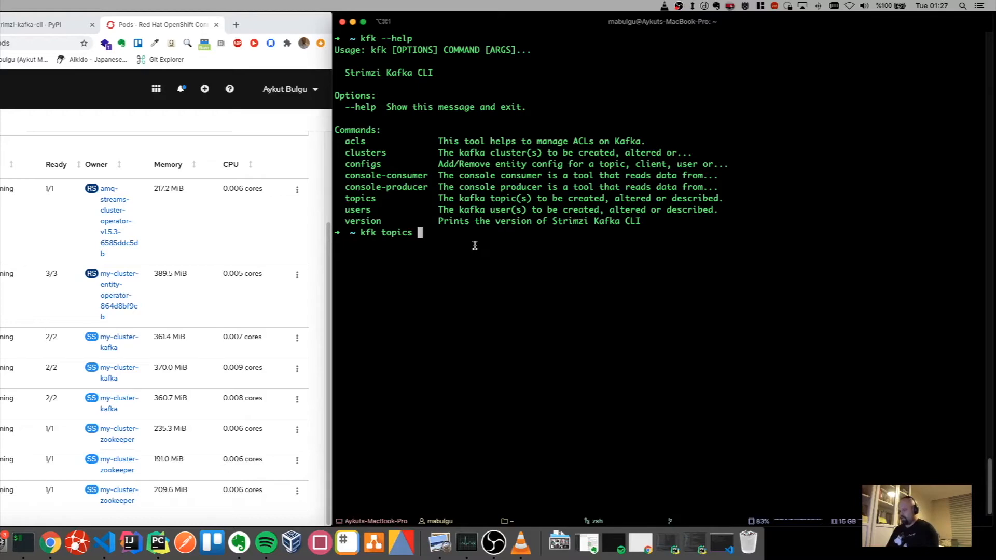
text(topi)
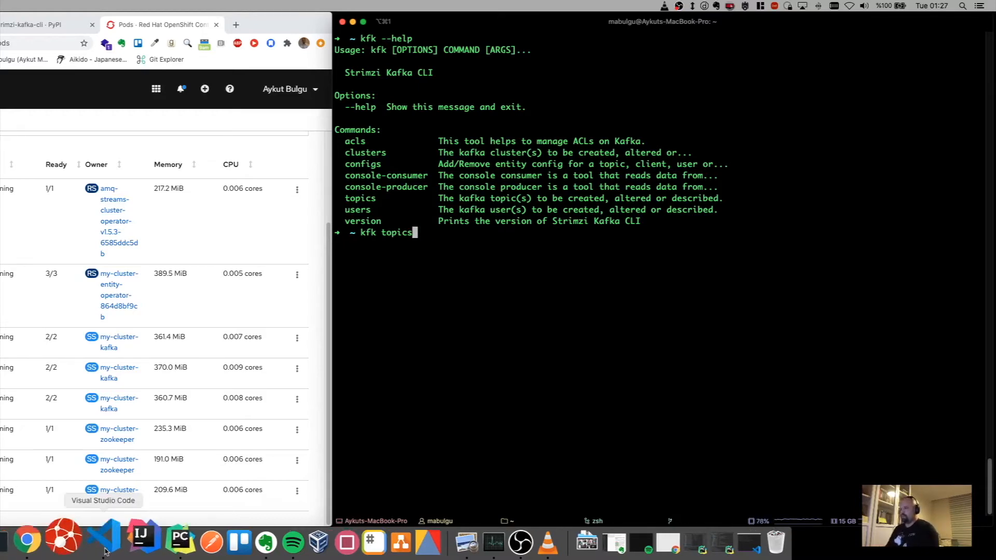
click(104, 542)
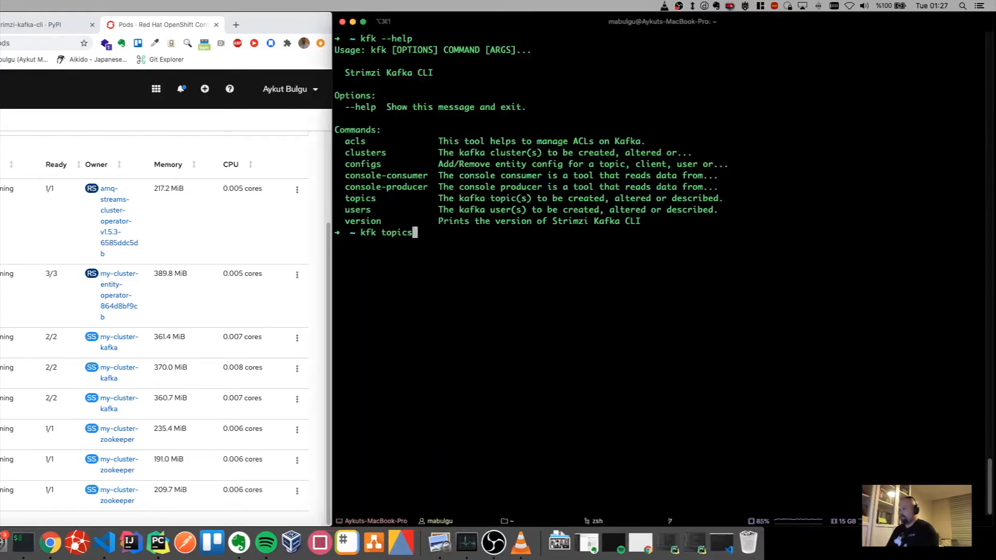
text(--topic message-topic --create --partitions 24 --replication-factor 3)
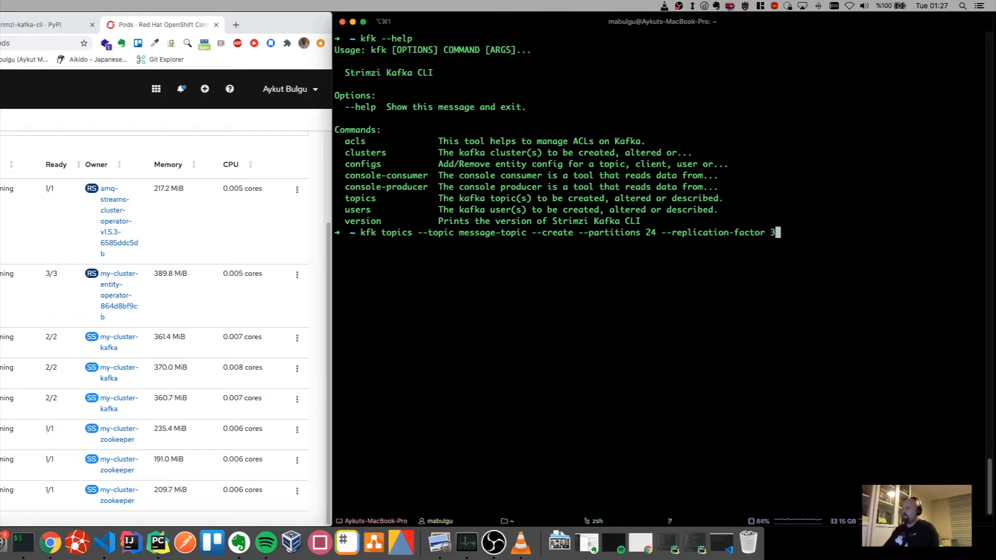
Run the create command, which fails with a missing --cluster option error.
key(Return)
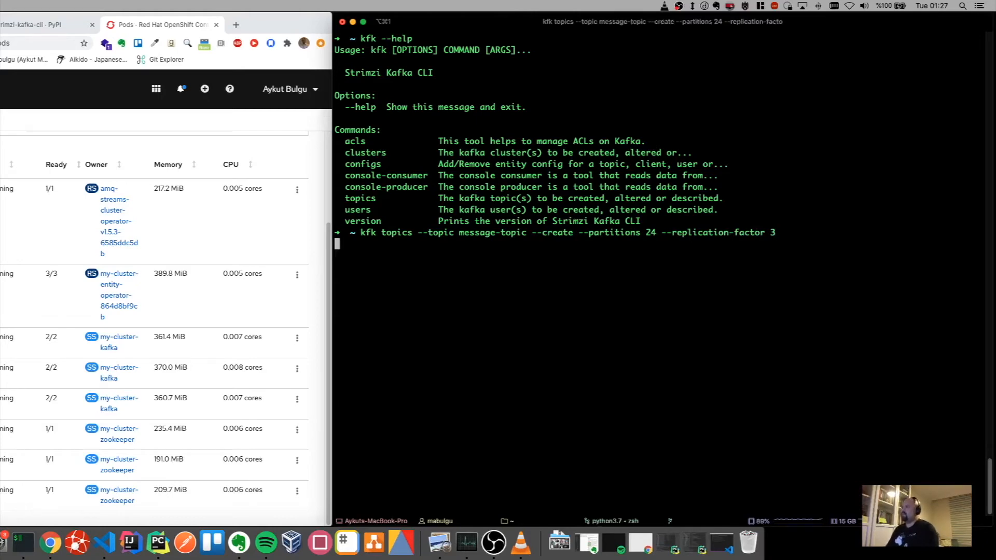
key(Return)
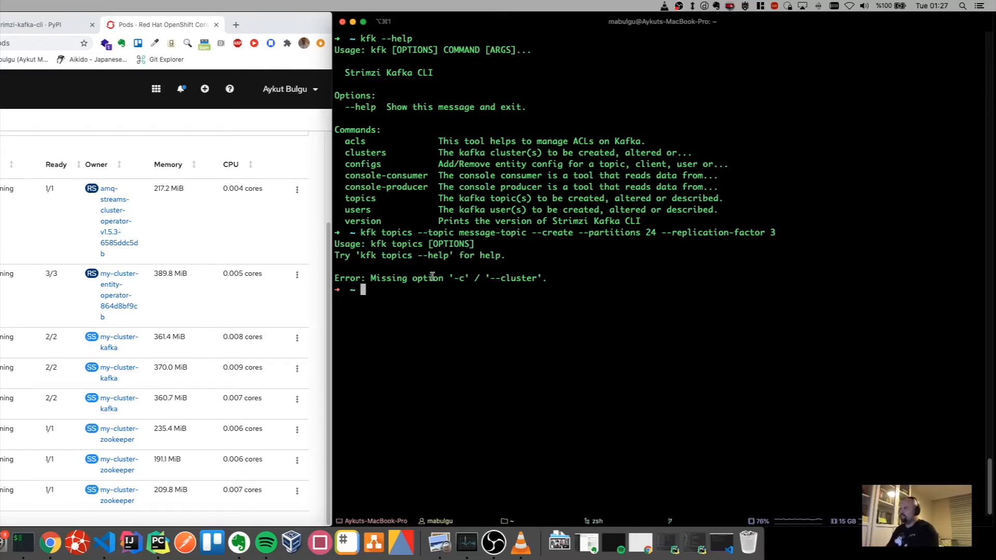
double_click(512, 278)
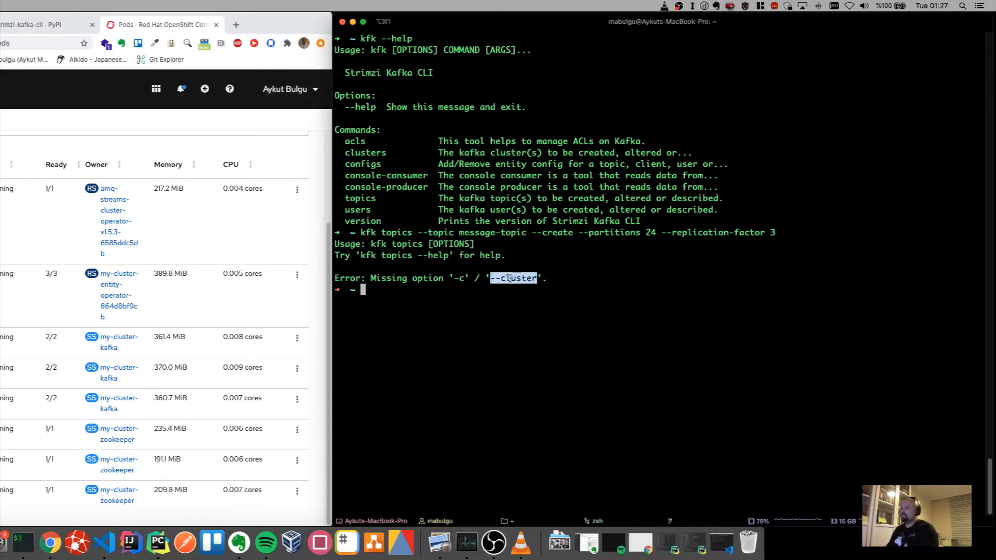
text(k)
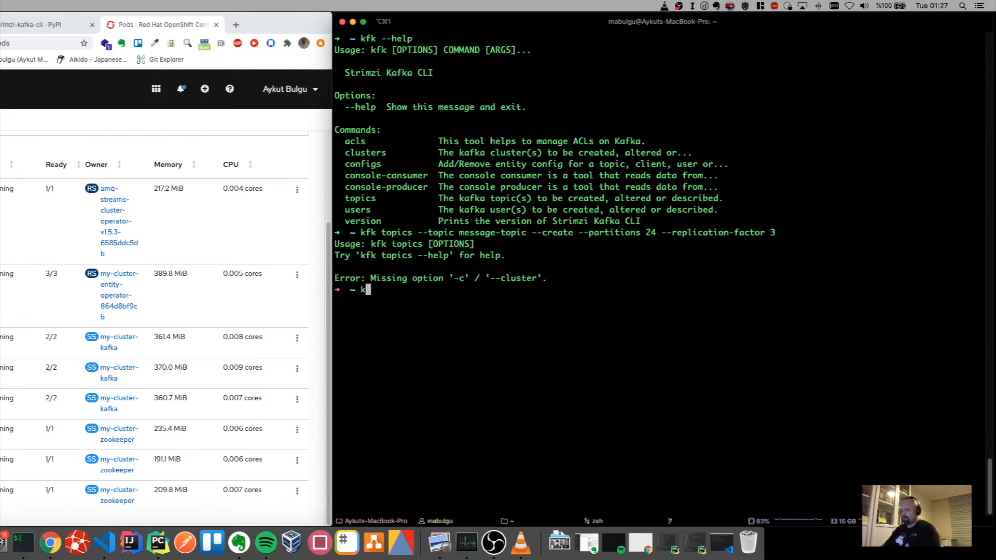
Show kfk topics --help and note the cluster option.
text(fk topics --help)
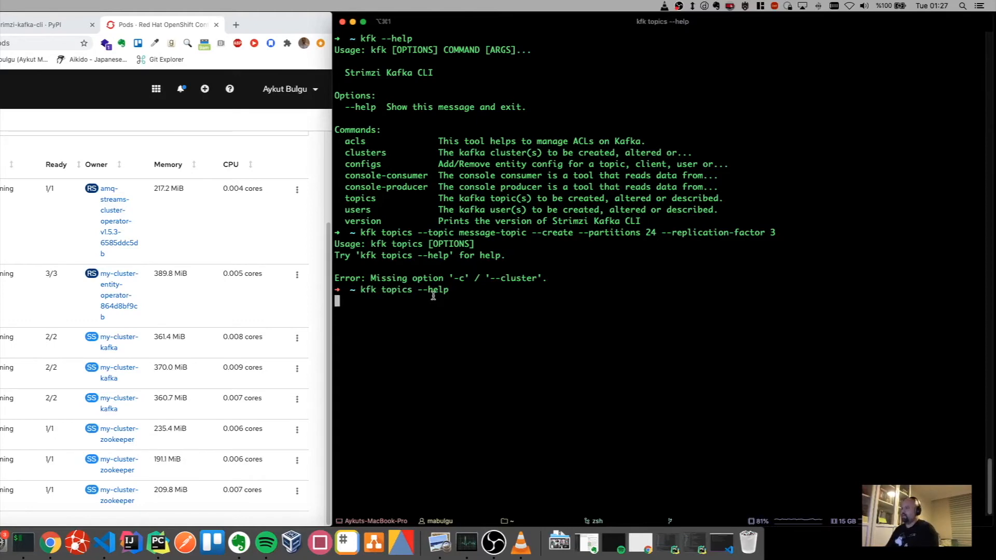
key(Return)
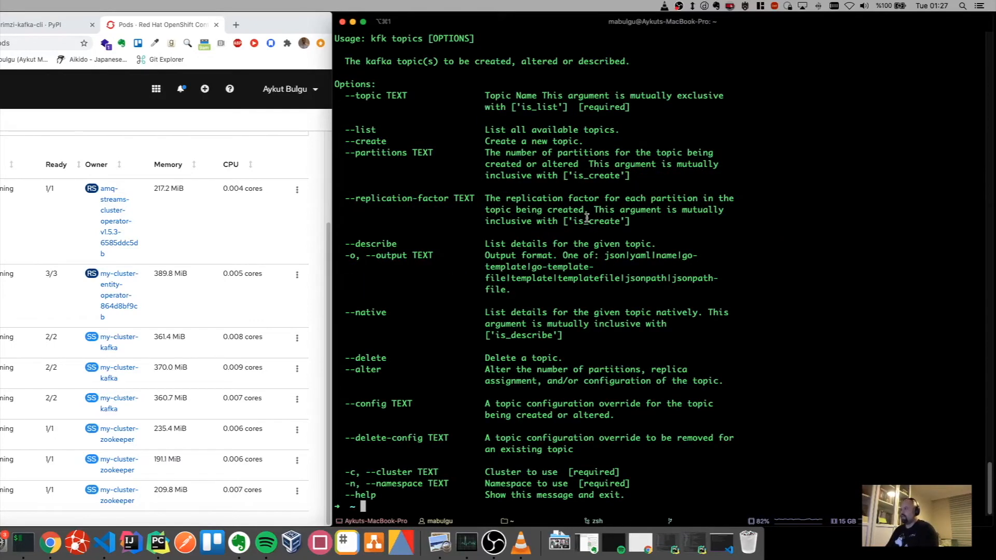
mouse_move(460, 168)
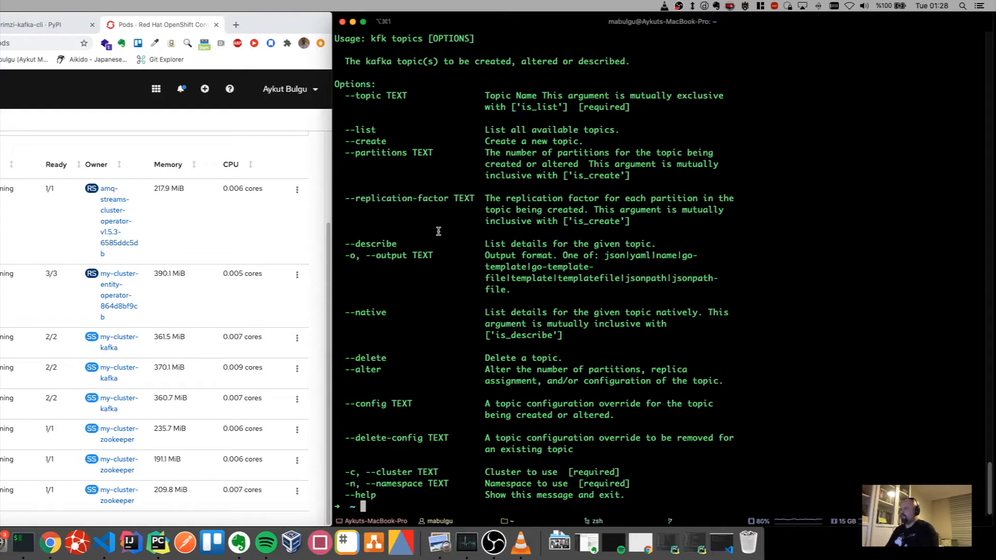
mouse_move(384, 314)
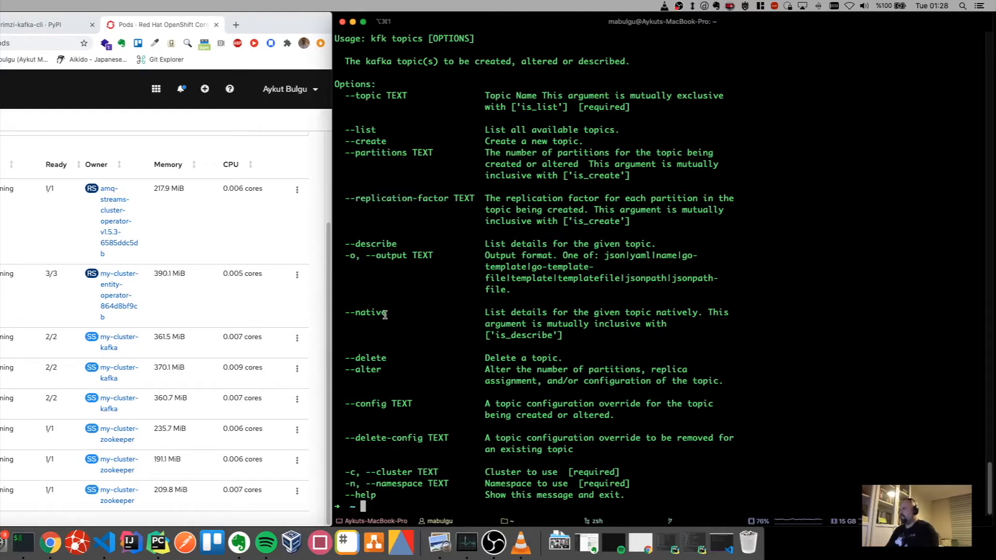
double_click(364, 313)
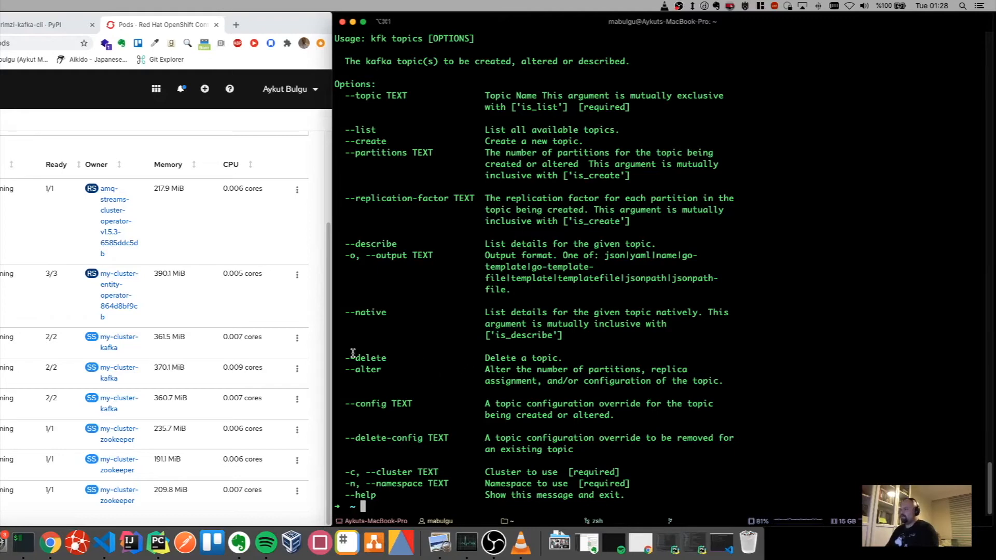
mouse_move(451, 399)
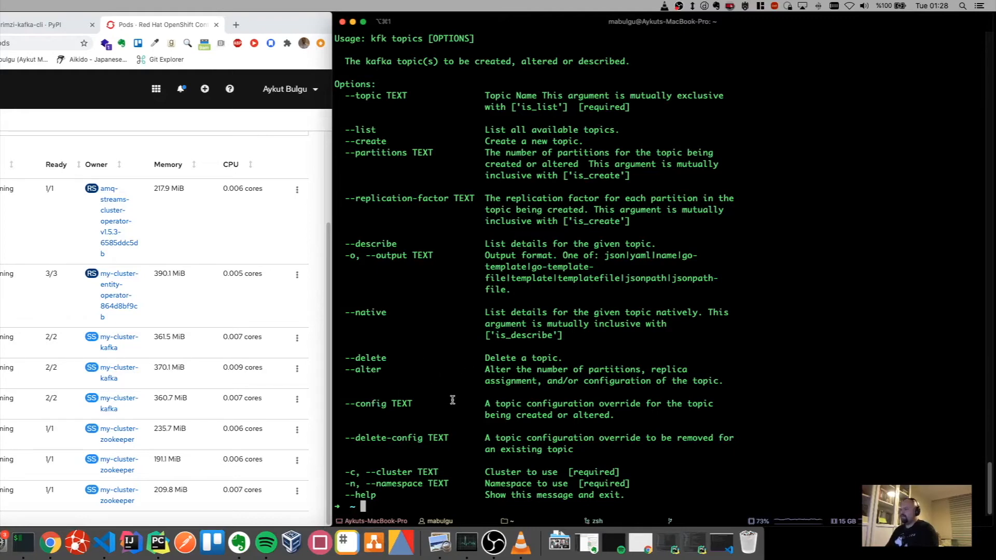
Rerun the message-topic creation with -c my-cluster, hitting a missing-namespace error.
text(ck)
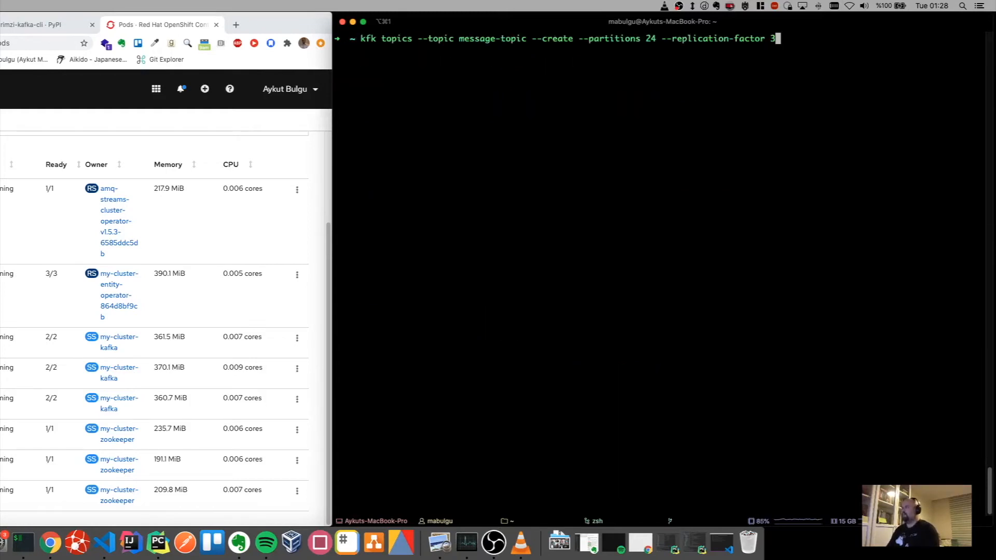
text(-)
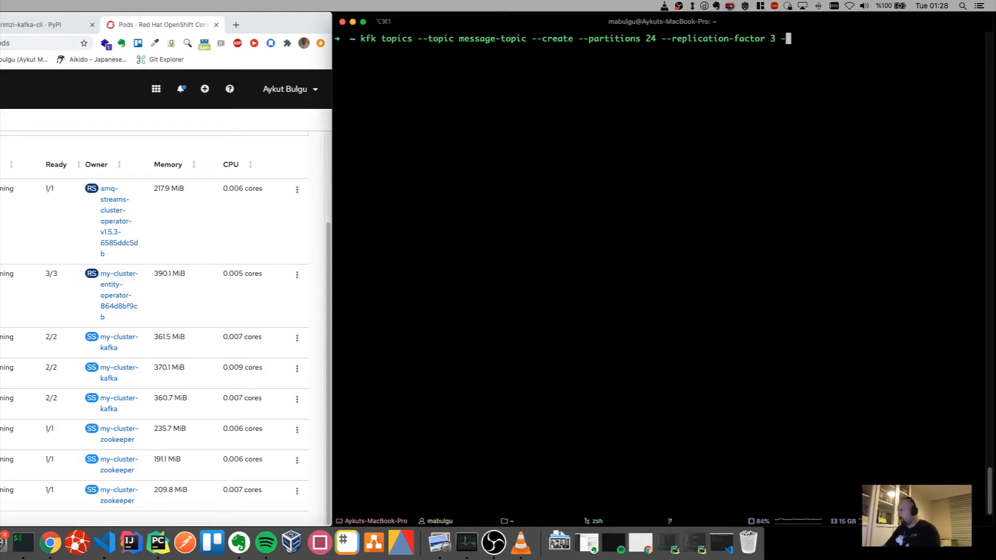
text(c)
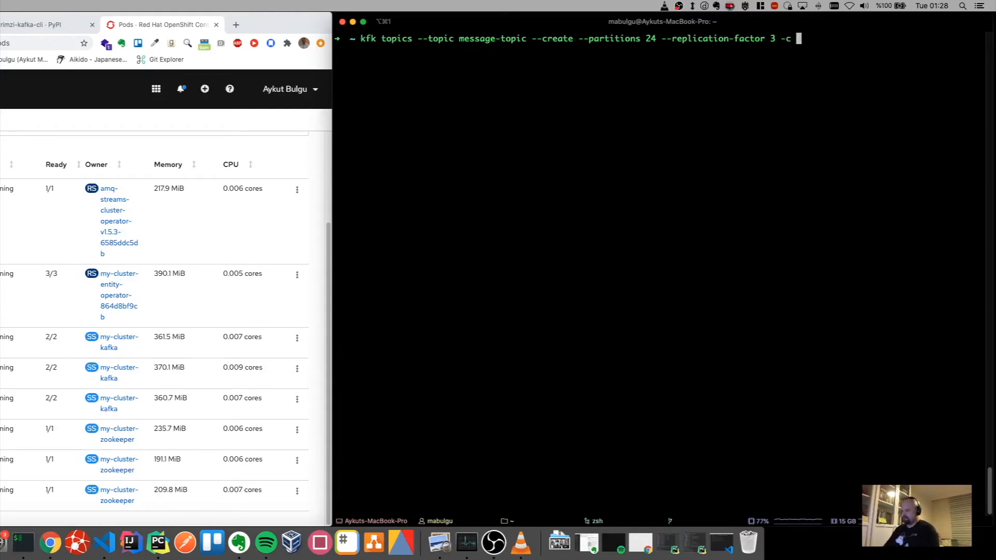
text(my-cluster)
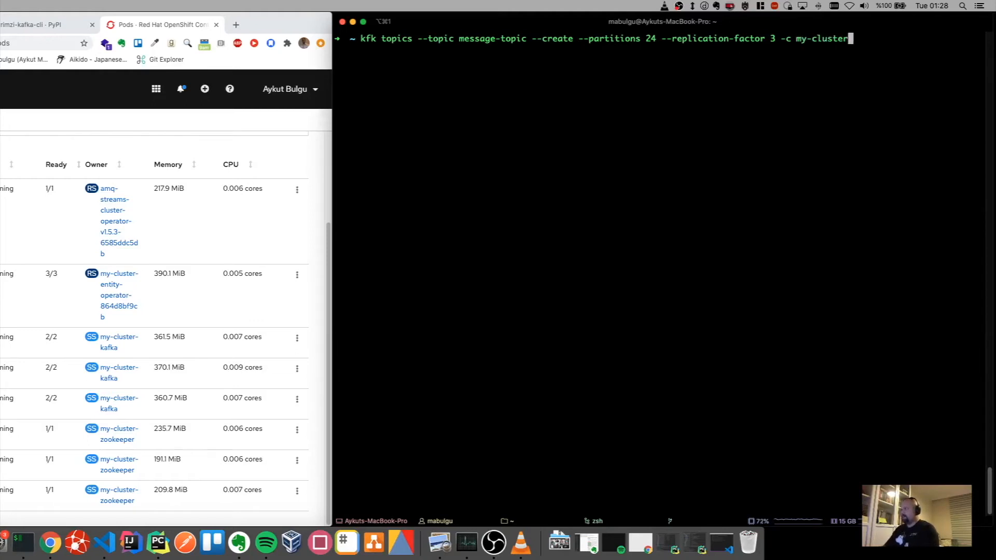
key(Return)
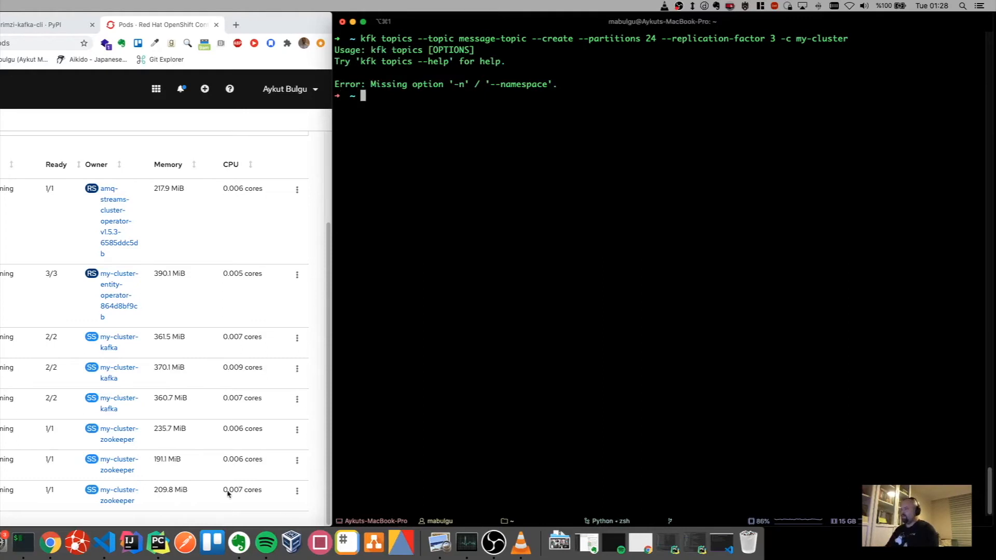
Recall the create command, add -n kafka, and create message-topic successfully.
key(Up)
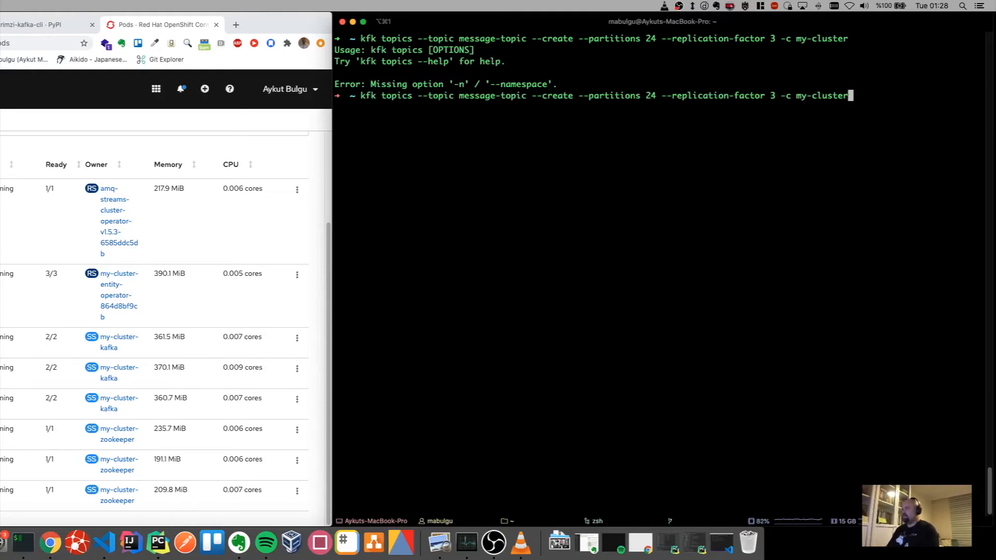
text(- kafka)
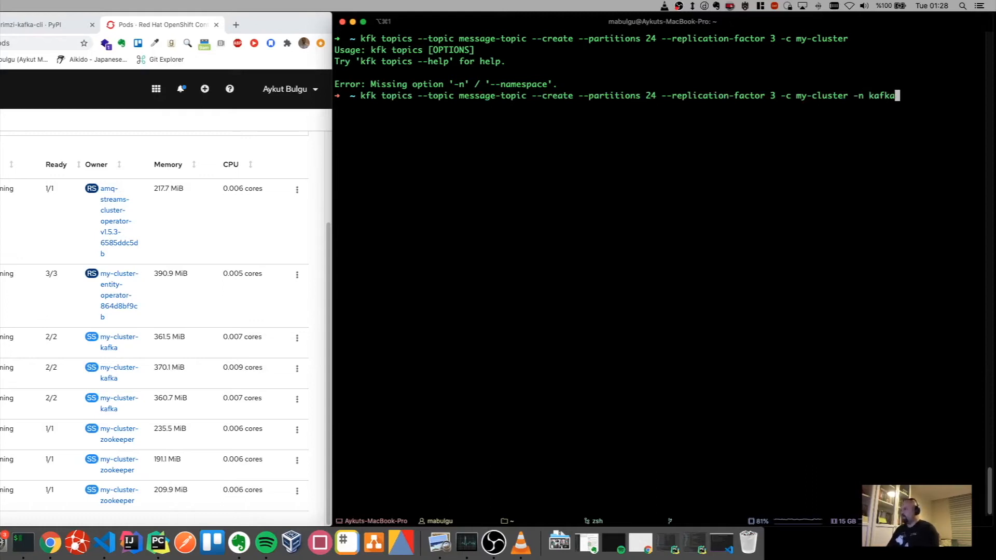
key(Return)
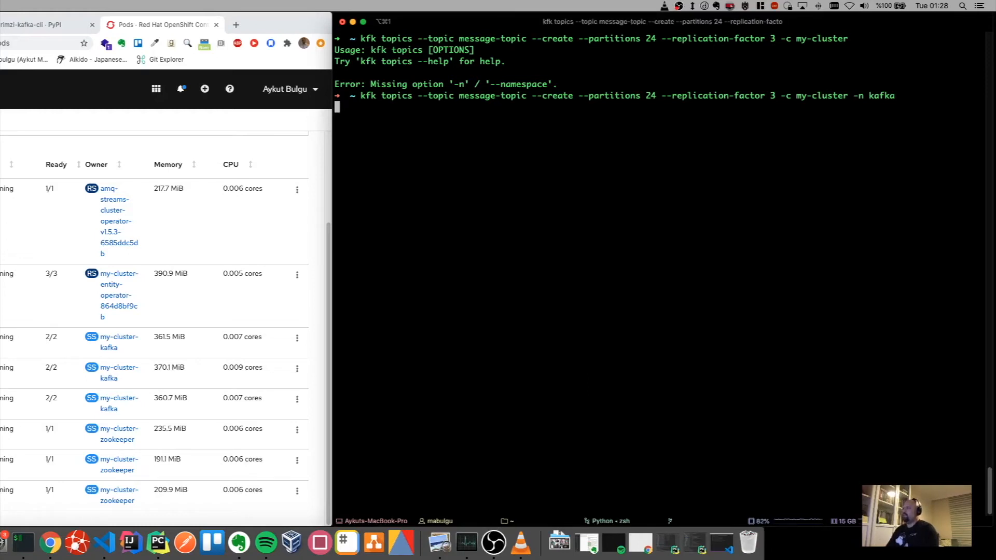
key(Return)
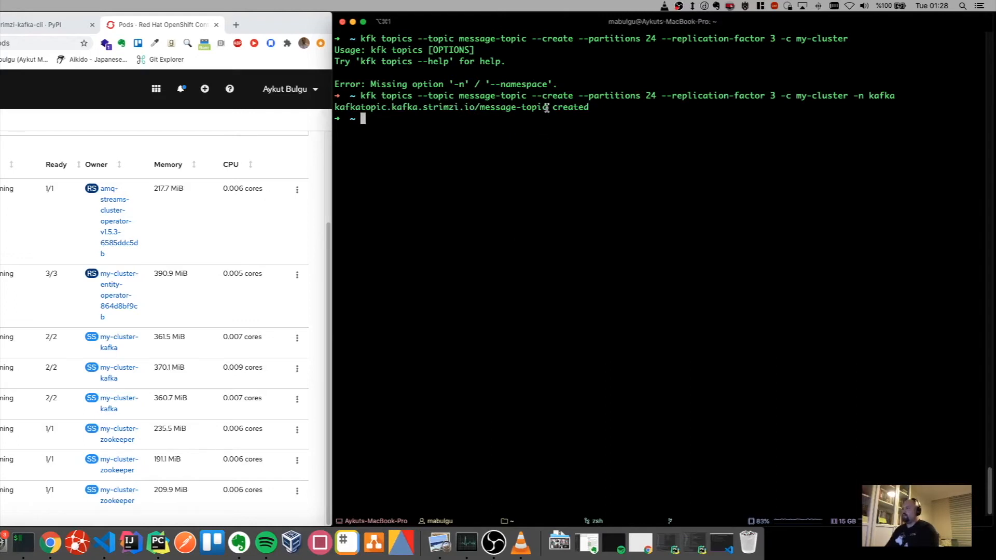
mouse_move(511, 134)
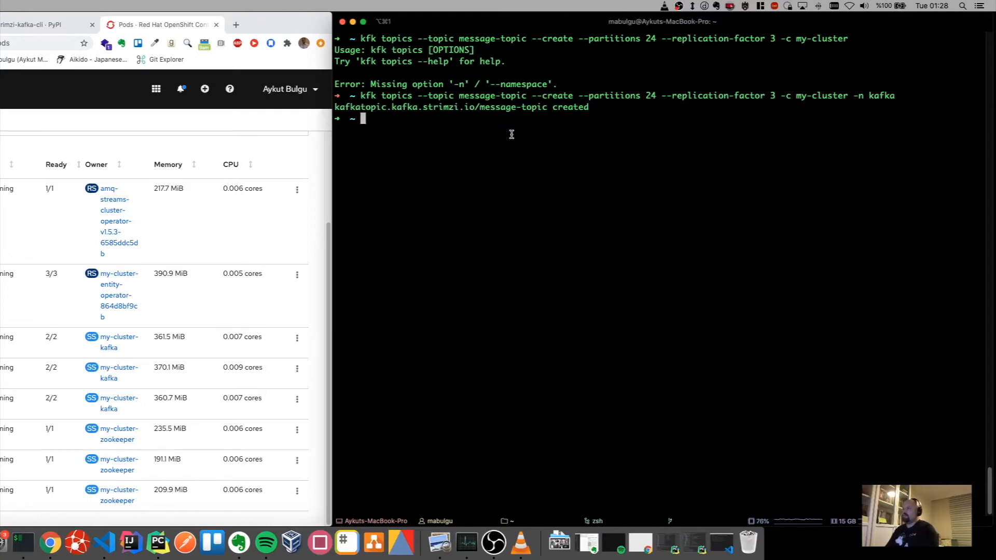
Run kfk topics --list -c my-cluster -n kafka, showing message-topic with 24 partitions and replication factor 3.
double_click(534, 107)
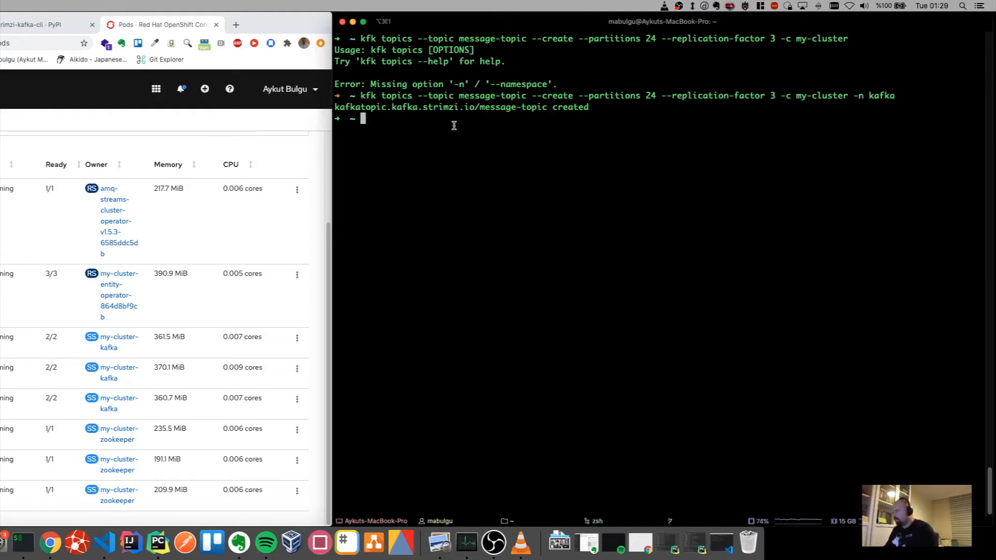
text(kfk)
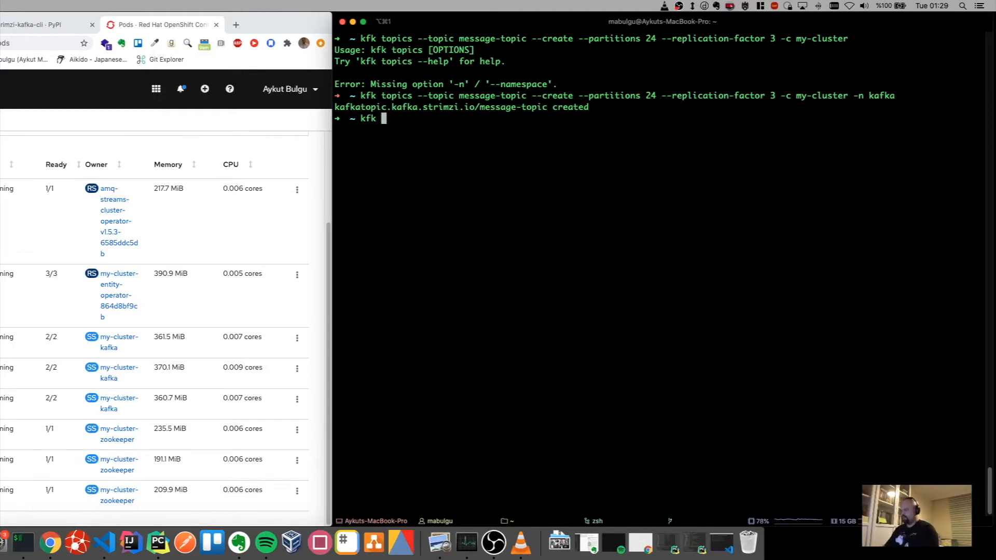
text(topics)
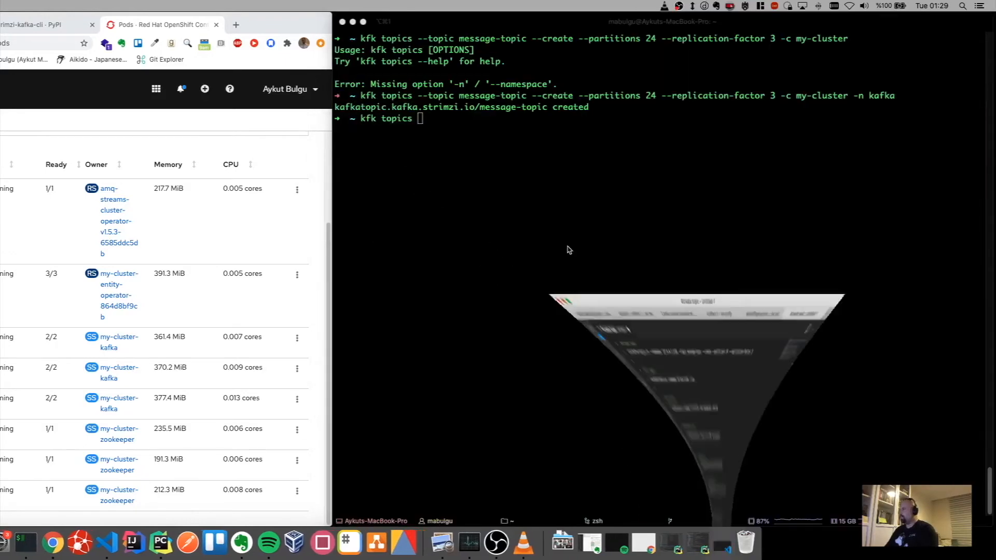
text(--list)
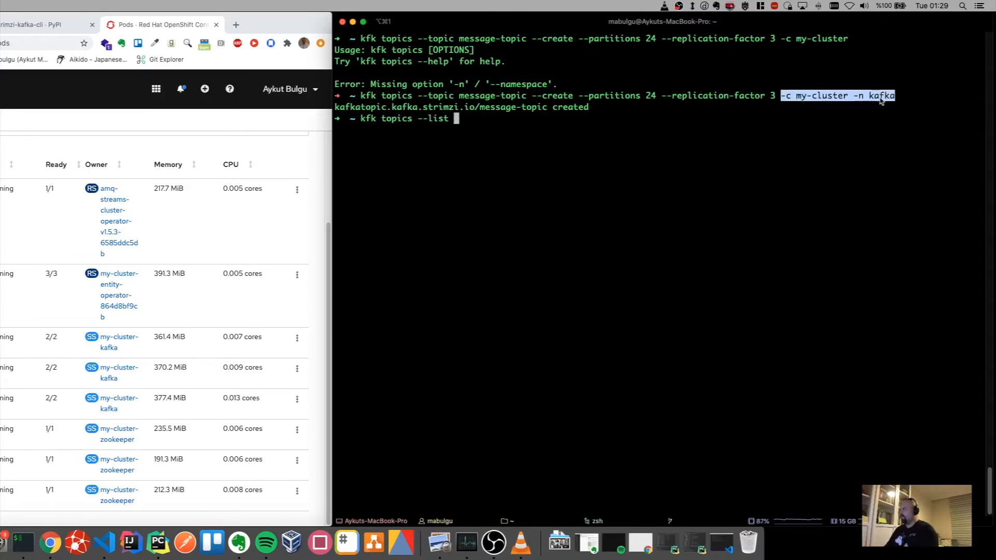
right_click(882, 99)
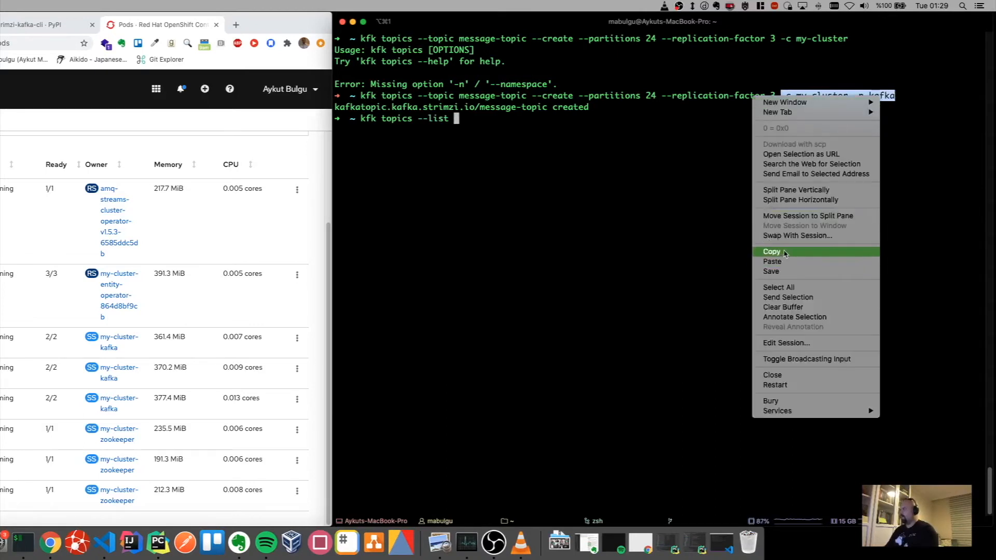
click(772, 261)
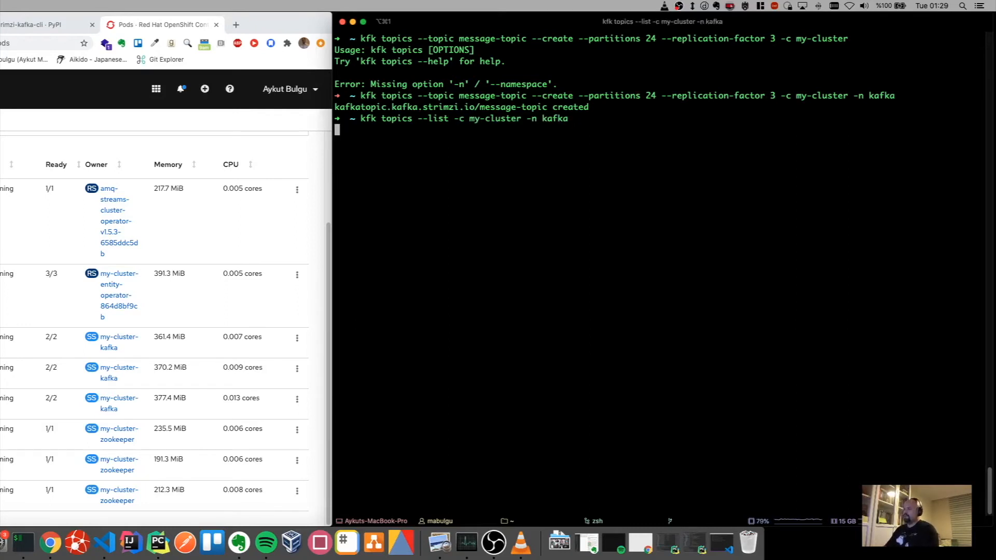
key(Return)
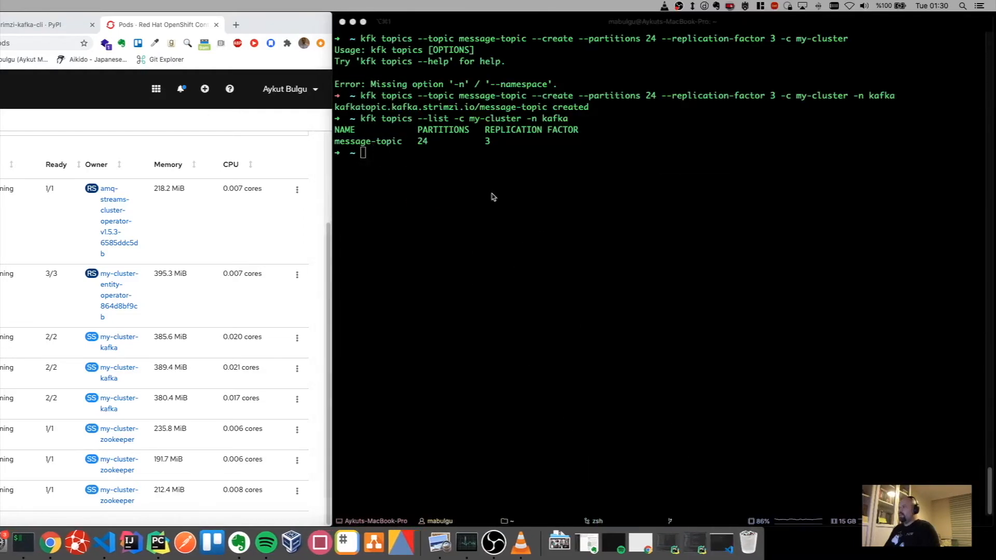
Run kfk topics --describe --topic message-topic -c my-cluster -n kafka to show 24 partitions, 3 replicas, Ready.
text(kfk)
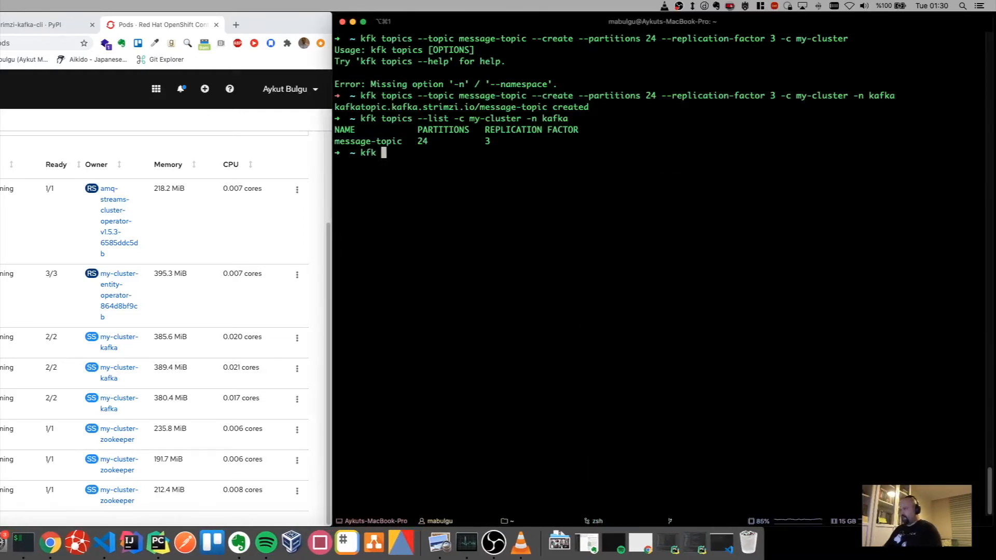
text(topics)
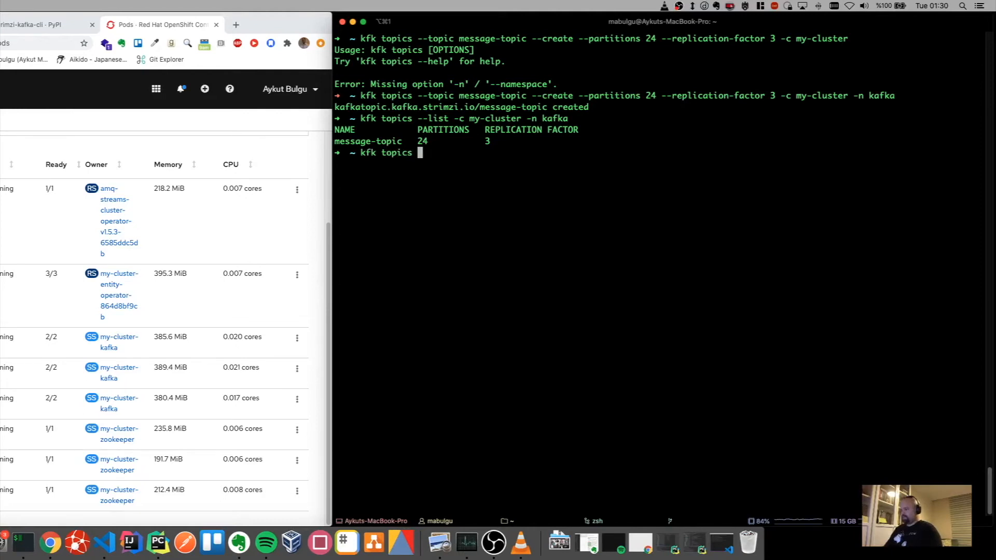
text(--dee)
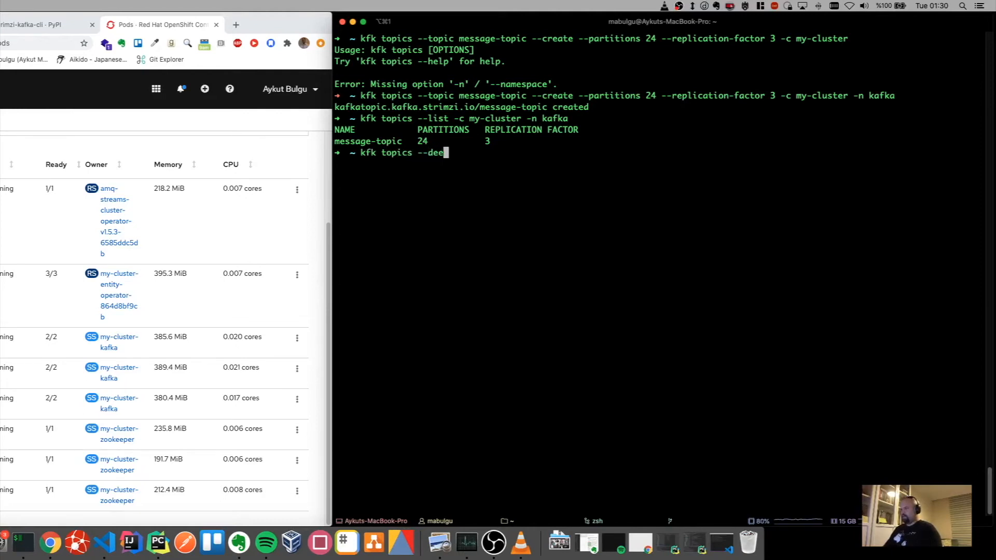
text(scribe)
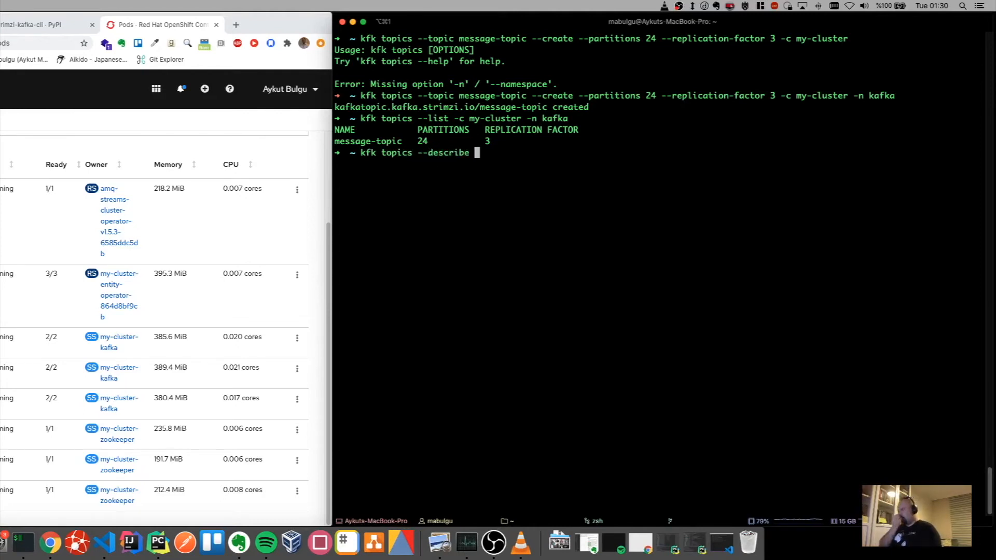
text(--topic)
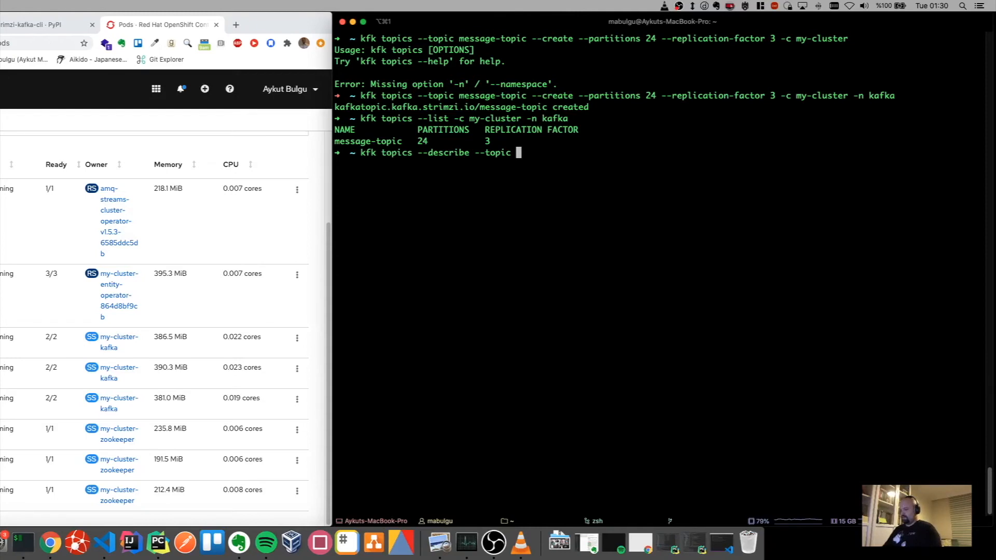
text(message-top)
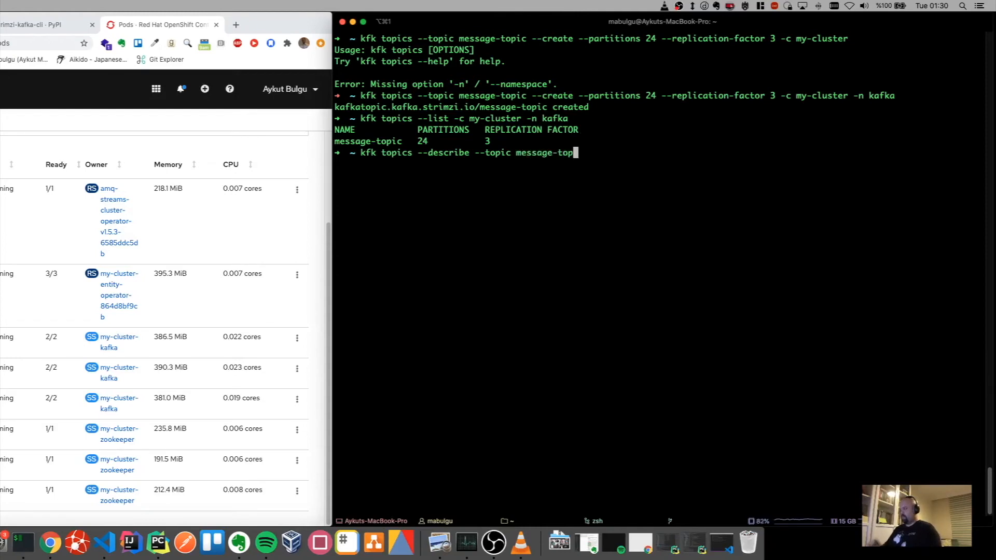
text(ic)
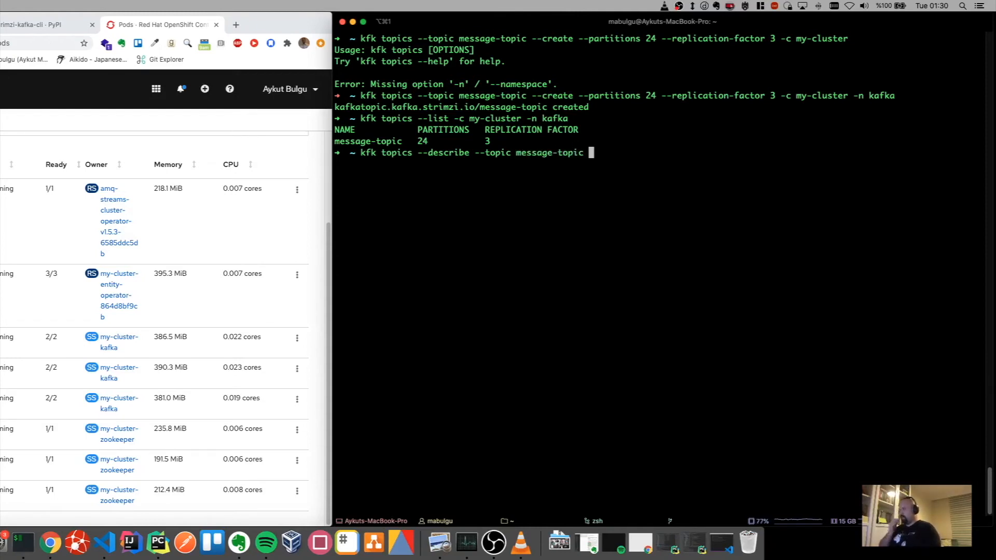
mouse_move(632, 155)
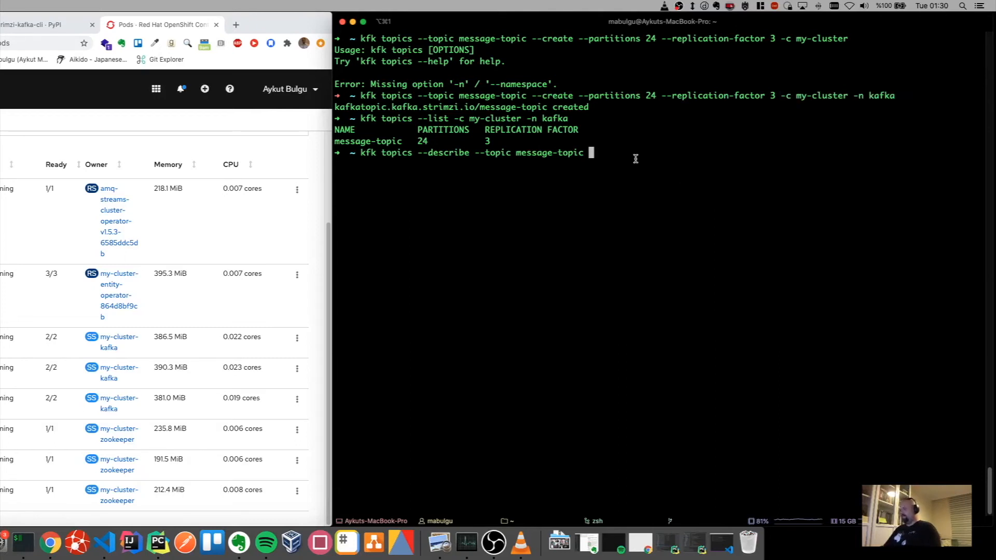
text(-c my-cluster -n kafka)
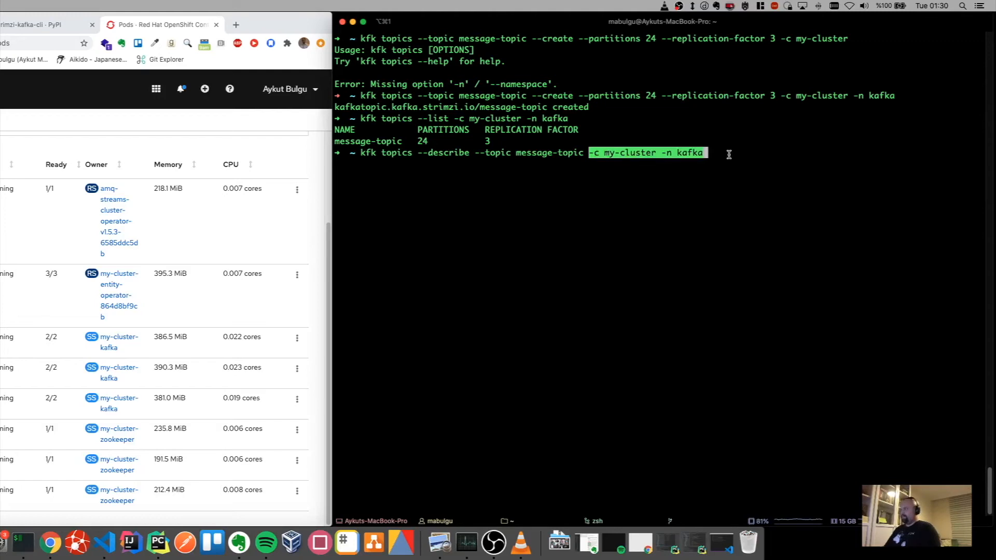
key(Return)
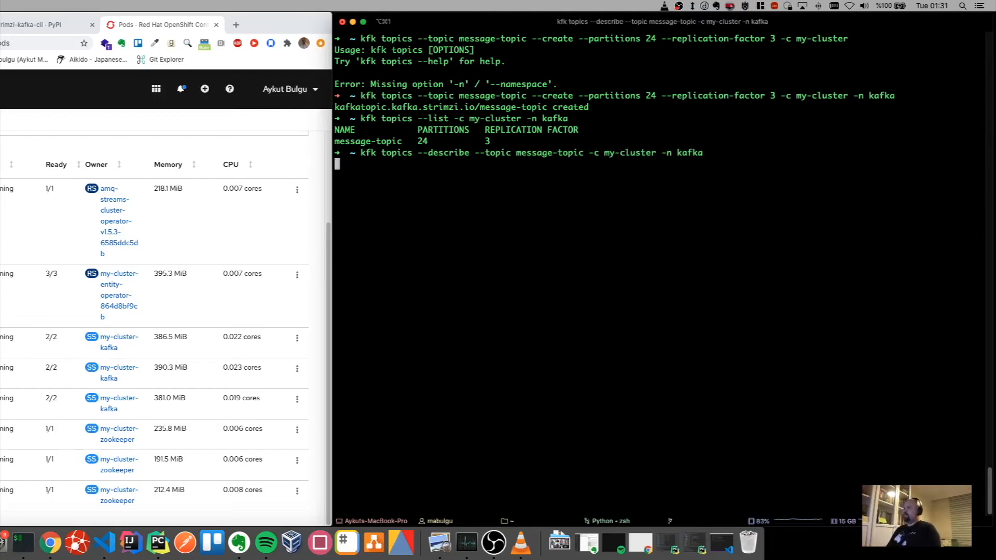
key(Return)
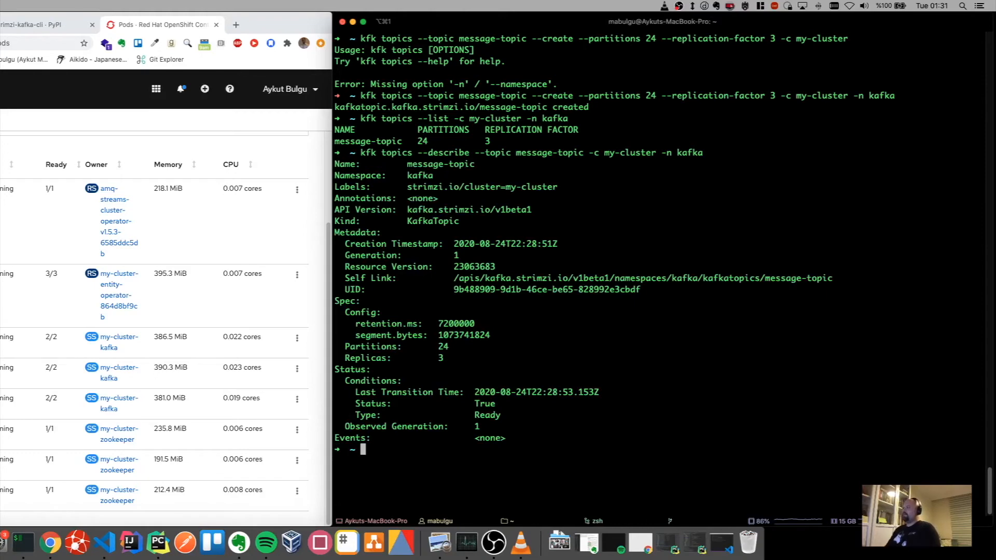
mouse_move(638, 182)
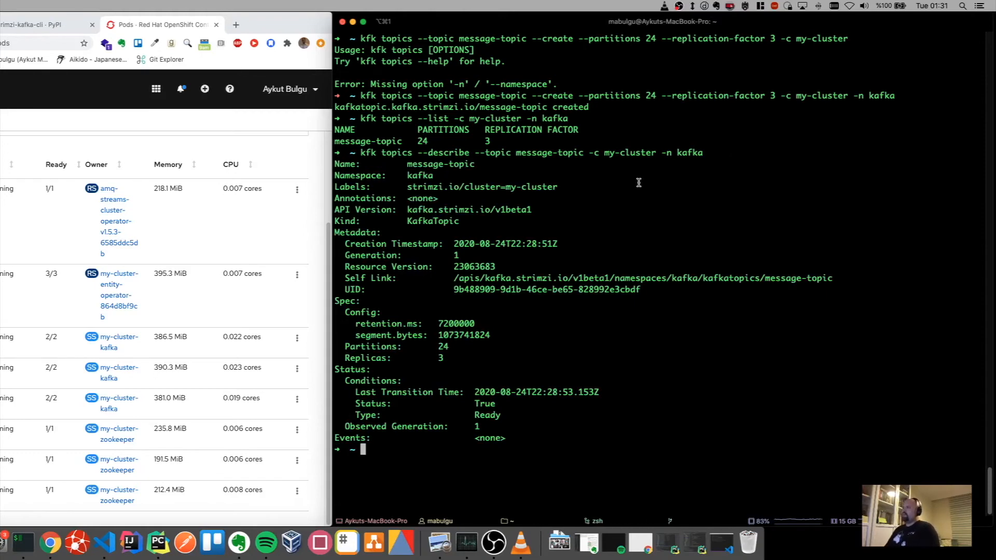
mouse_move(423, 173)
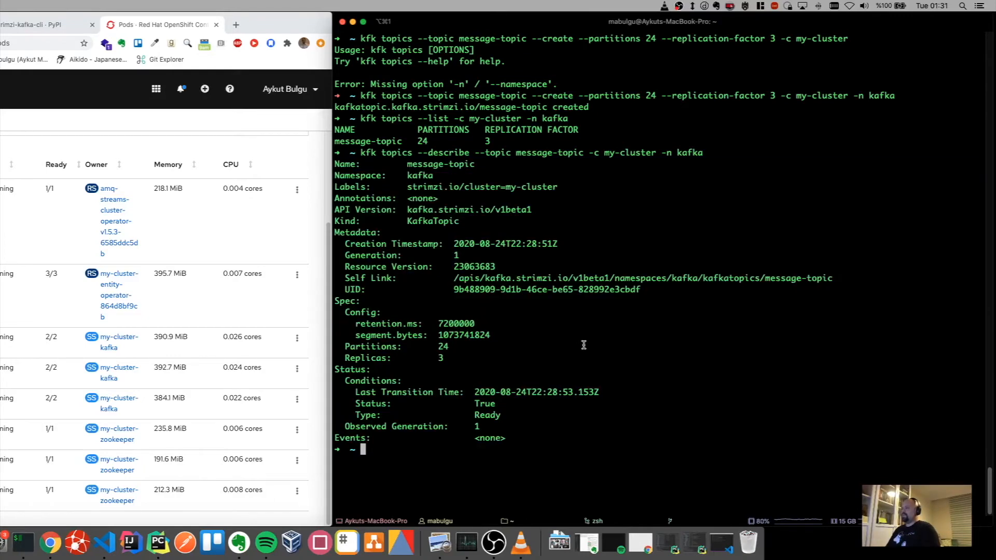
mouse_move(573, 428)
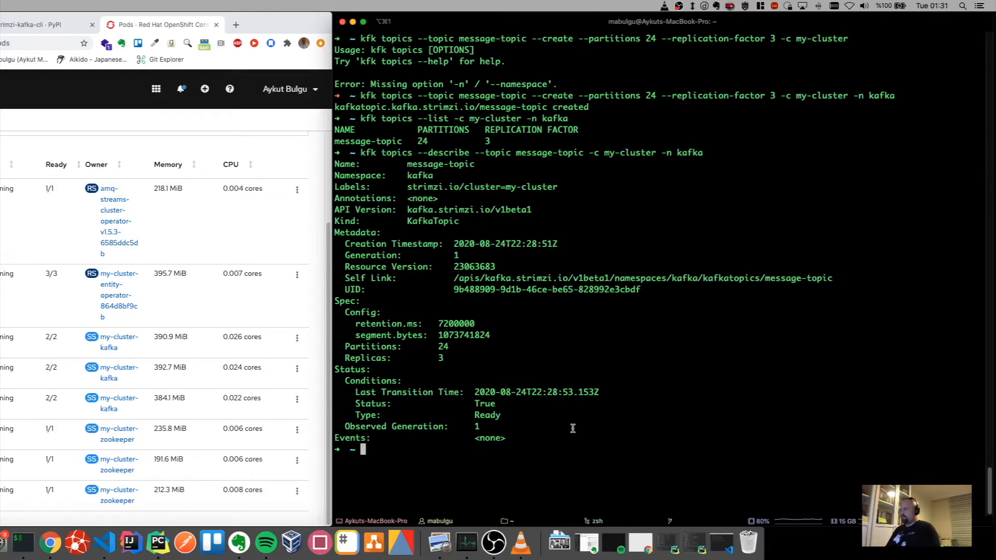
Clear the terminal screen before rerunning the describe command.
text(clear)
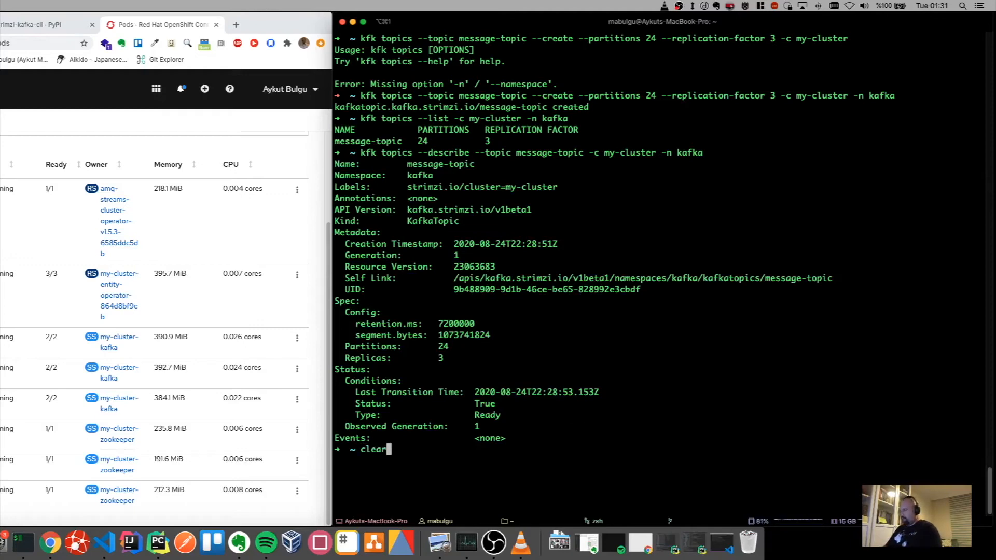
key(Return)
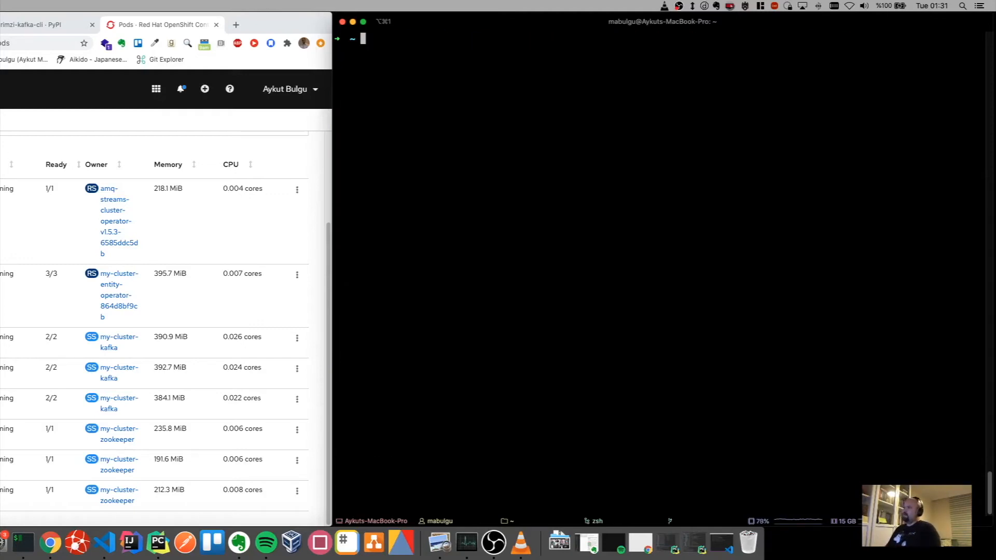
text(clear)
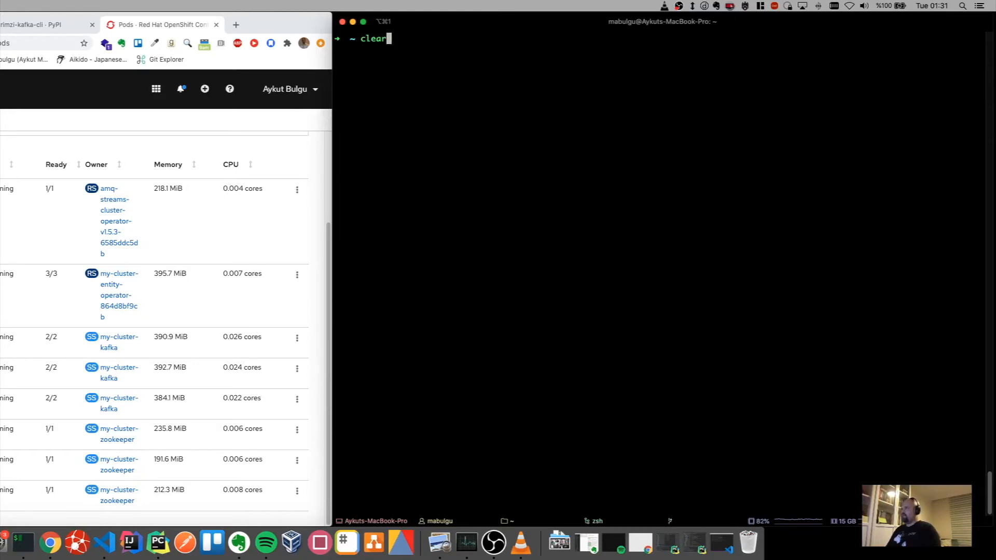
Describe message-topic with --native to print all 24 partitions with leaders, replicas and ISRs.
text(kfk topics --describe --topic message-topic -c my-cluster -n kafka)
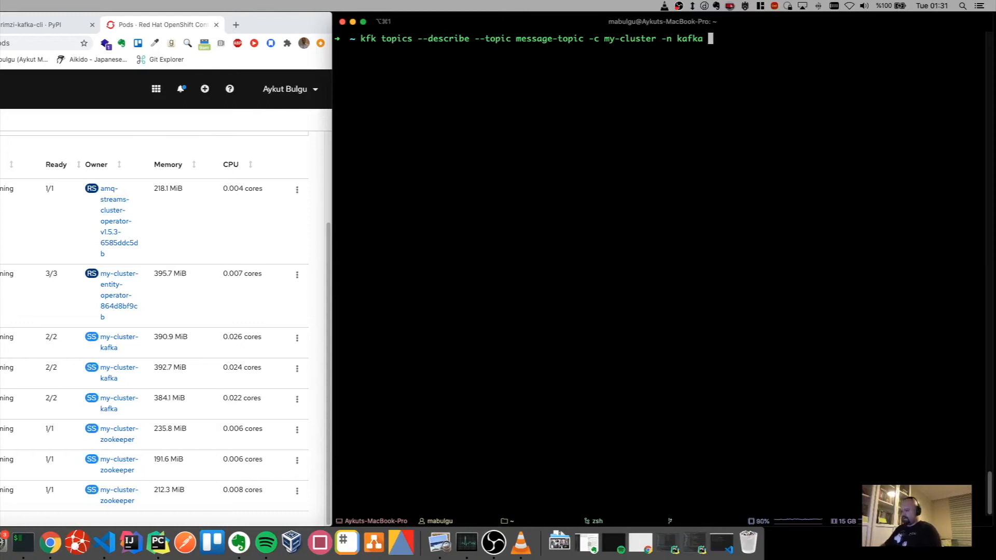
text(--na)
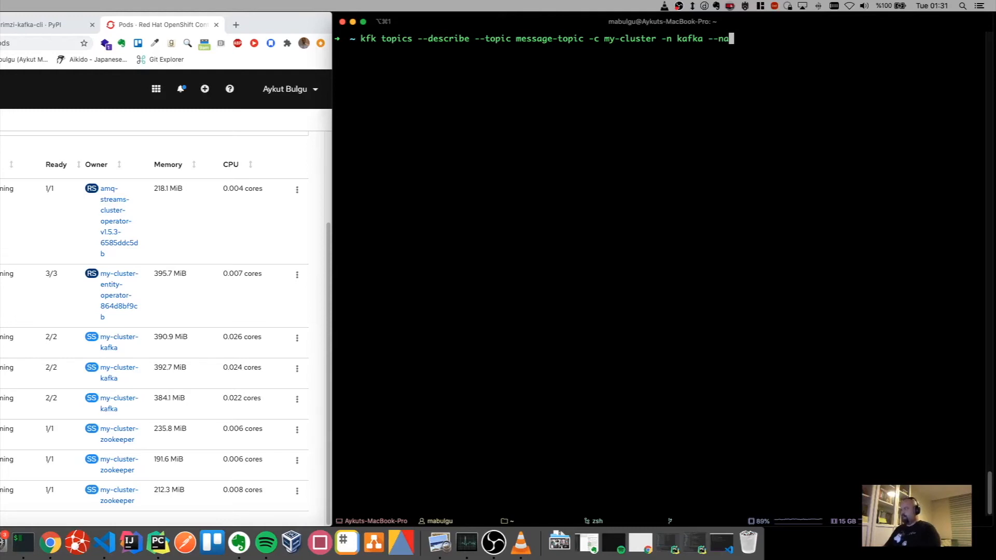
text(tive)
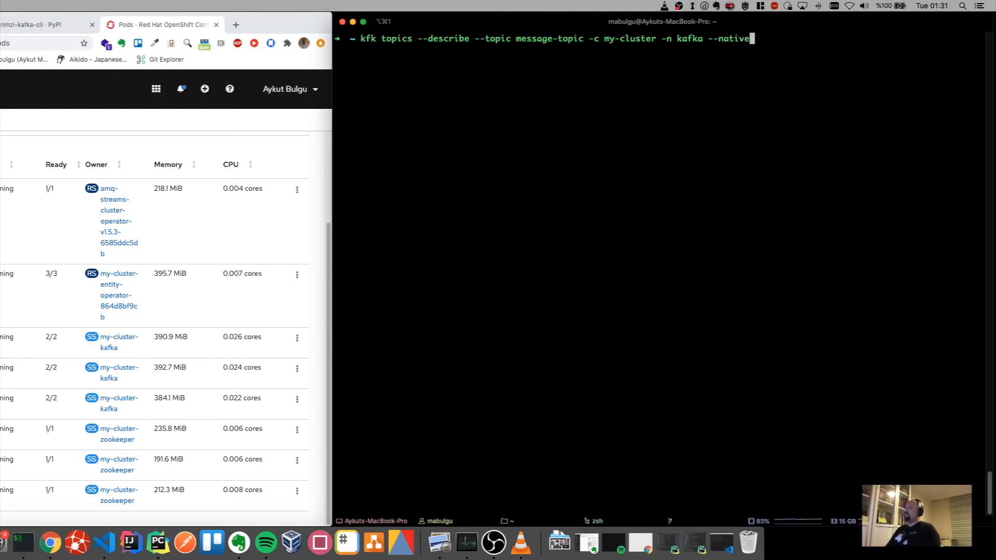
key(Return)
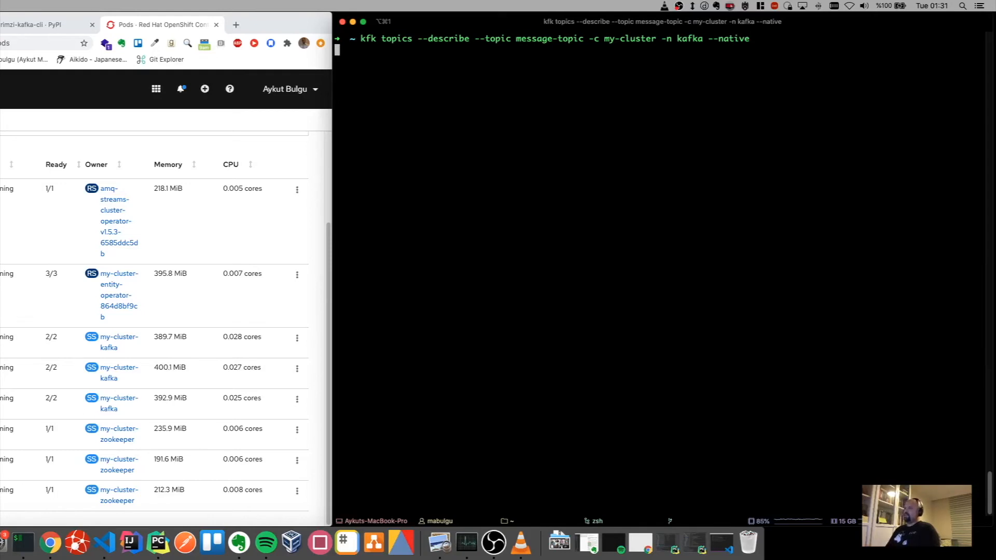
key(Return)
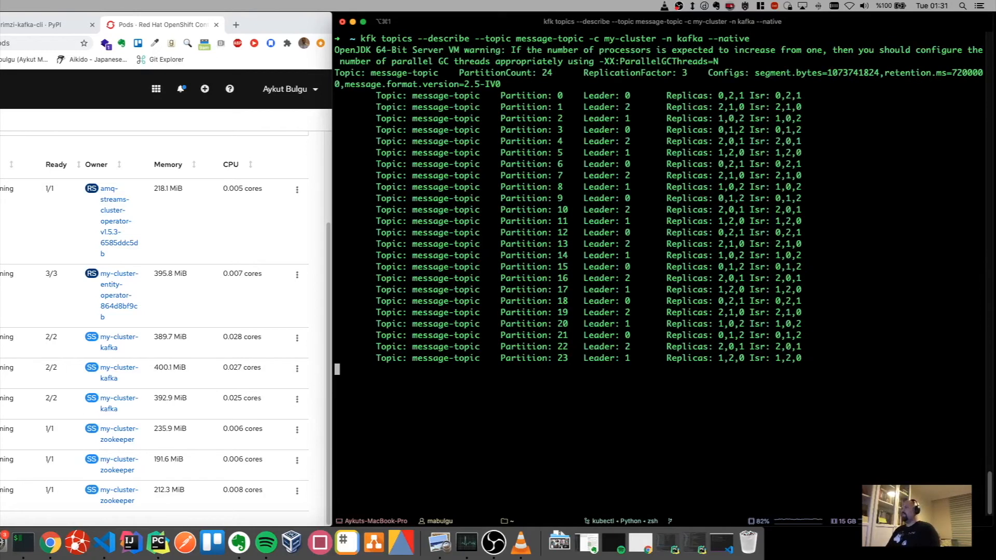
key(Return)
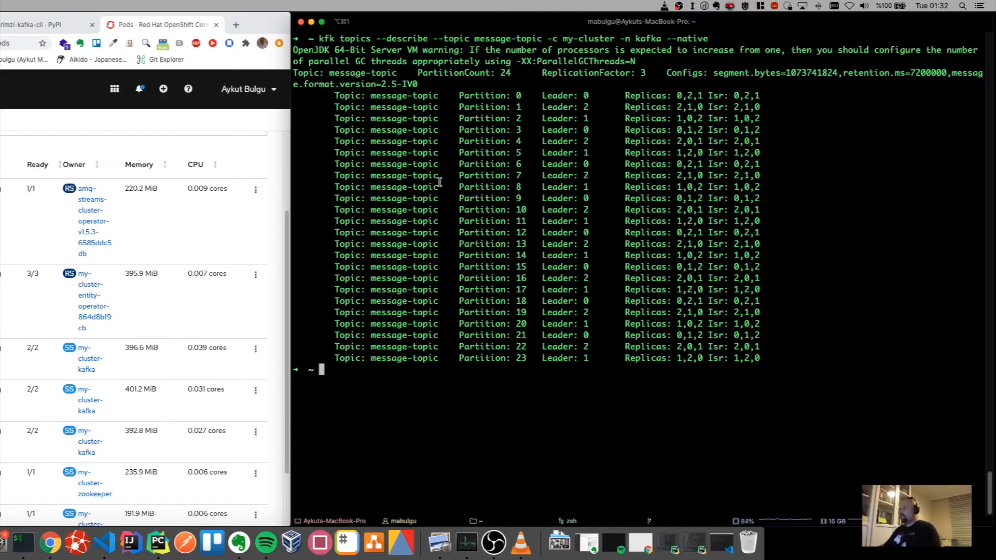
mouse_move(101, 543)
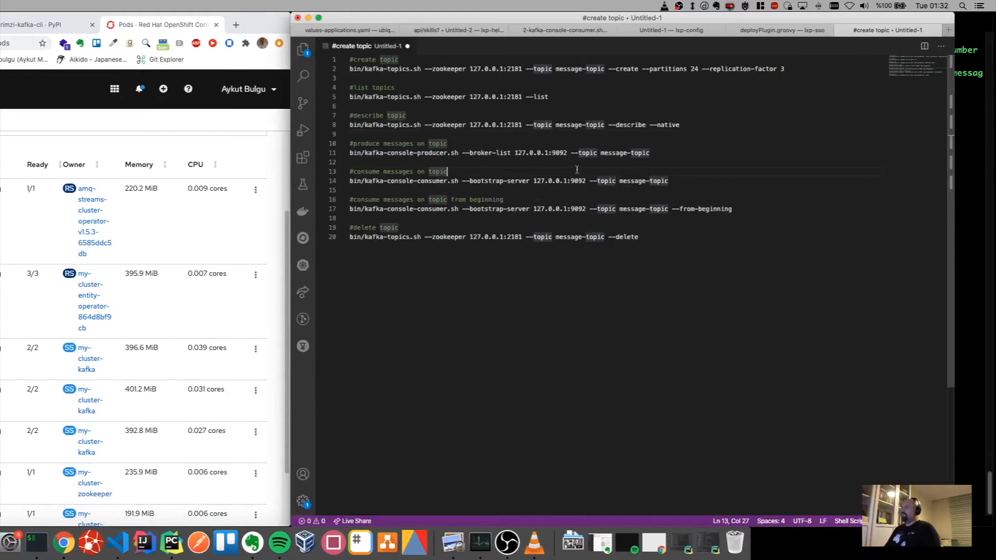
Point out the native kafka-console-producer command for message-topic in the VS Code scratch file.
click(669, 153)
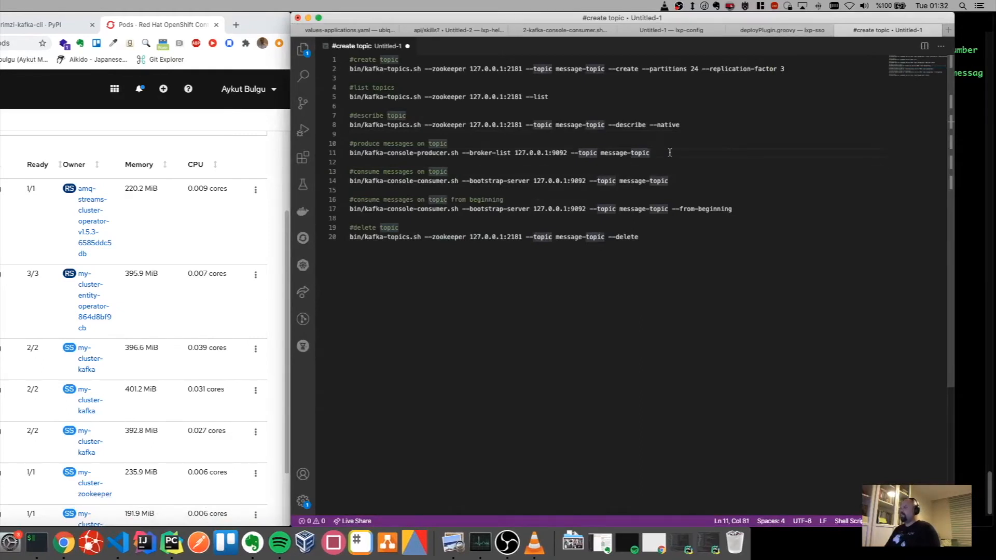
mouse_move(392, 152)
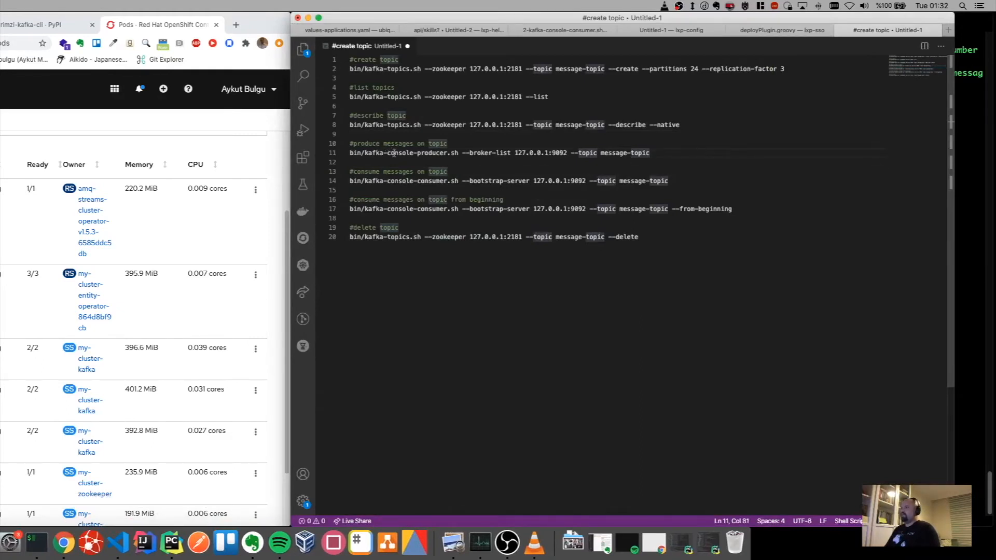
click(426, 162)
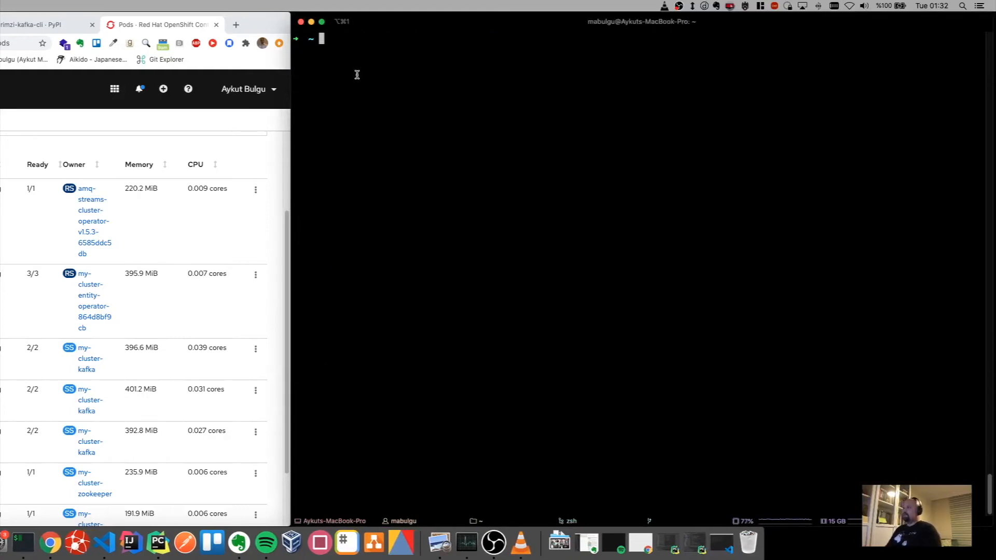
mouse_move(457, 89)
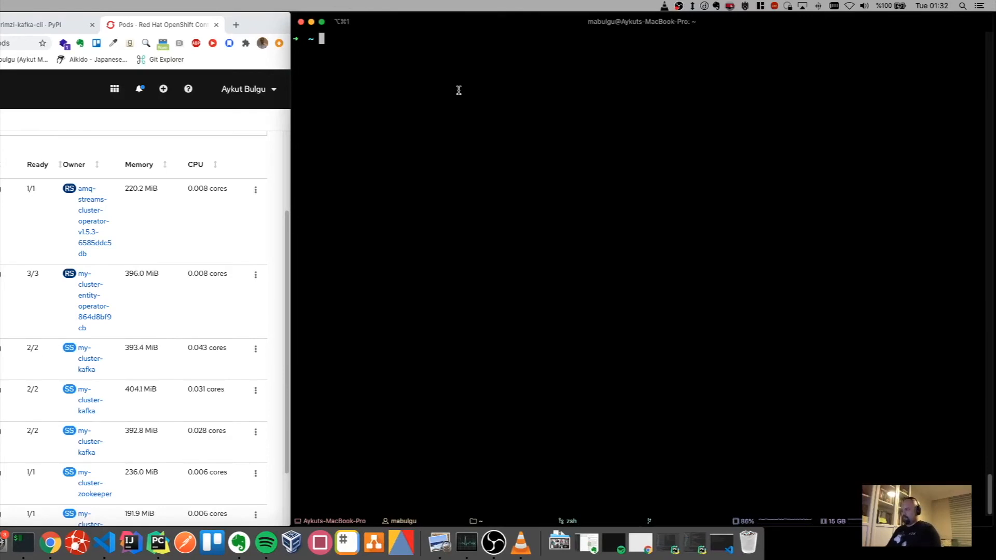
Run kfk to list the Strimzi Kafka CLI commands and highlight console-producer.
text(kfk)
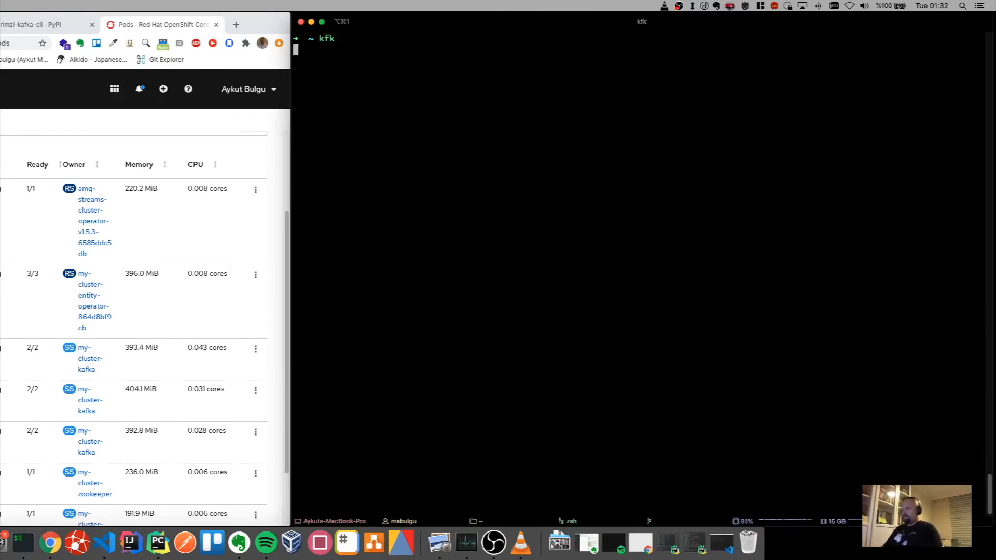
key(Return)
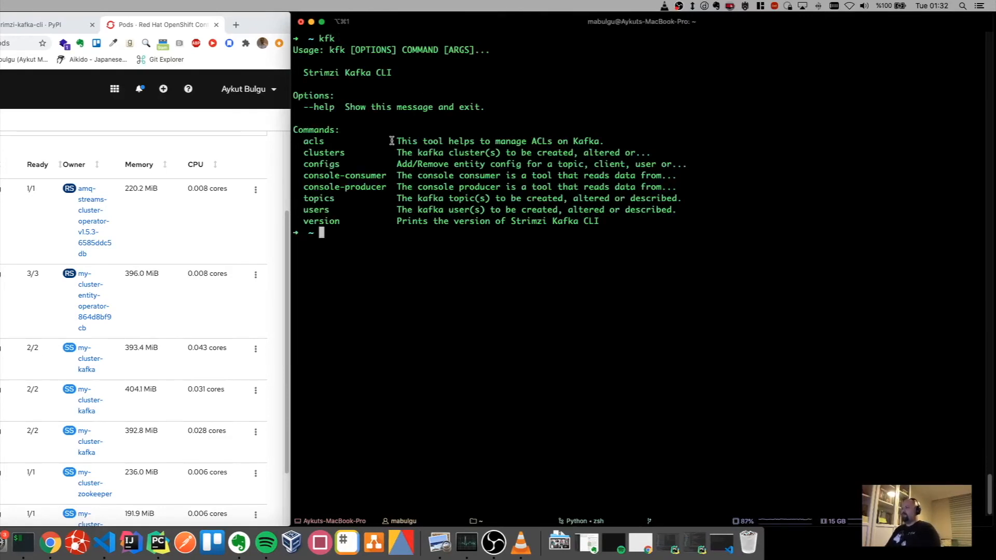
double_click(345, 186)
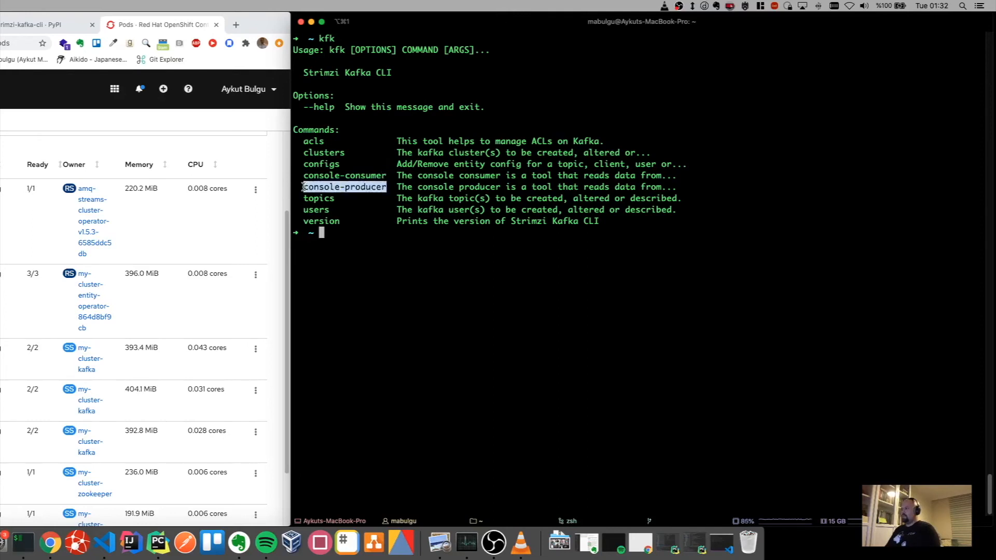
mouse_move(408, 239)
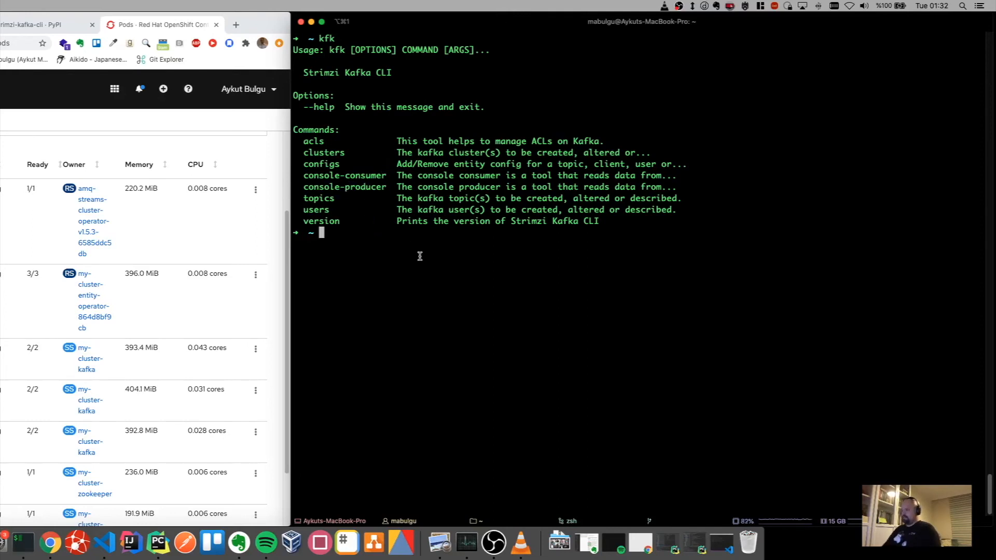
Show kfk console-consumer --help options and review the native console consumer command.
text(kfk)
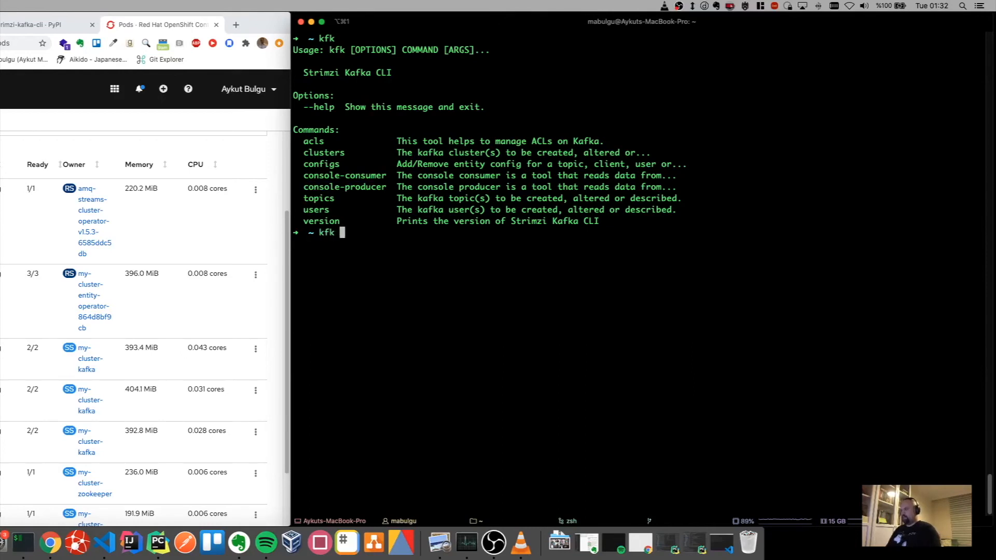
mouse_move(387, 188)
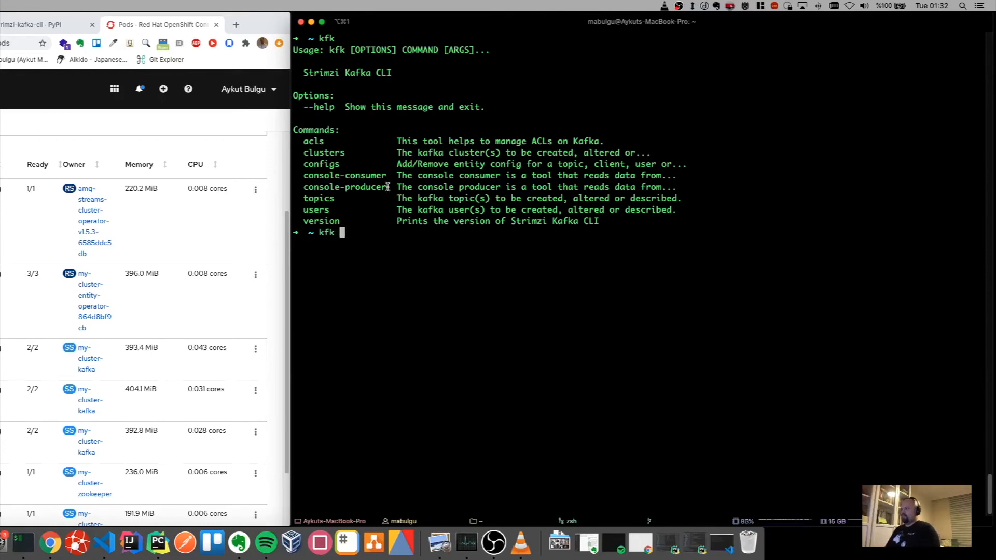
mouse_move(374, 238)
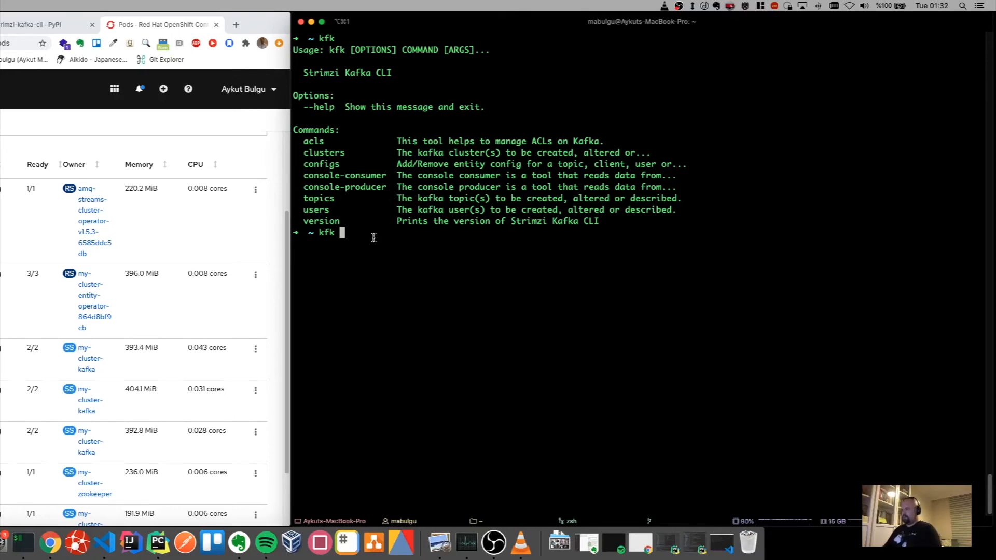
text(cons)
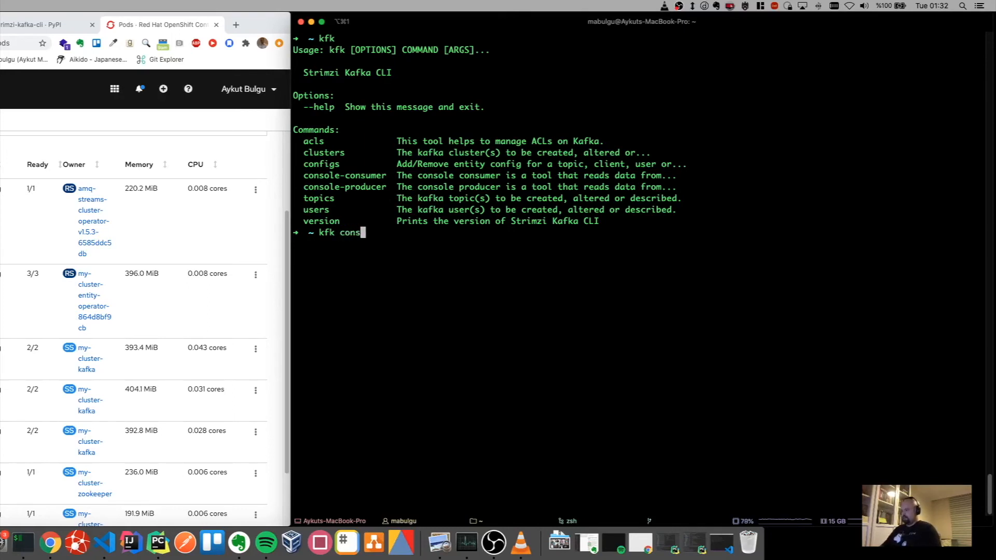
text(ole-consumer --help)
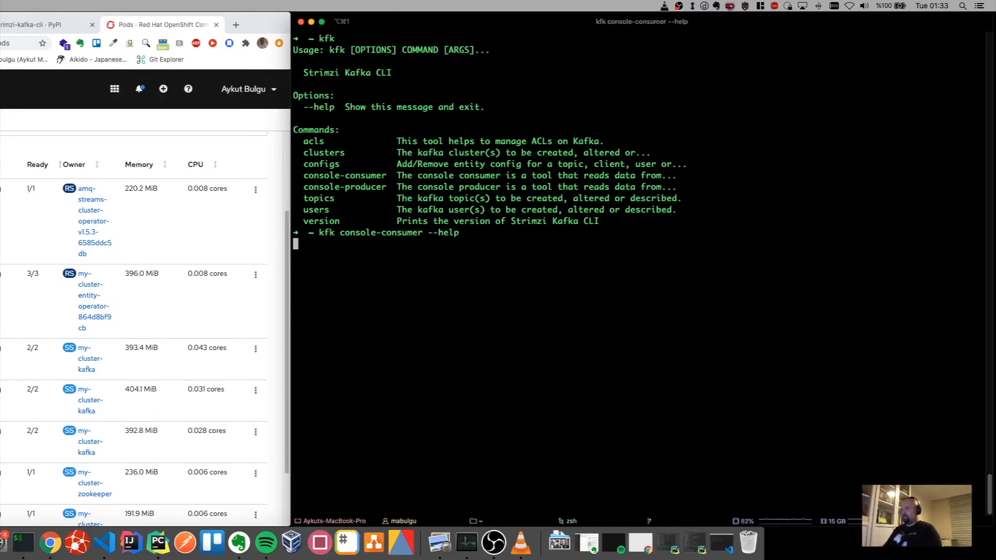
key(Return)
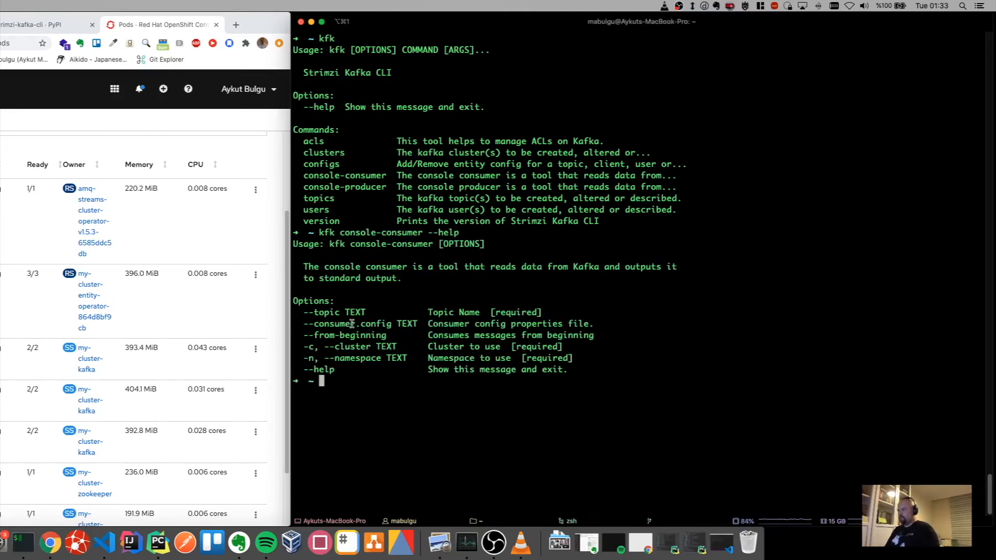
mouse_move(412, 387)
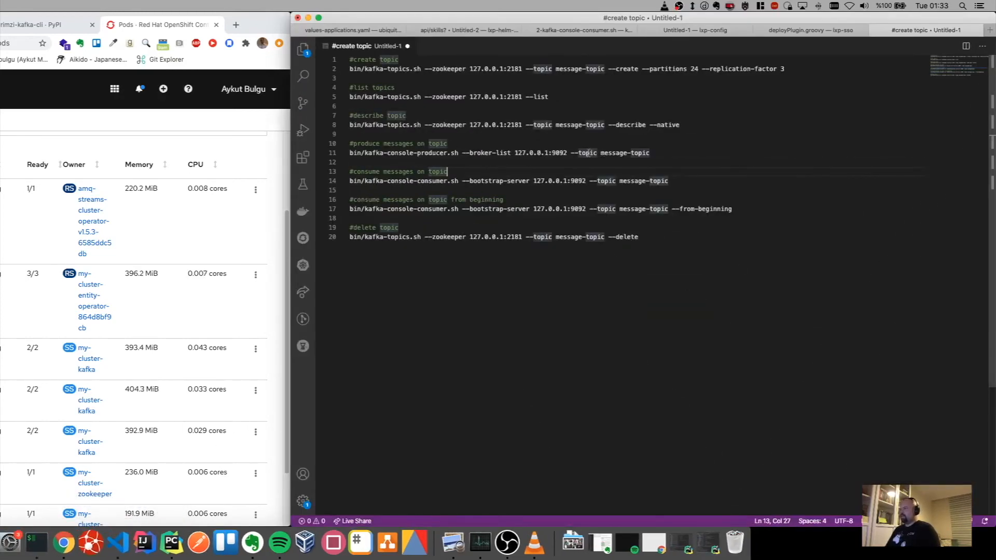
click(649, 154)
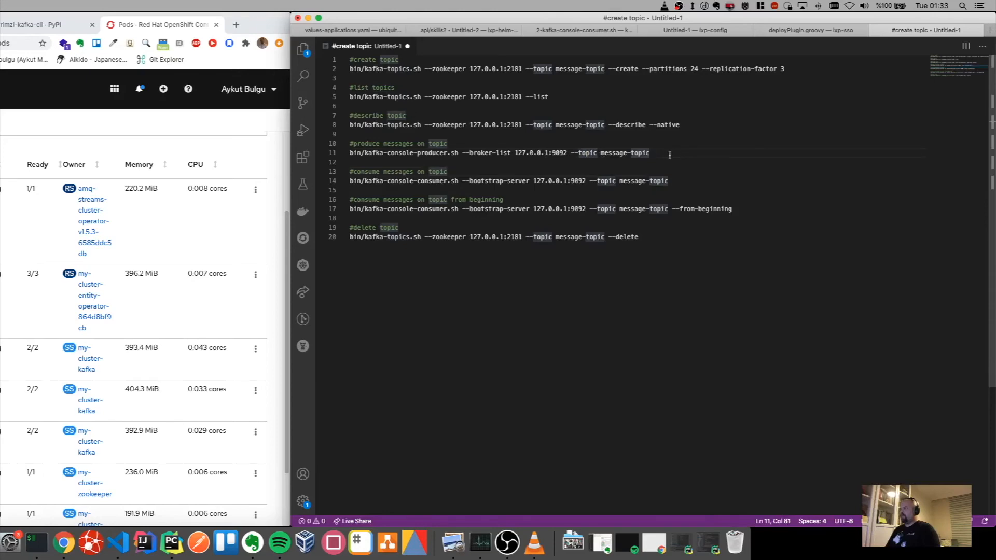
drag(649, 153, 570, 153)
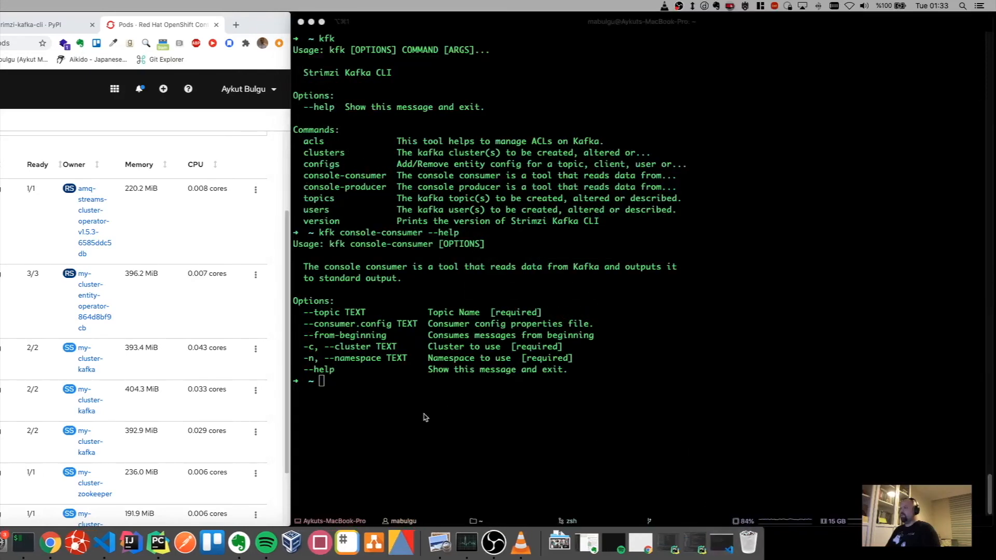
Start kfk console-consumer --topic message-topic -n kafka -c my-cluster in the terminal.
text(kfk console-consumer --help)
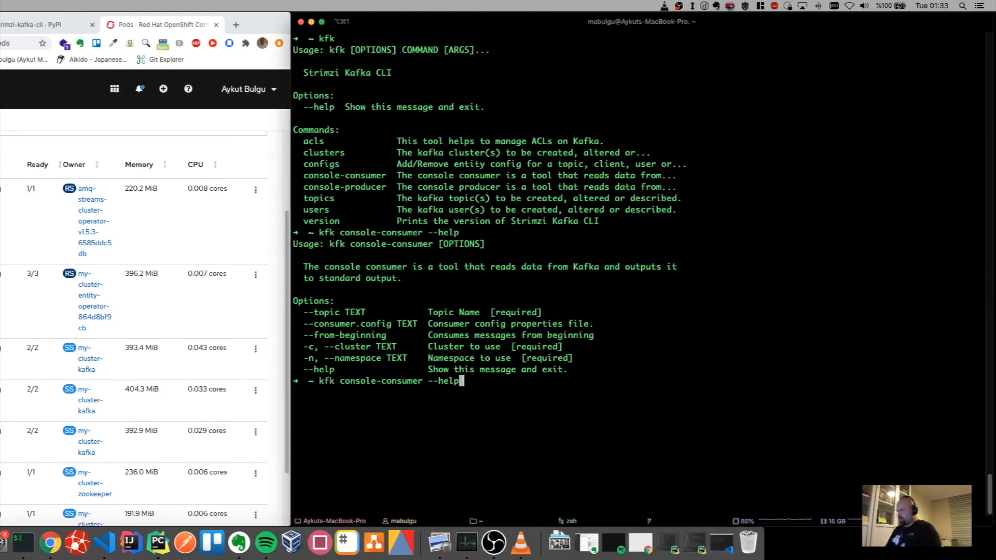
text(--t)
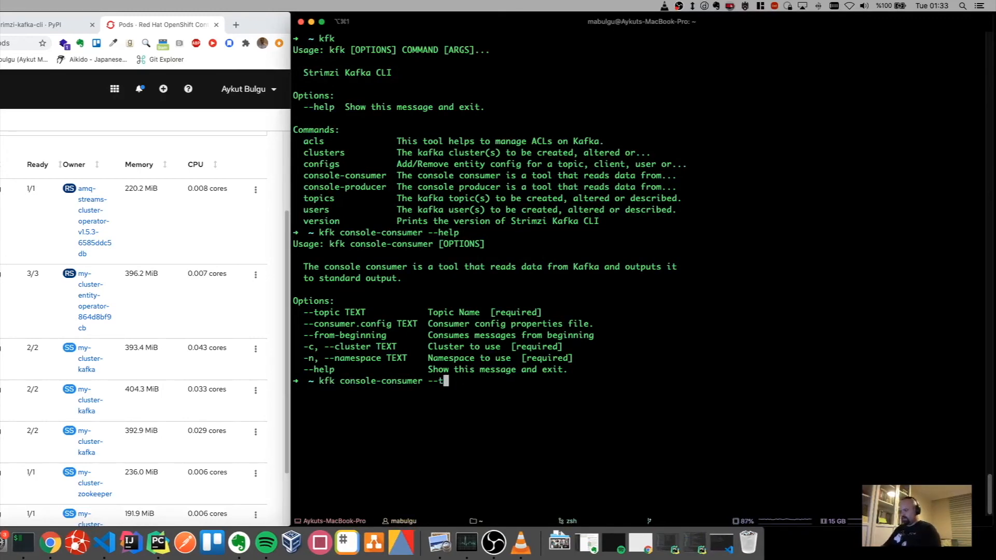
text(opic message-topic)
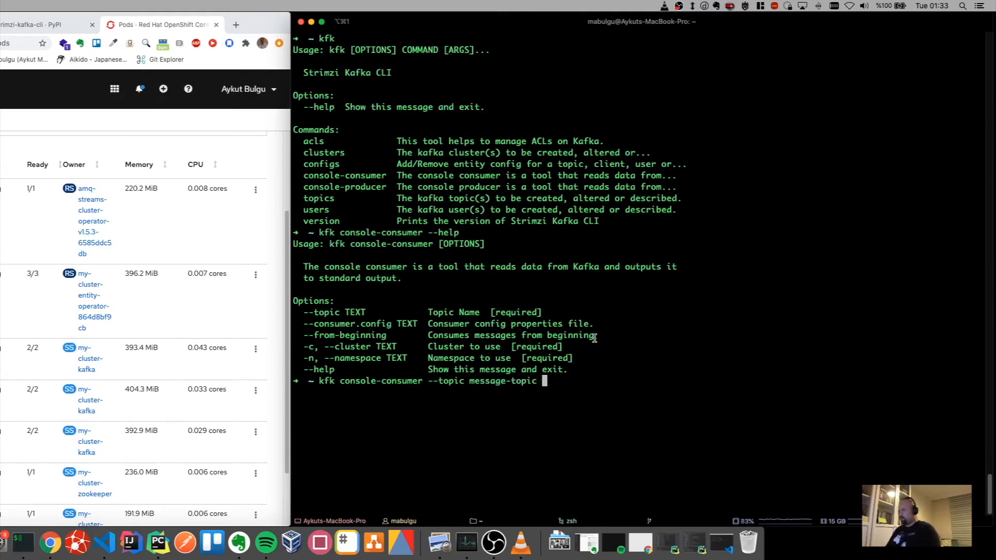
mouse_move(581, 387)
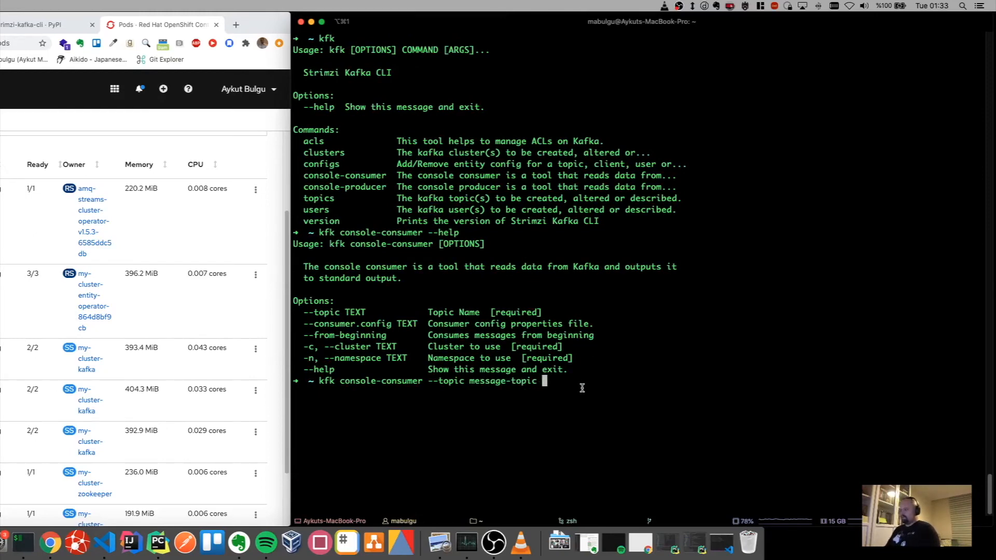
mouse_move(672, 405)
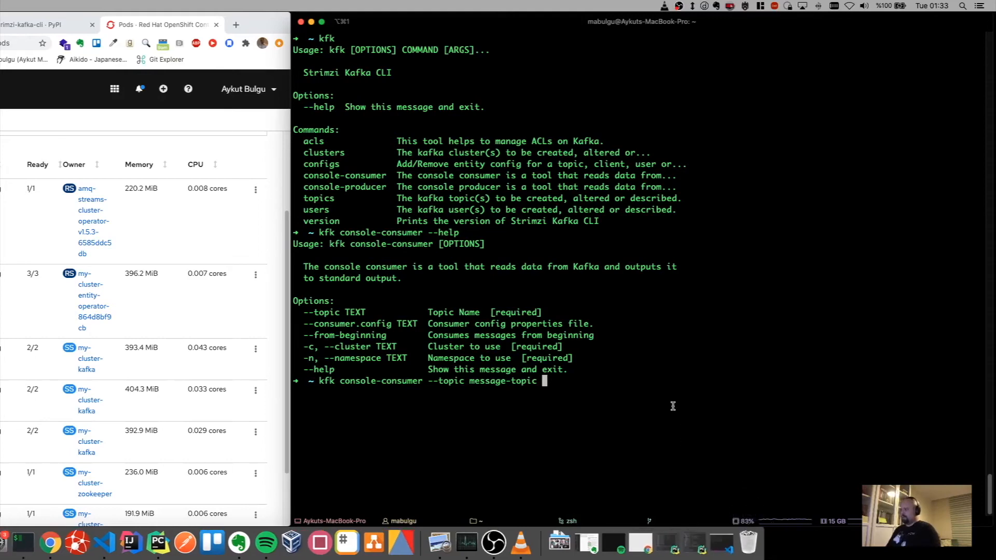
text(-n kafka -c)
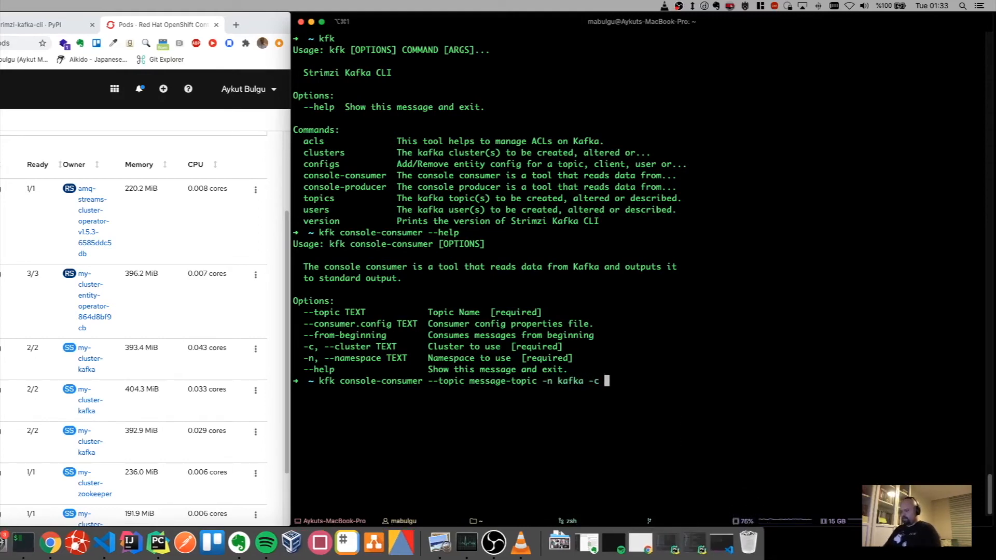
text(my-cl)
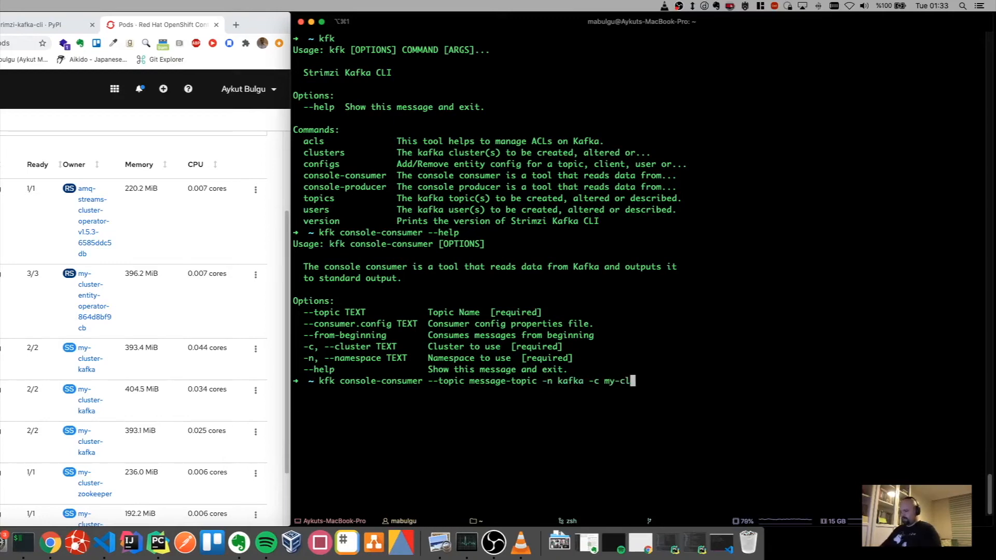
text(ster)
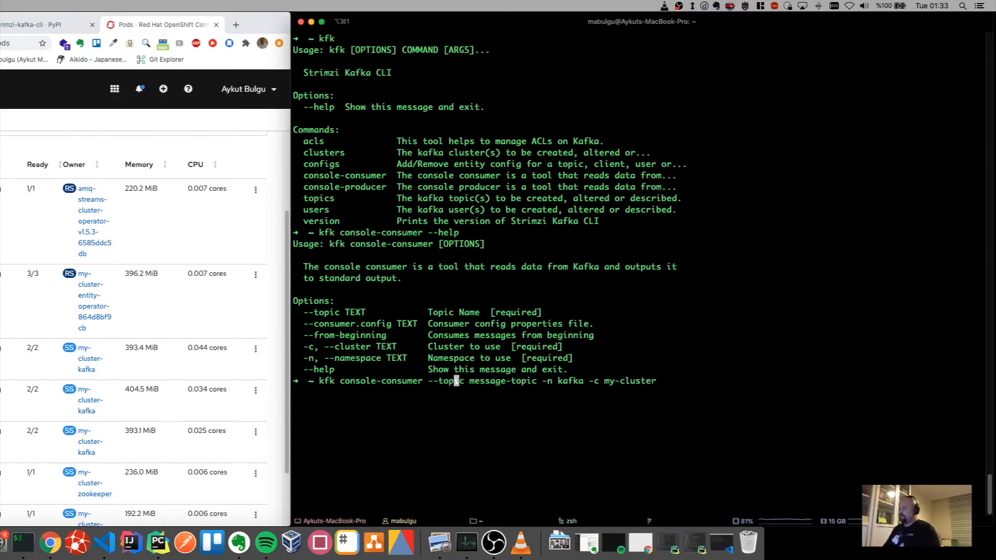
key(Return)
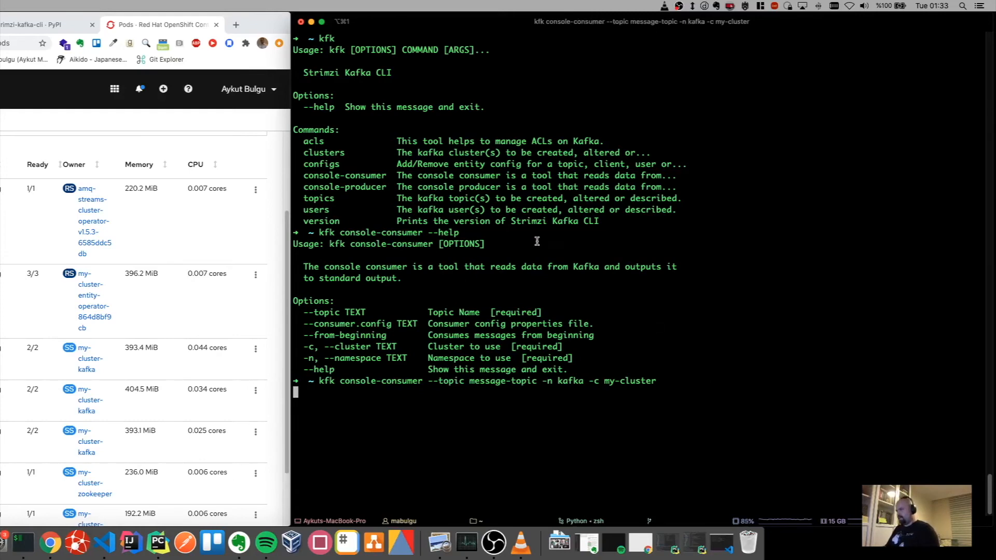
key(Return)
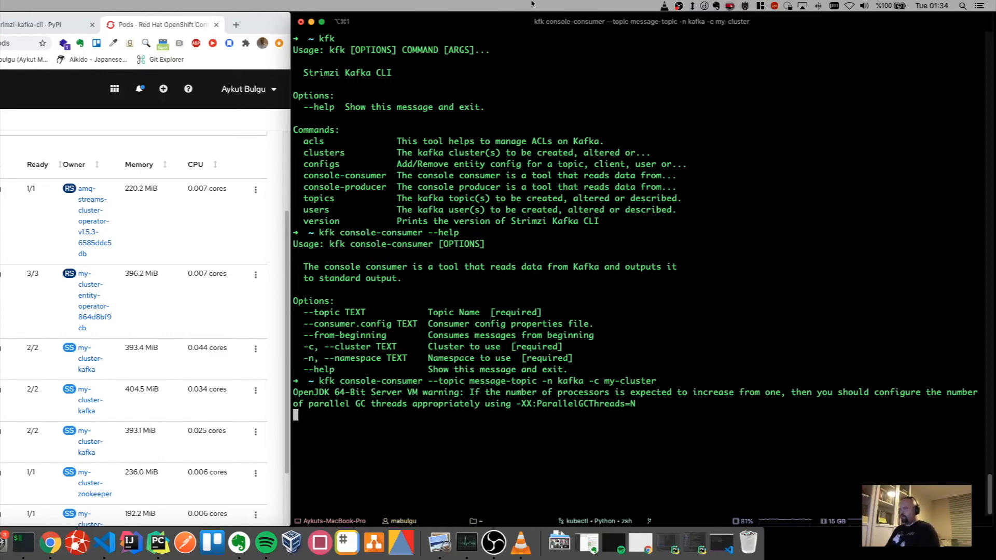
mouse_move(541, 103)
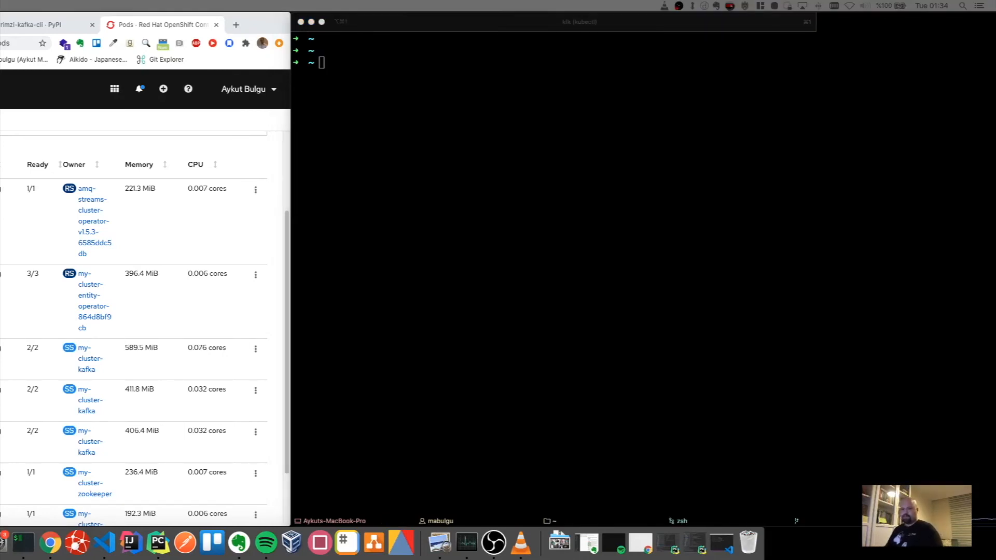
Run kfk console-producer --help to list --topic, --producer.config, --cluster and --namespace options.
text(k)
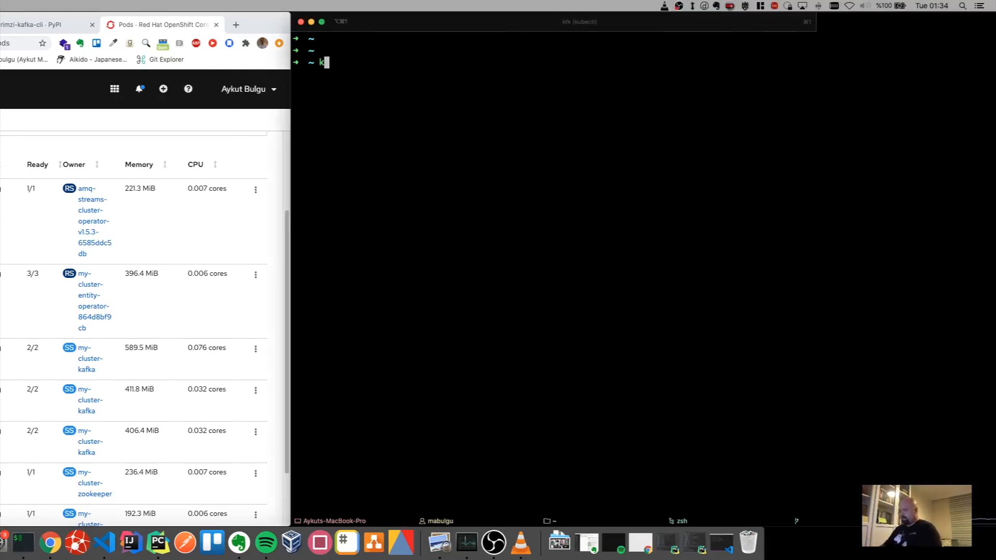
text(fk)
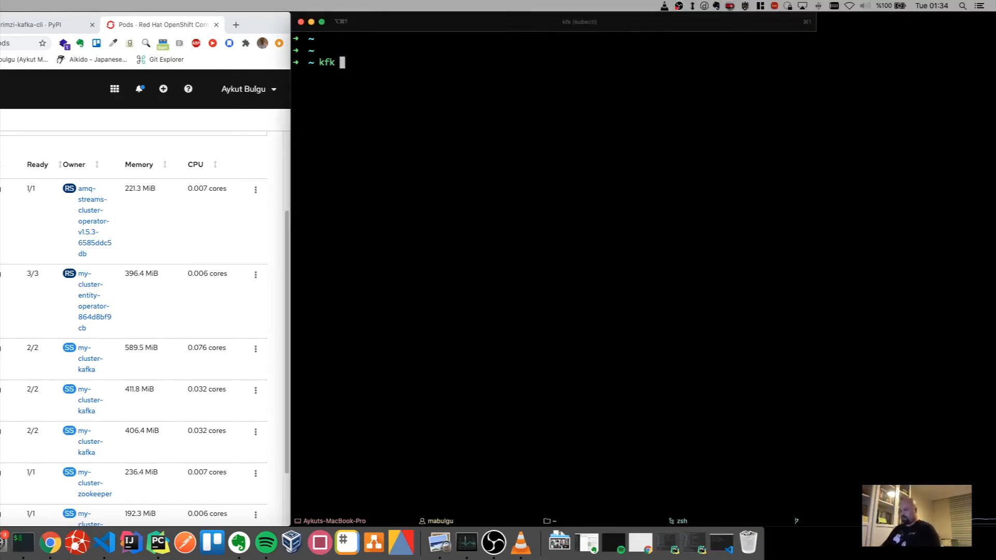
text(console)
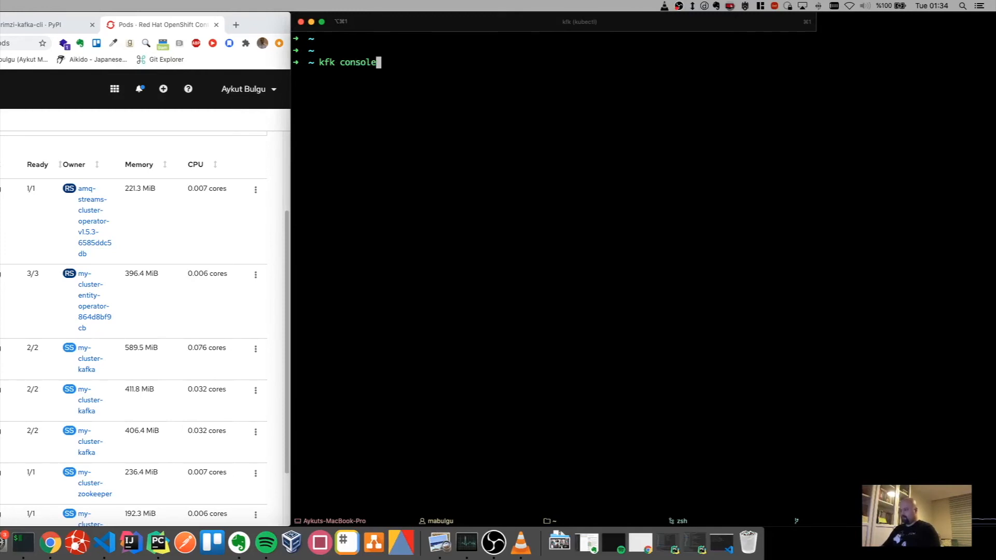
text(-producer)
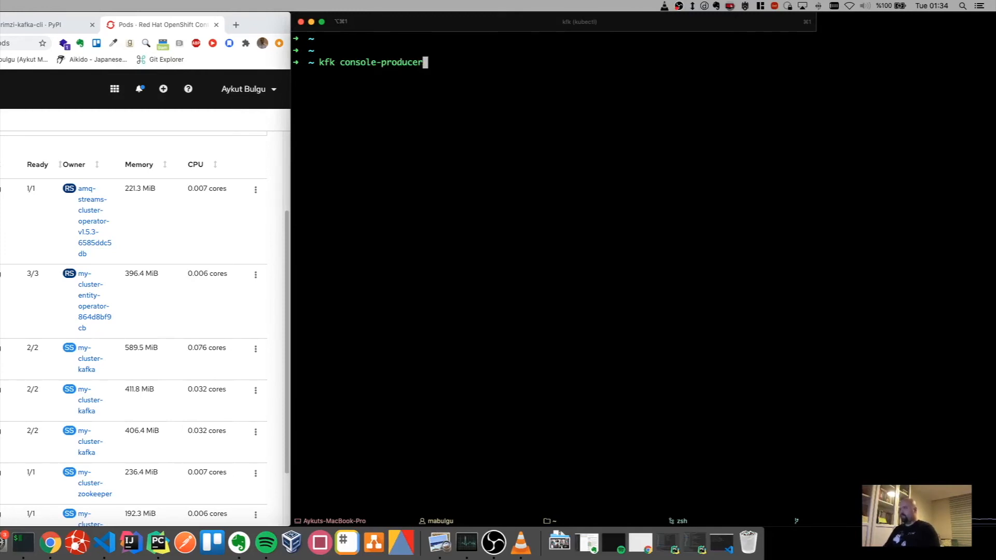
text(--help)
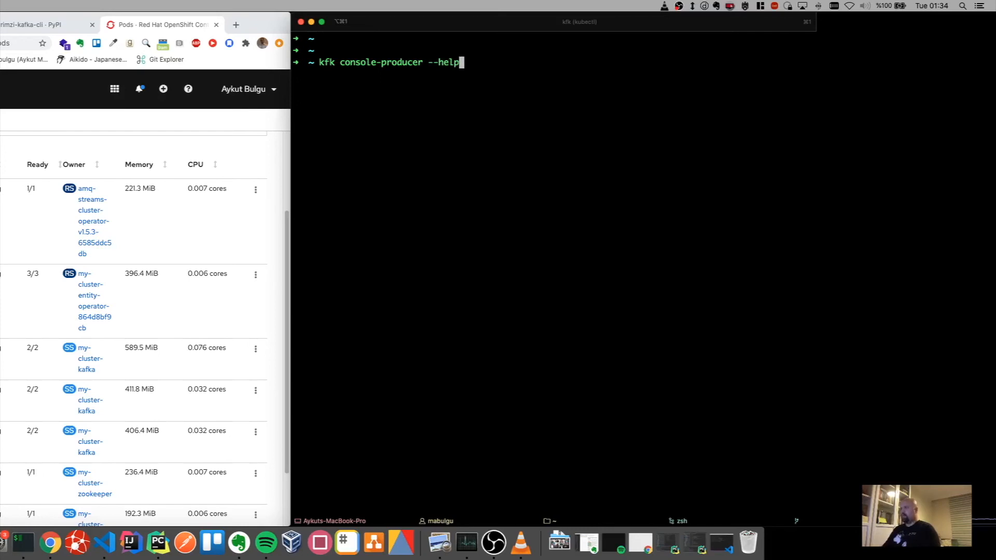
key(Return)
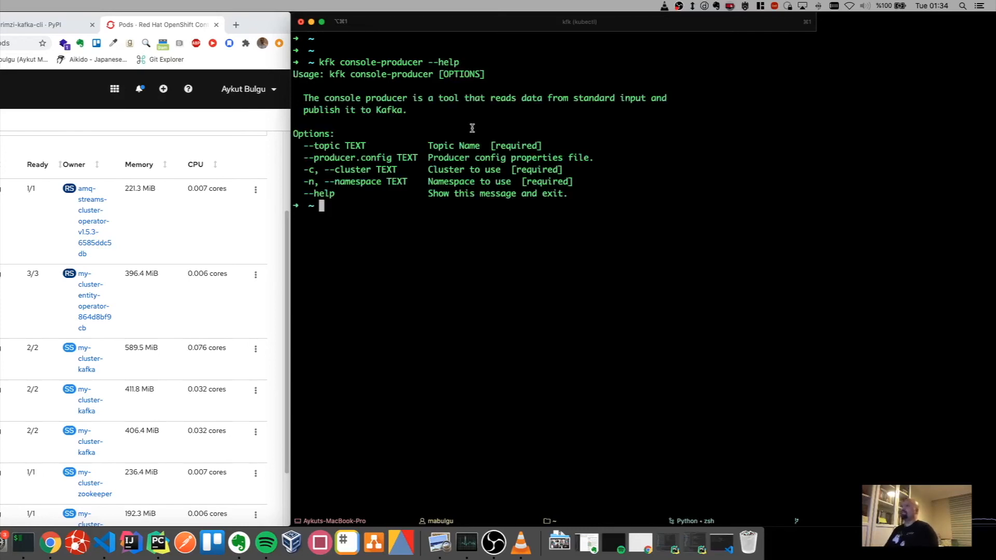
mouse_move(340, 154)
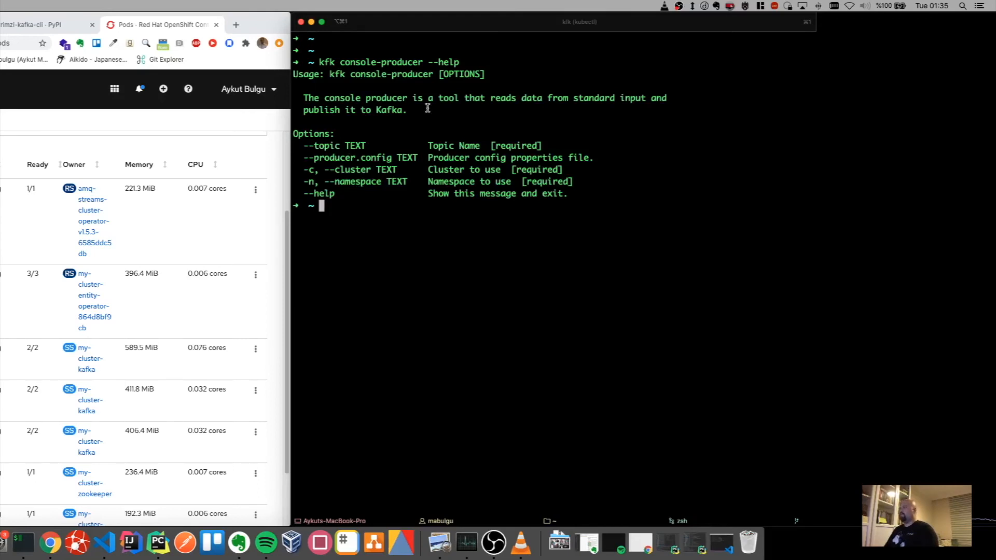
mouse_move(379, 186)
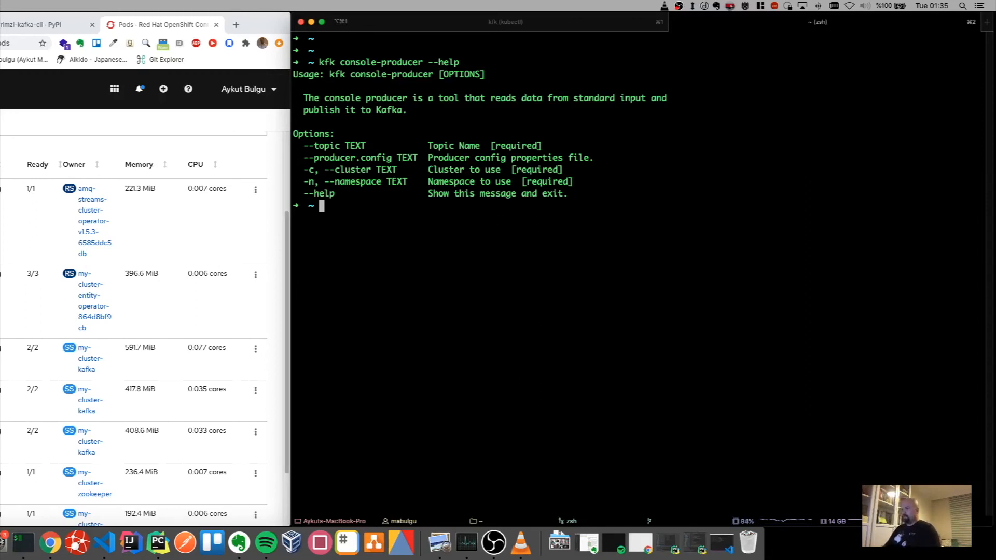
Start kfk console-producer --topic message-topic -n kafka -c my-cluster in the second session.
text(kfk console-producer --t)
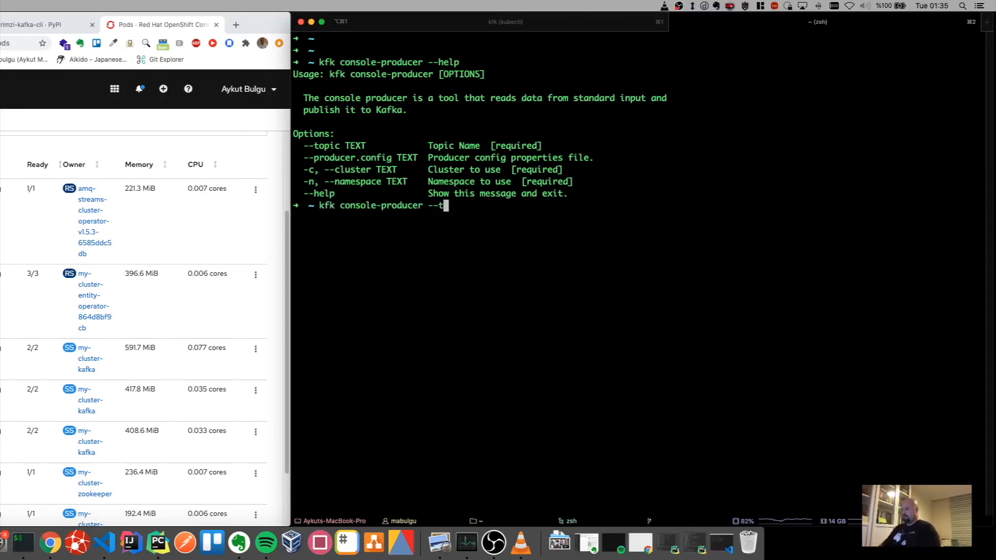
text(opic)
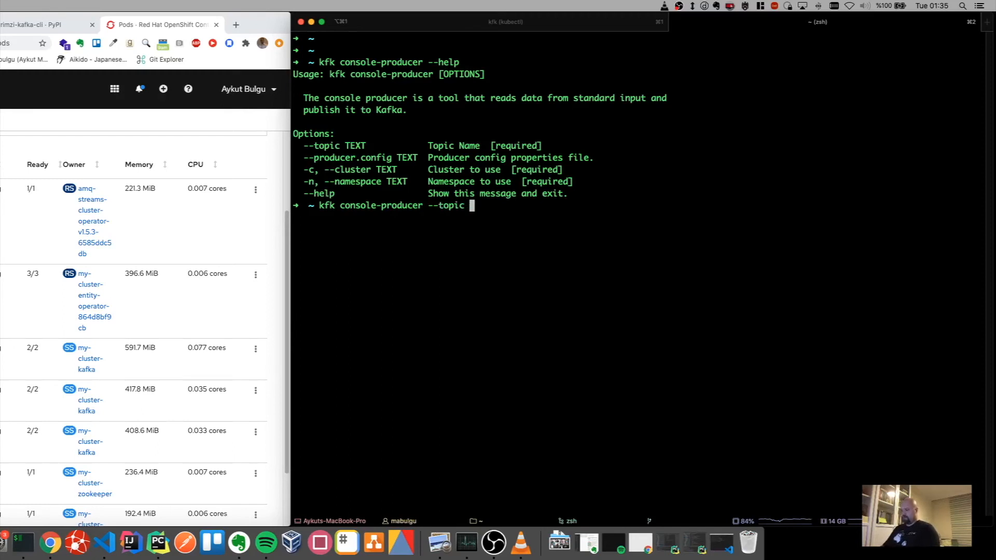
text(message-)
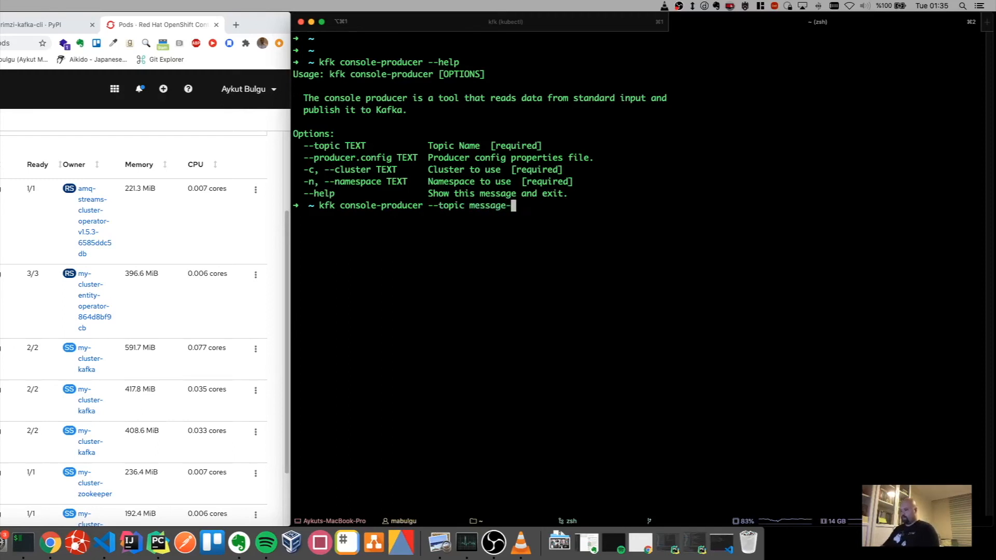
text(topic)
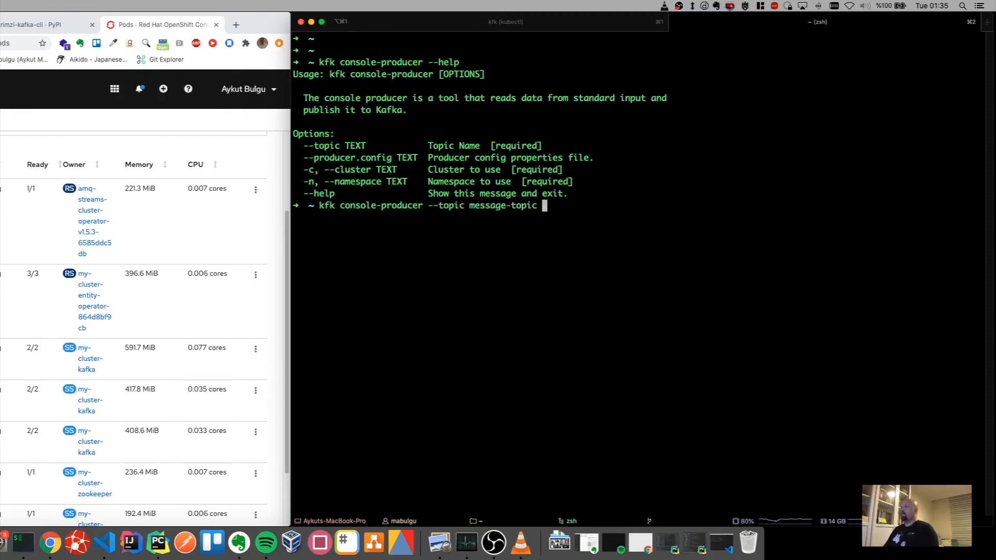
text(-)
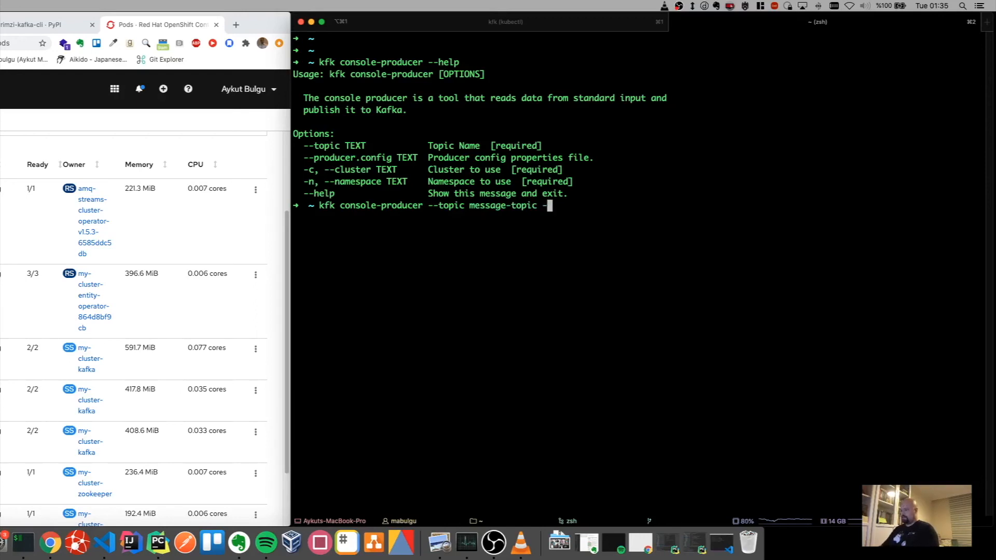
text(n kafka -c)
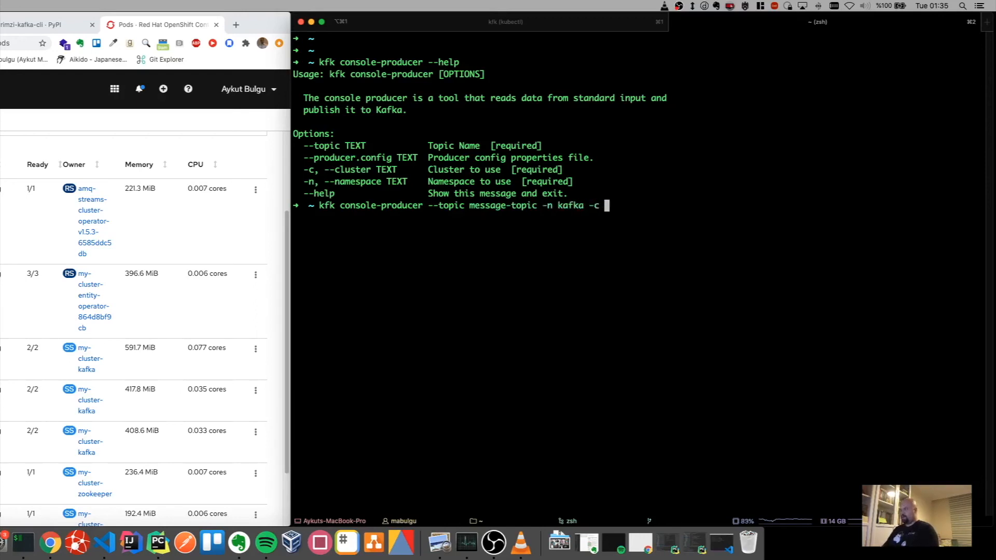
text(my-cluster)
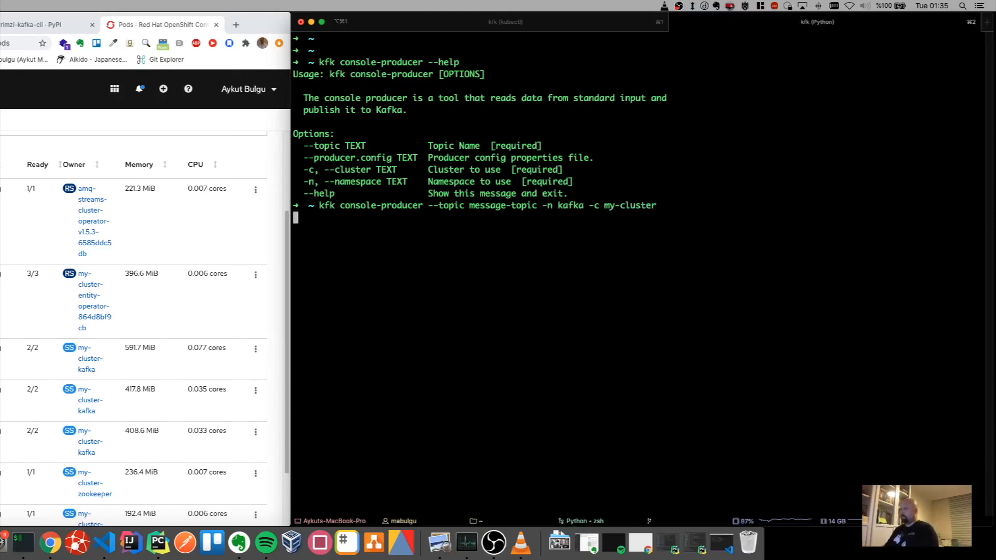
mouse_move(523, 248)
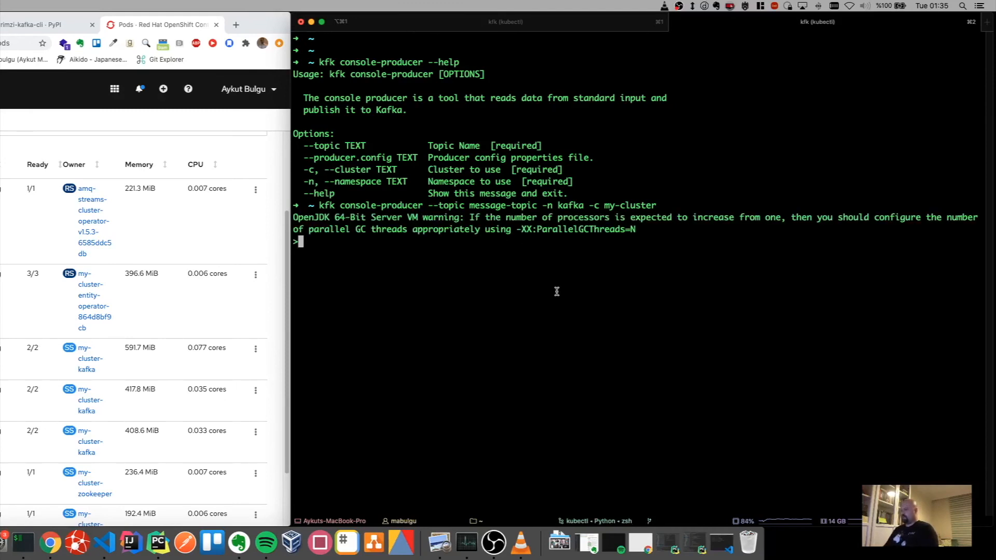
Send hello, world and strimzi kafka cli, then stop the consumer after it receives all three.
text(hello)
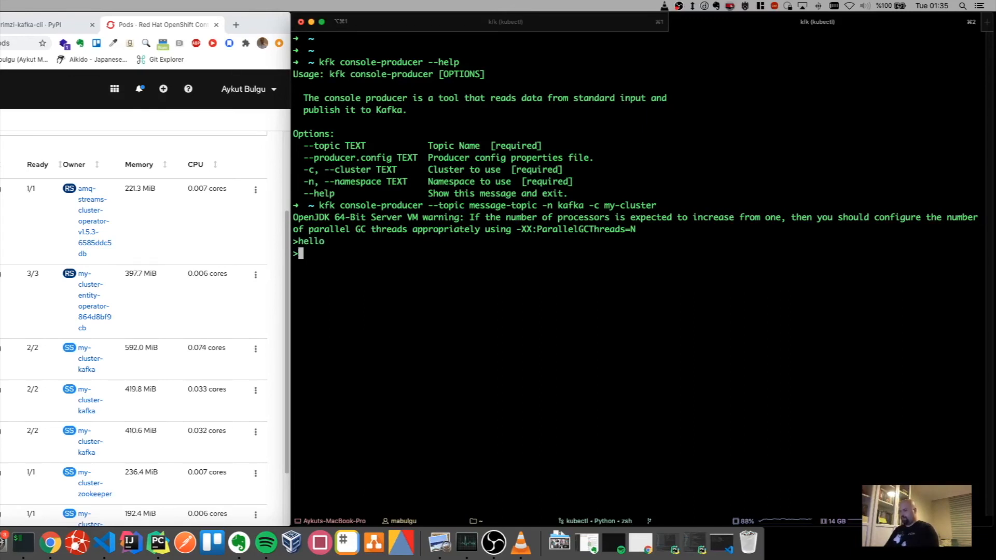
text(world)
text(stri)
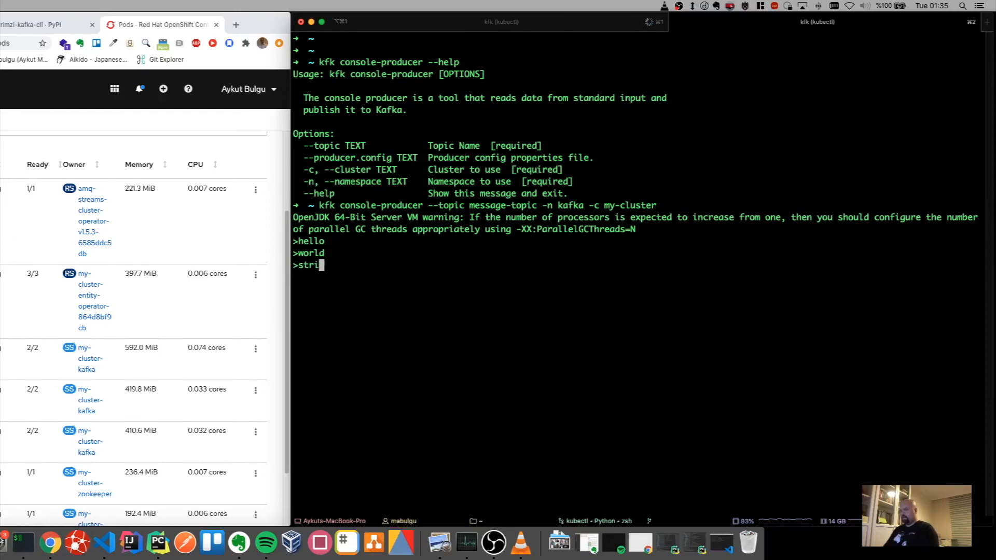
text(mzi kafka)
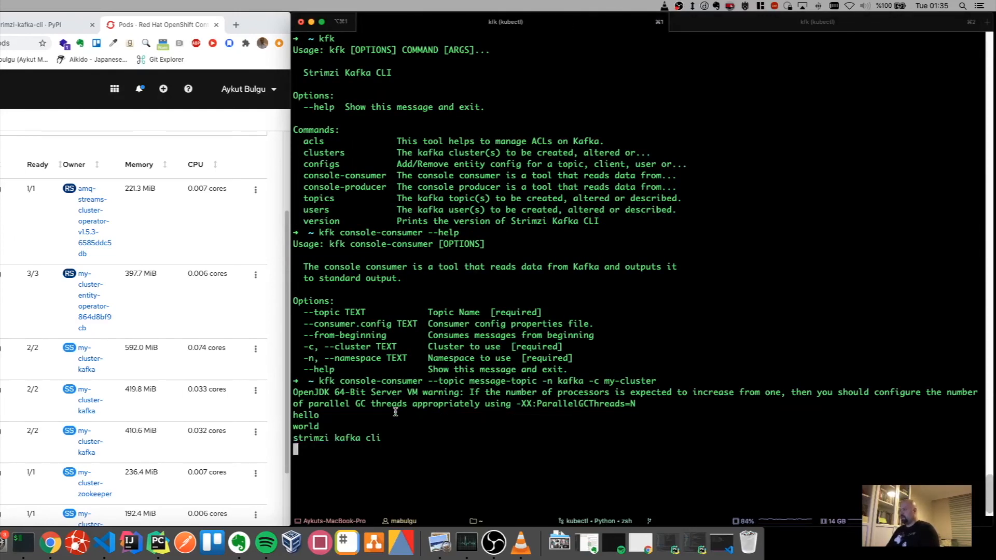
key(ctrl+c)
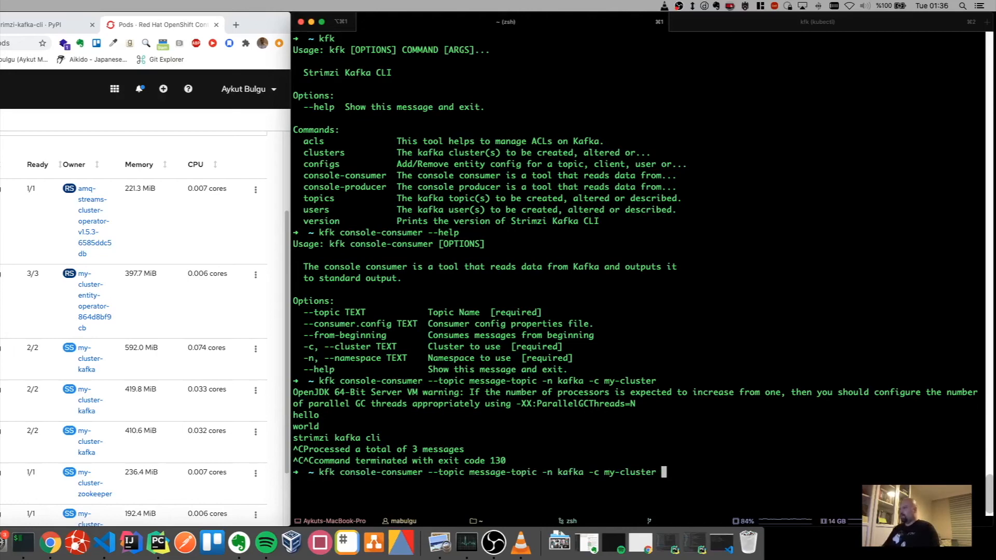
Rerun the message-topic consumer with --from-beginning so all three messages reappear.
text(--from-)
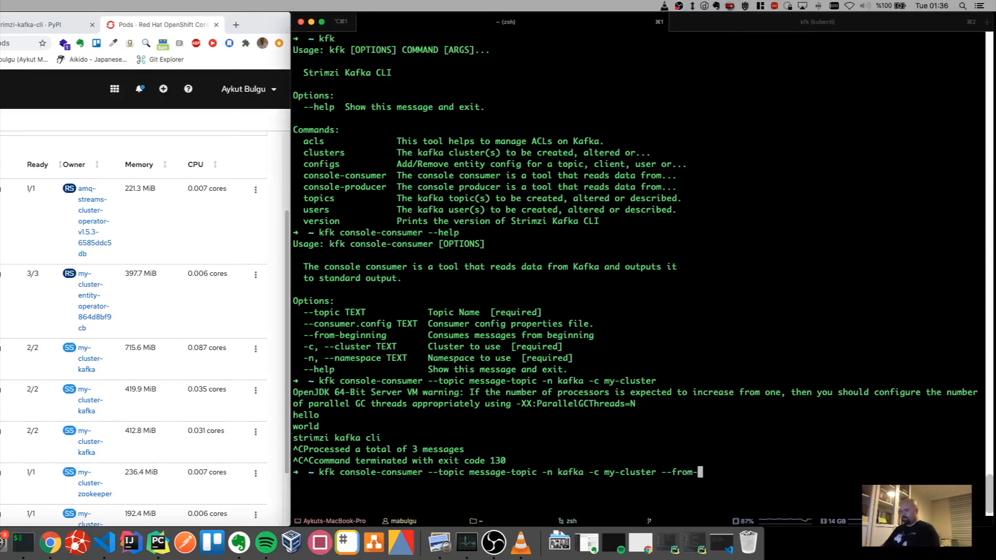
text(beginning)
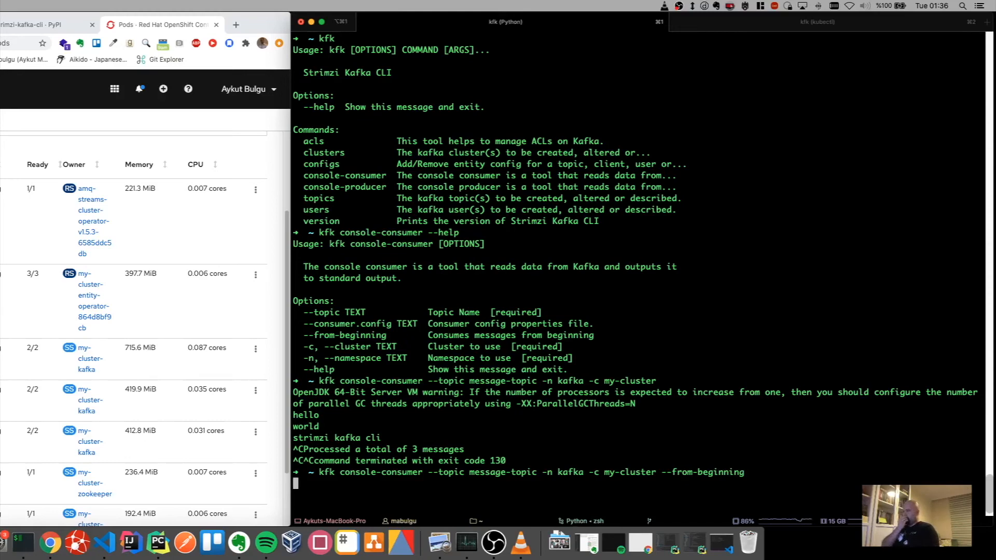
key(Return)
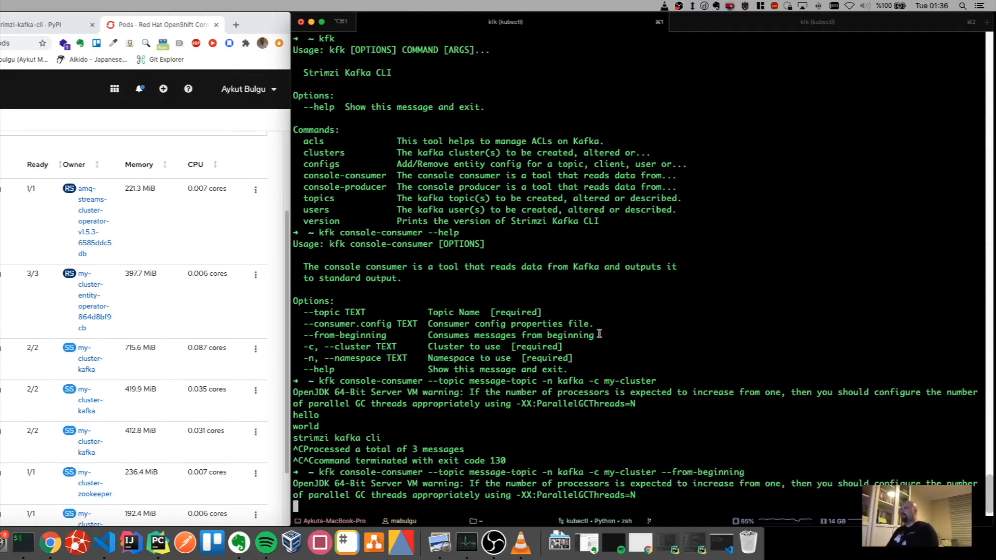
mouse_move(644, 305)
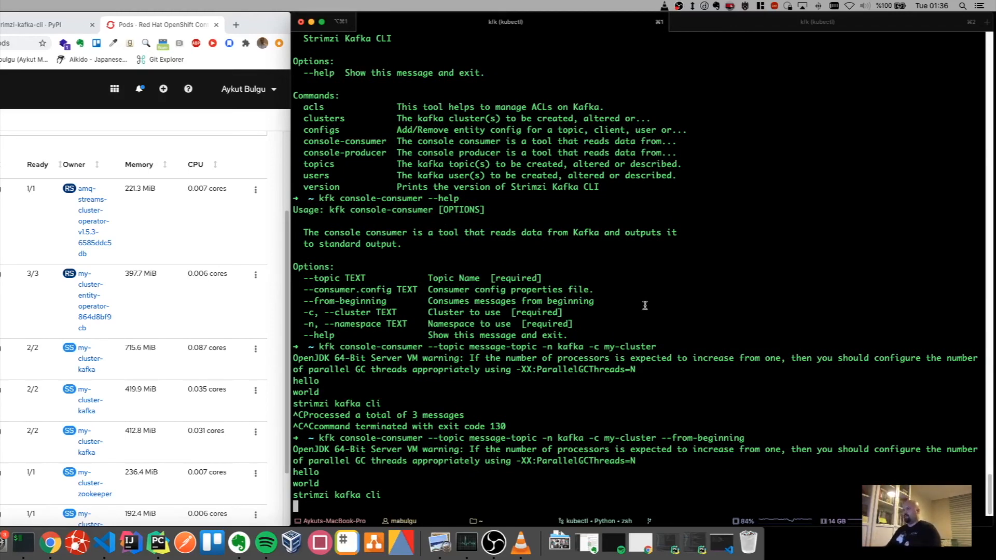
mouse_move(380, 495)
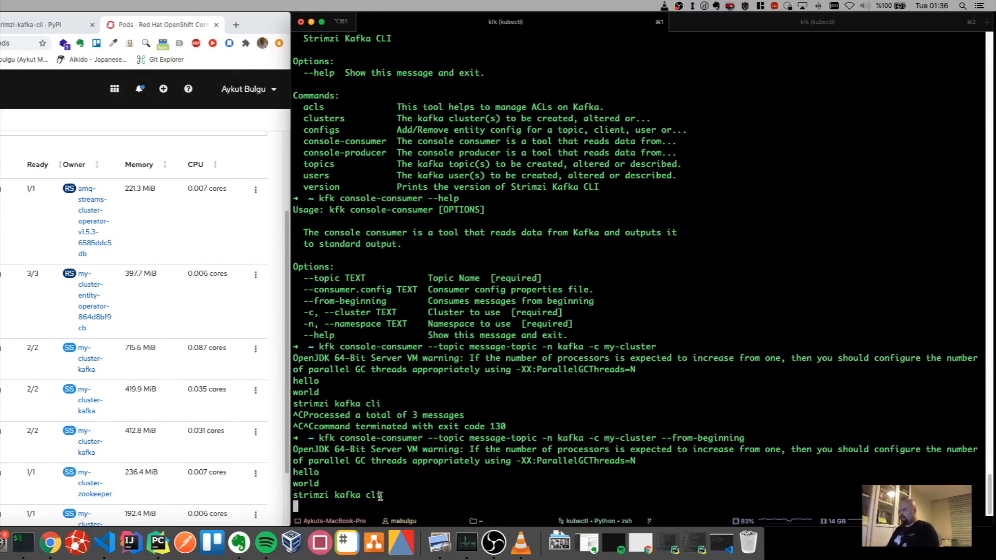
mouse_move(659, 459)
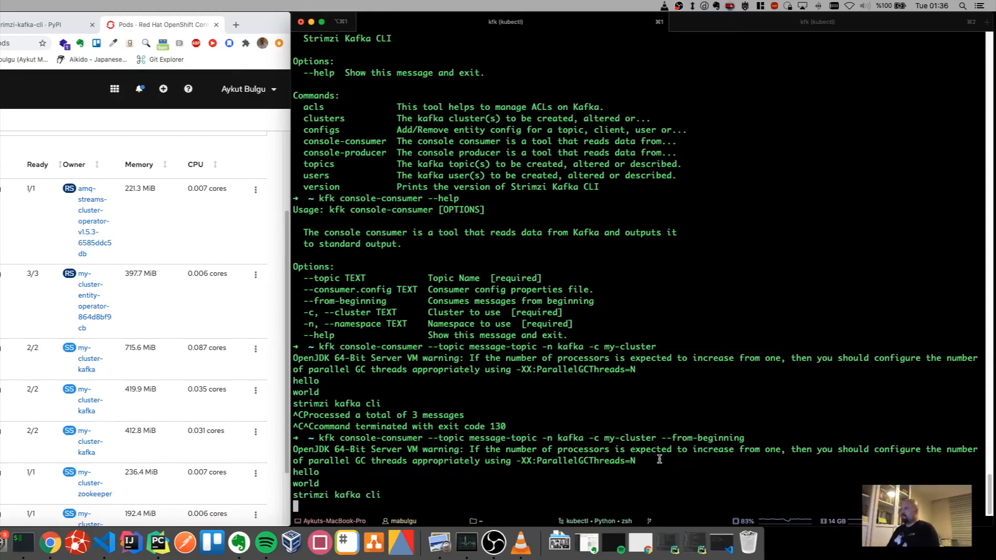
mouse_move(405, 438)
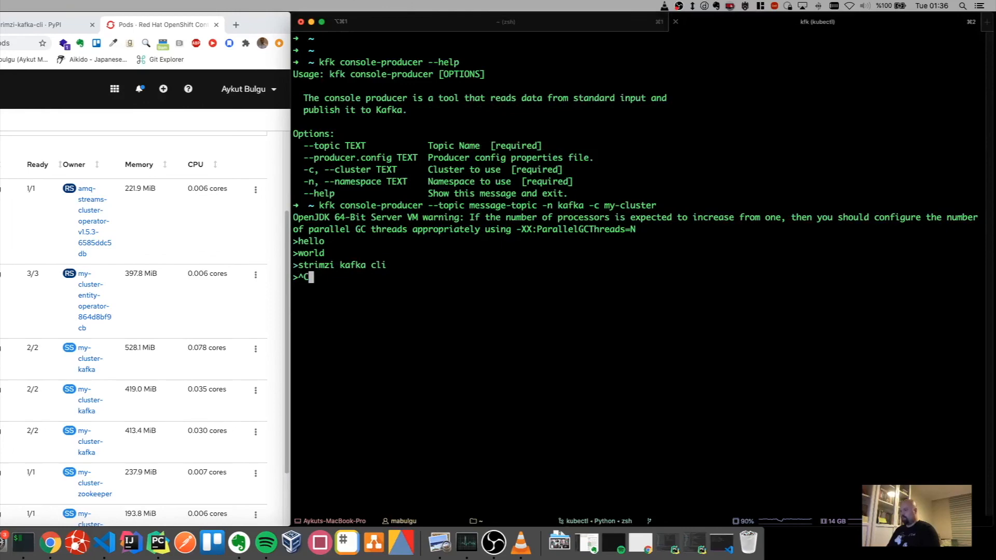
key(ctrl+c)
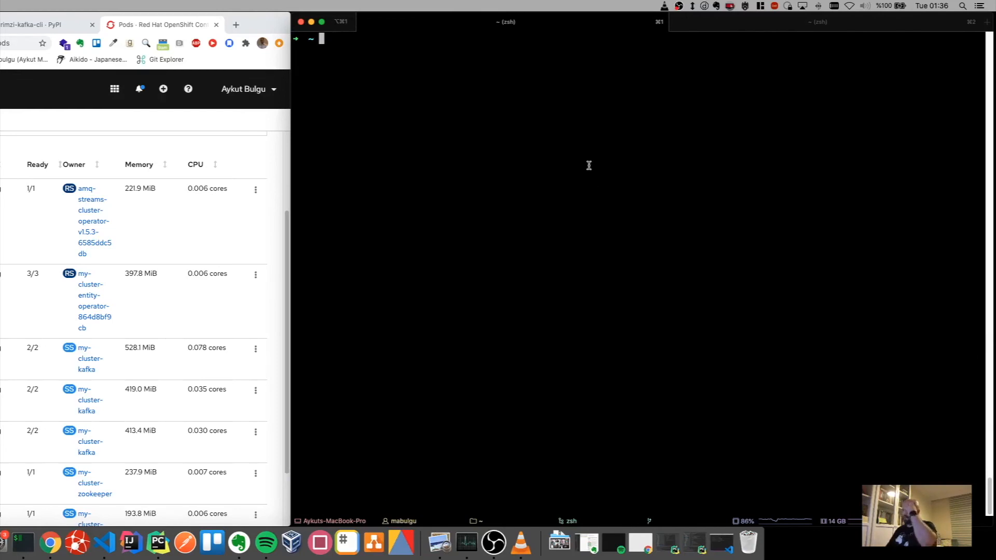
mouse_move(104, 543)
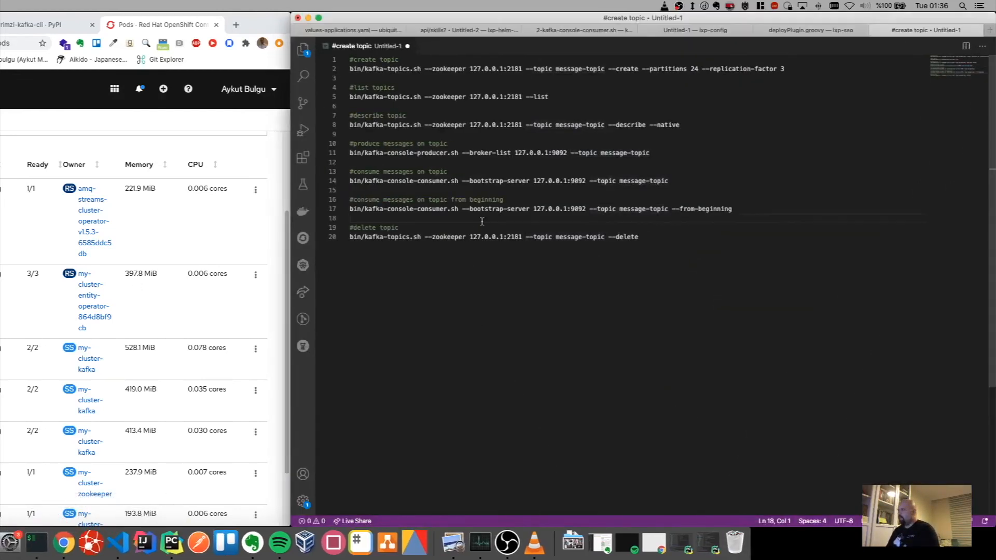
mouse_move(696, 199)
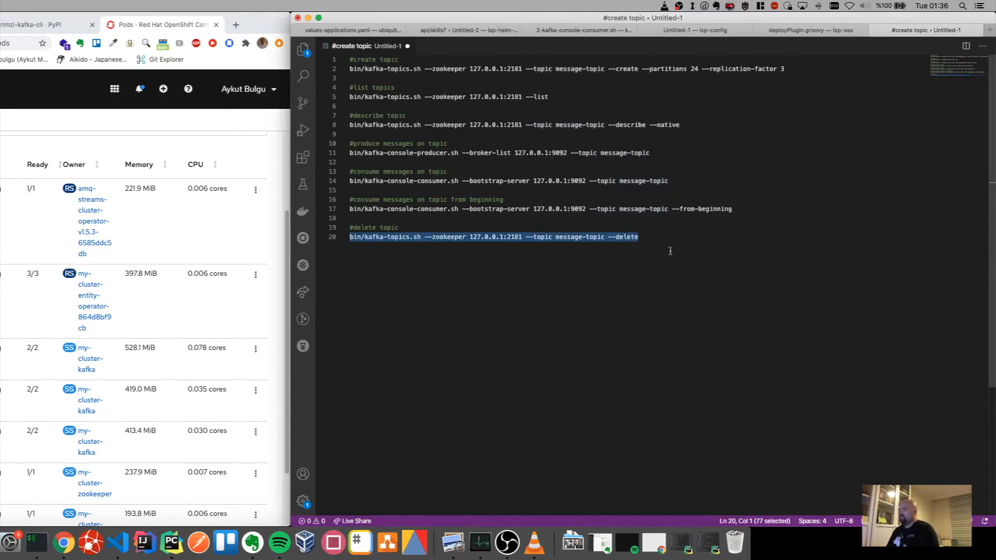
Select the native bin/kafka-topics.sh --delete line for message-topic in the VS Code notes.
click(637, 237)
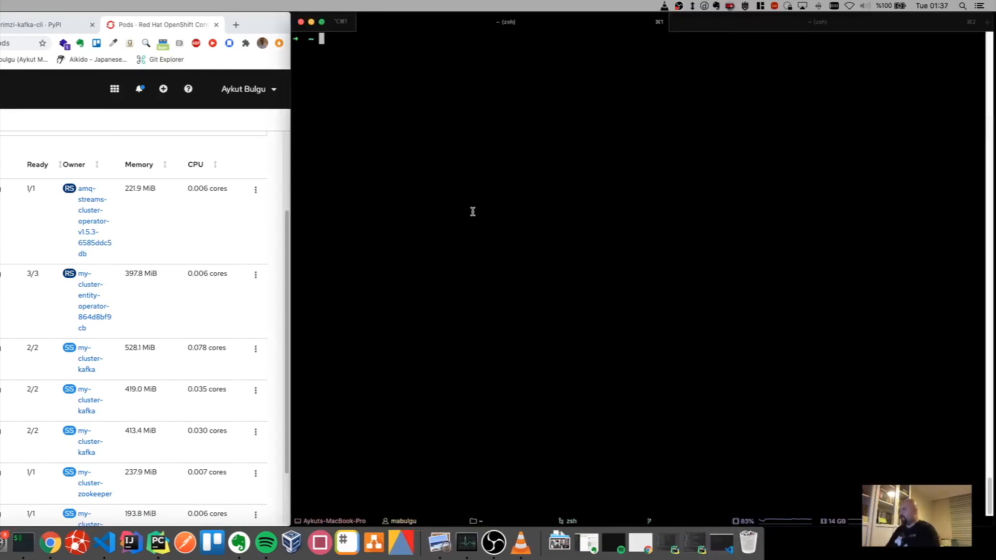
text(kfk)
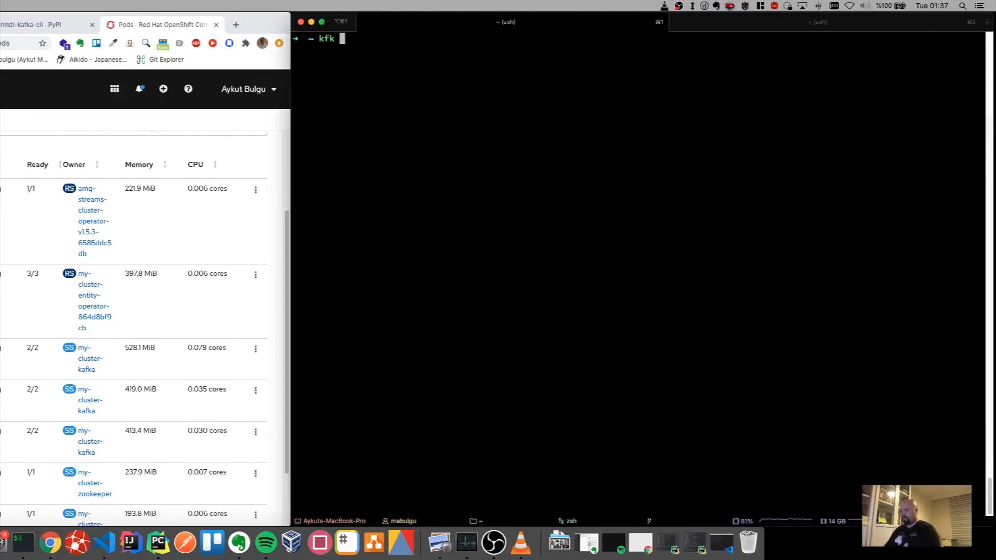
text(topics)
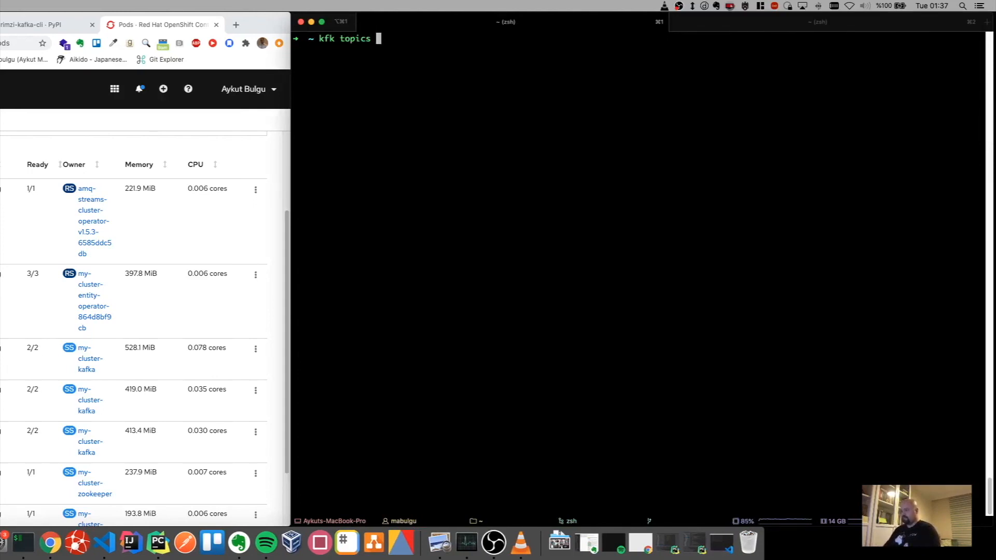
text(--help)
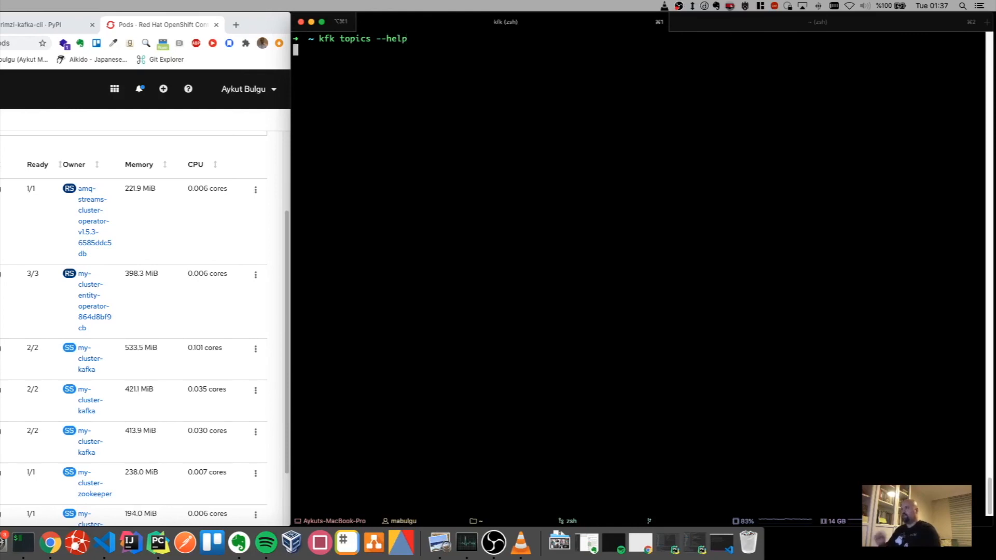
key(Return)
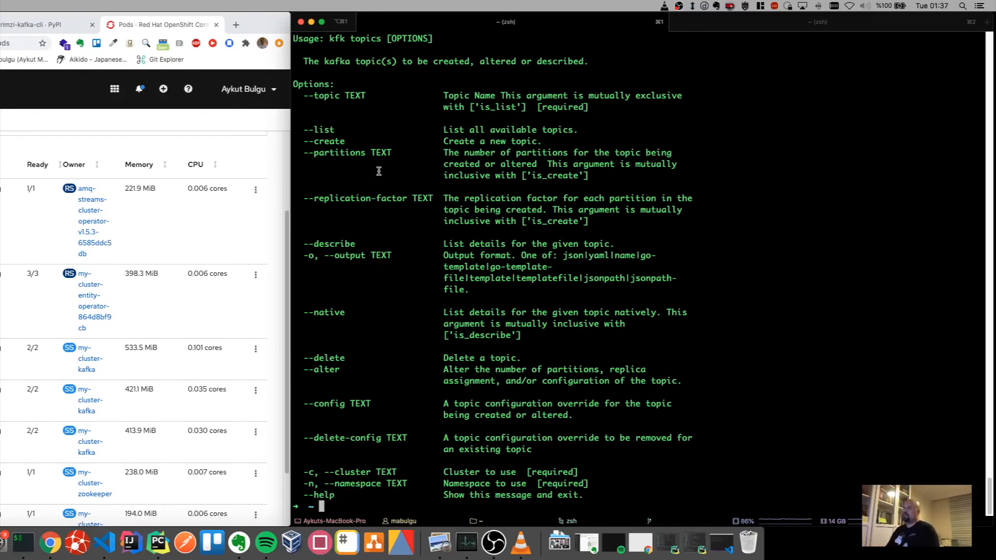
mouse_move(319, 371)
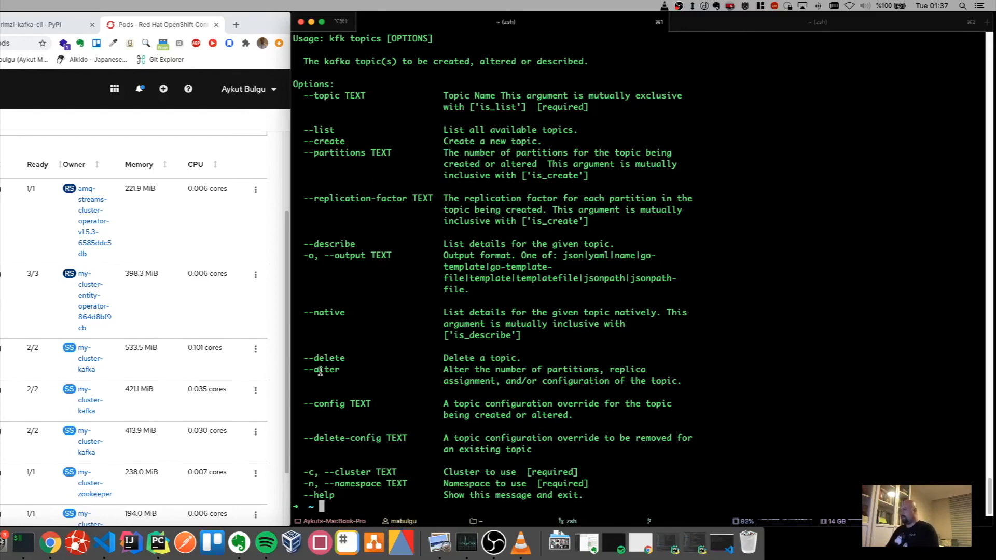
mouse_move(331, 403)
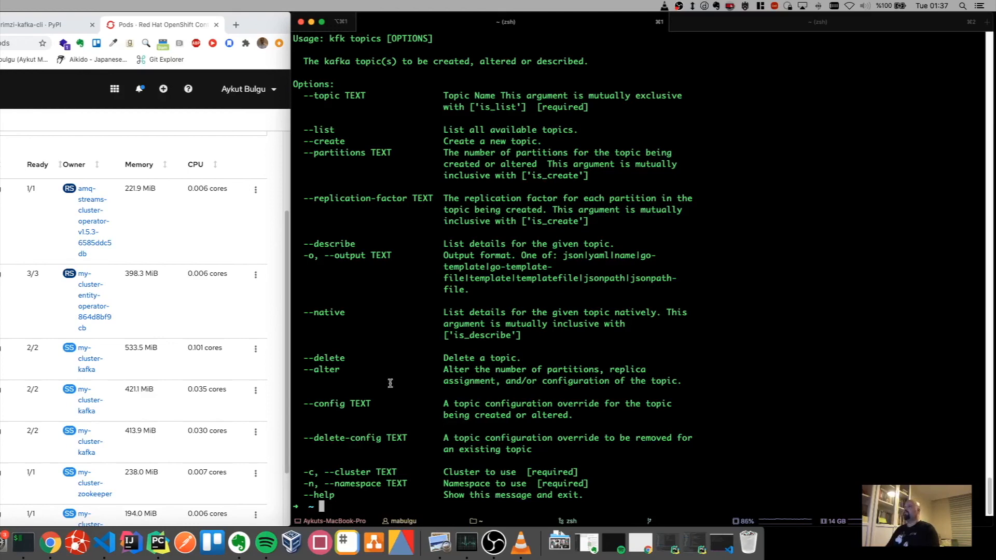
mouse_move(400, 320)
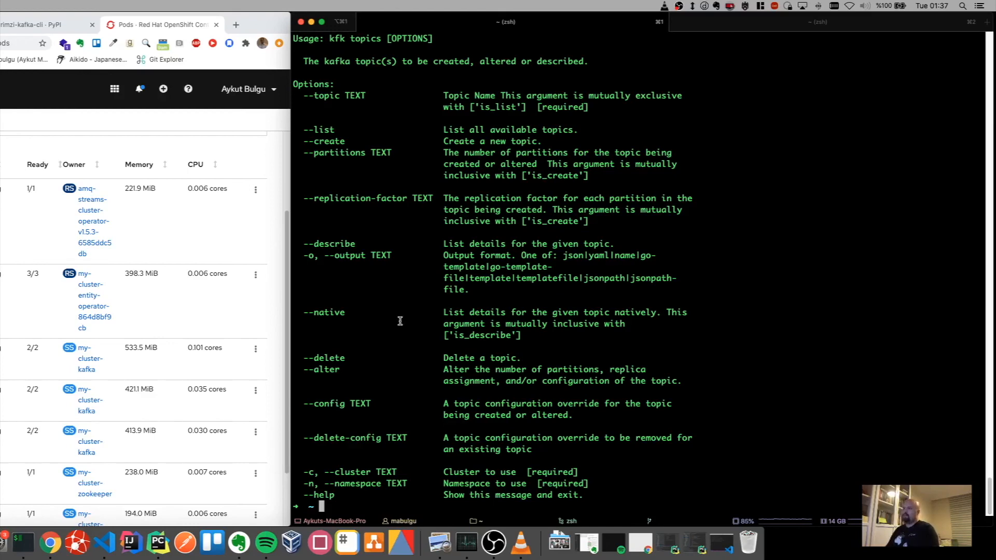
mouse_move(402, 304)
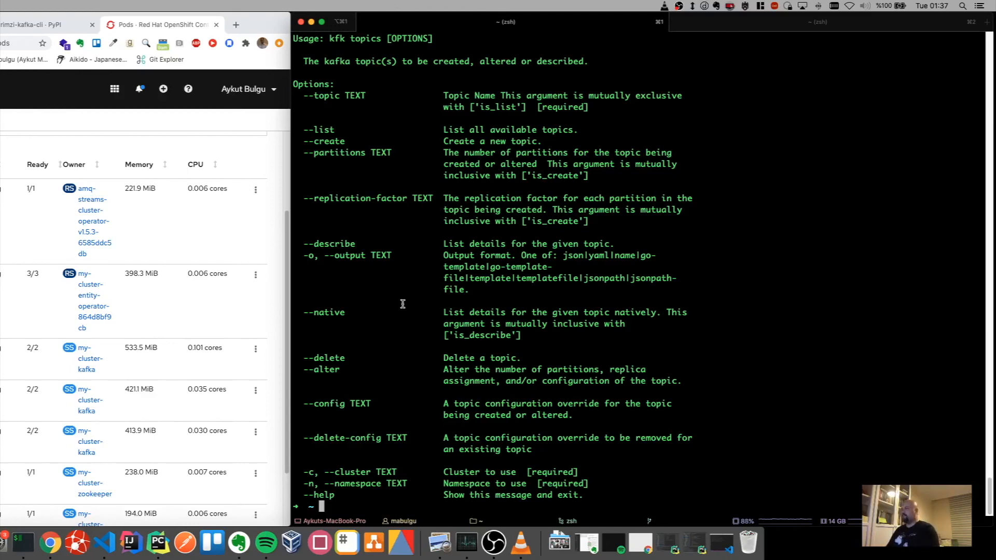
mouse_move(403, 394)
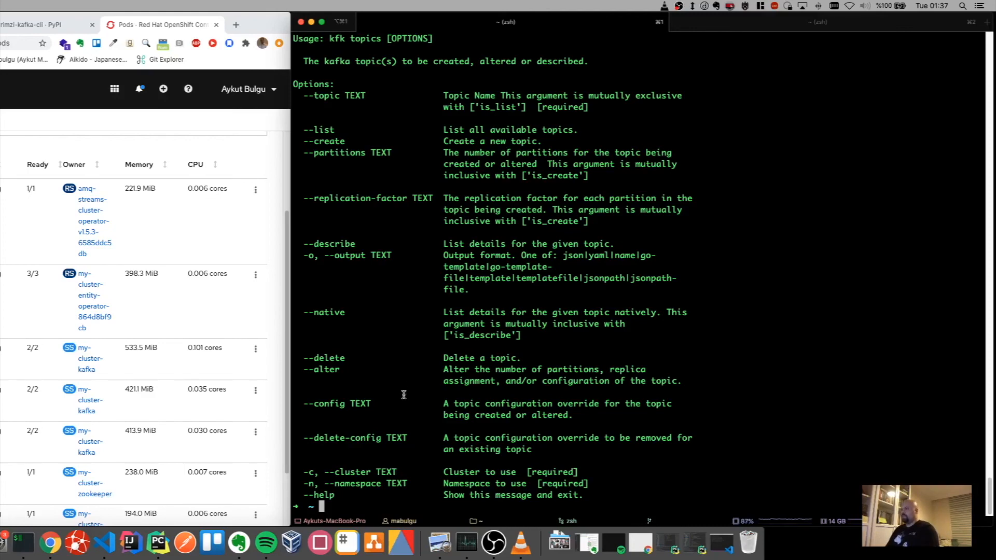
mouse_move(412, 312)
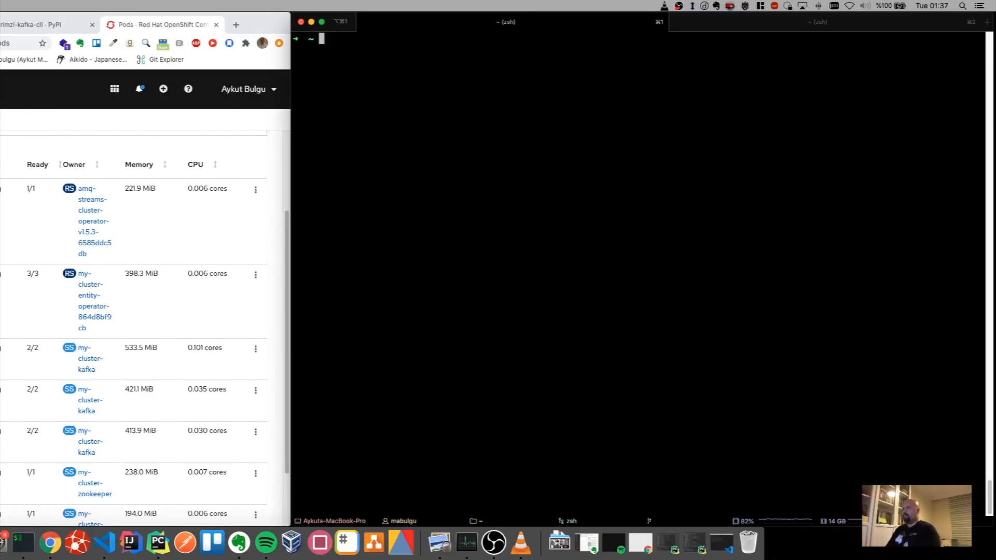
Recall the create command, swap in --delete, and run kfk topics --topic message-topic --delete -c my-cluster -n kafka.
text(kfk top)
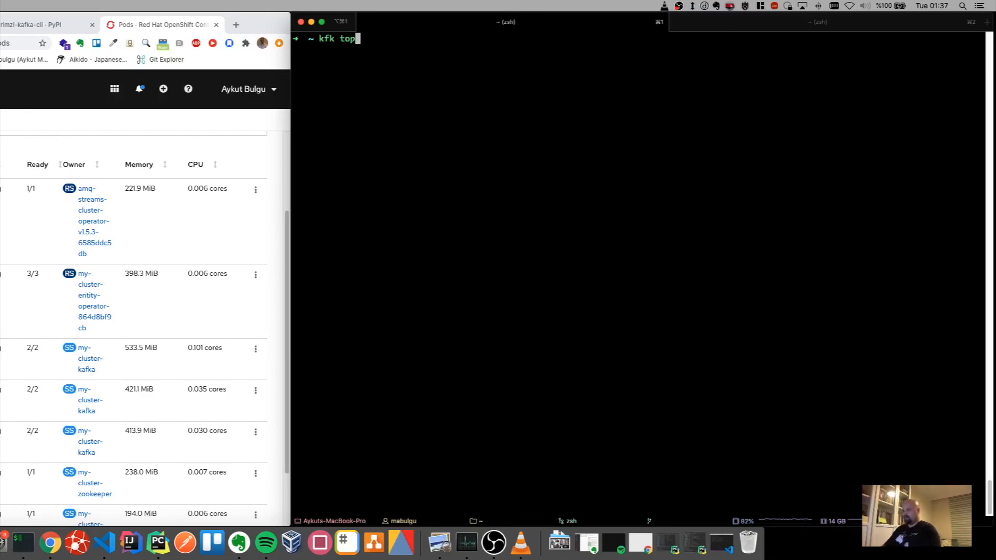
text(opics --describe --topic message-topic -c my-cluster -n kafka)
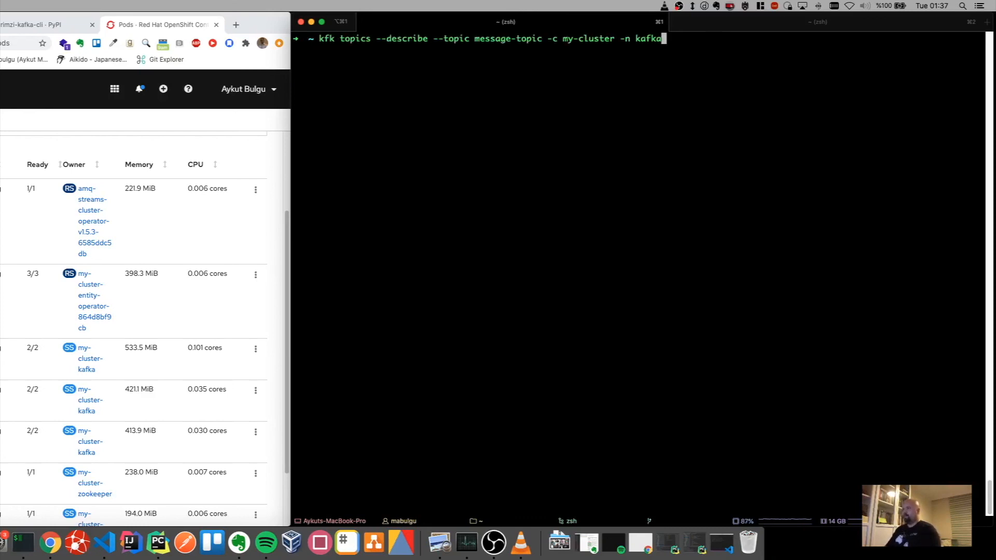
text(--topic message-topic --create --partitions 24 --replication-factor 3 -c my-cluster)
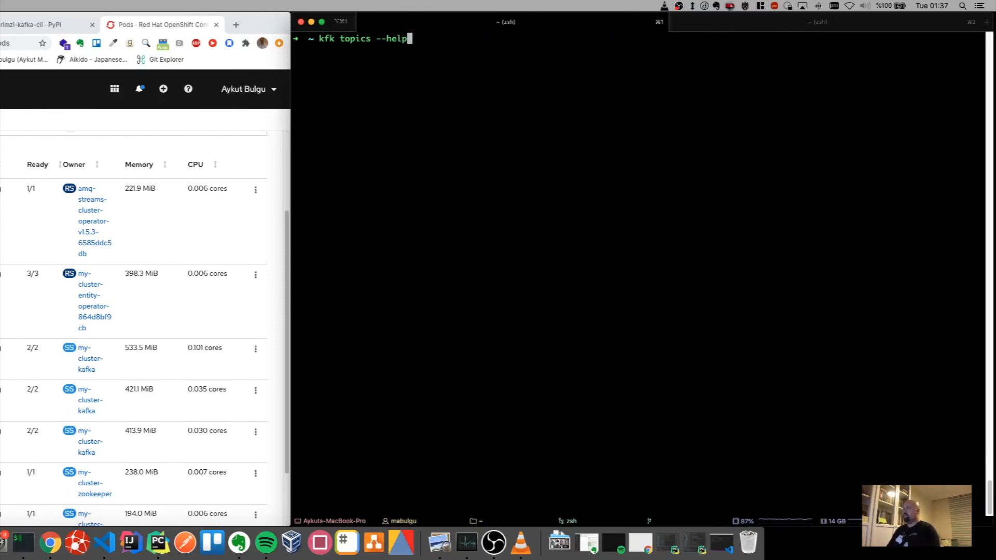
text(--topic message-topic --create --partitions 24 --replication-factor 3 -c my-cluster -n kafka)
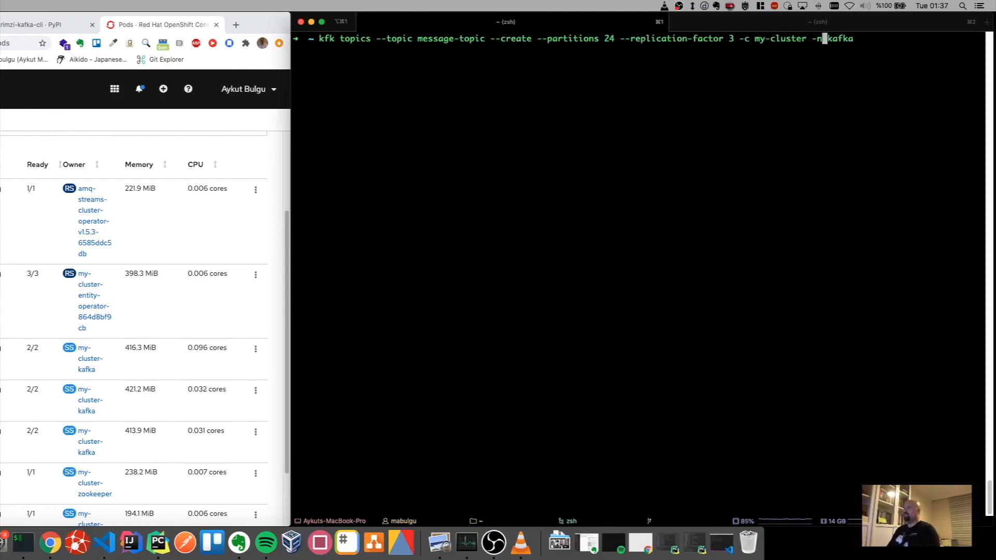
key(Left)
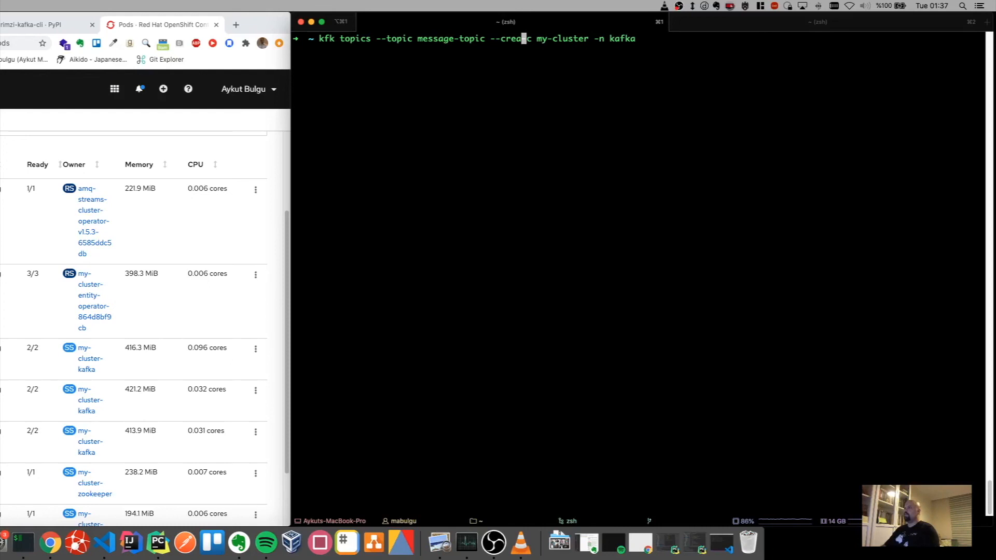
text(--delete)
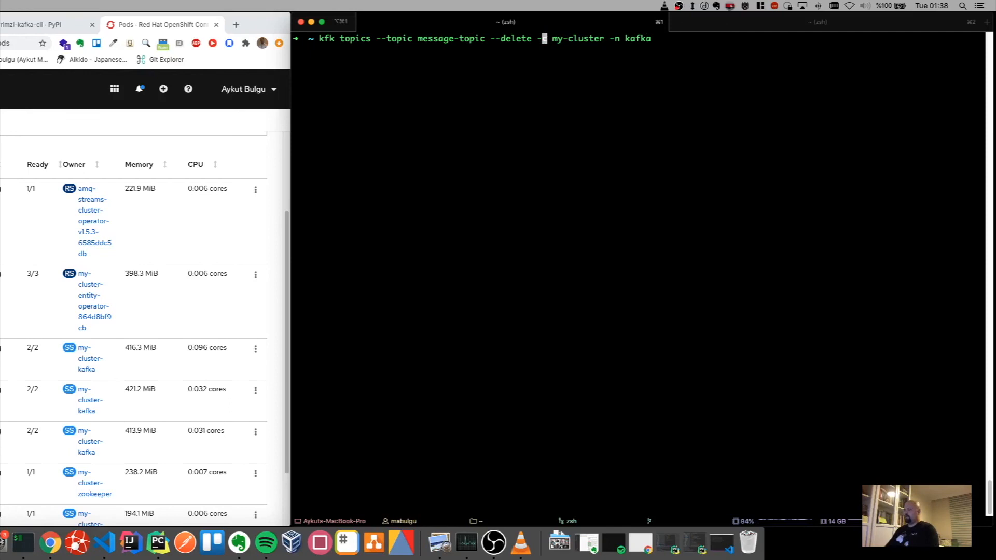
text(c)
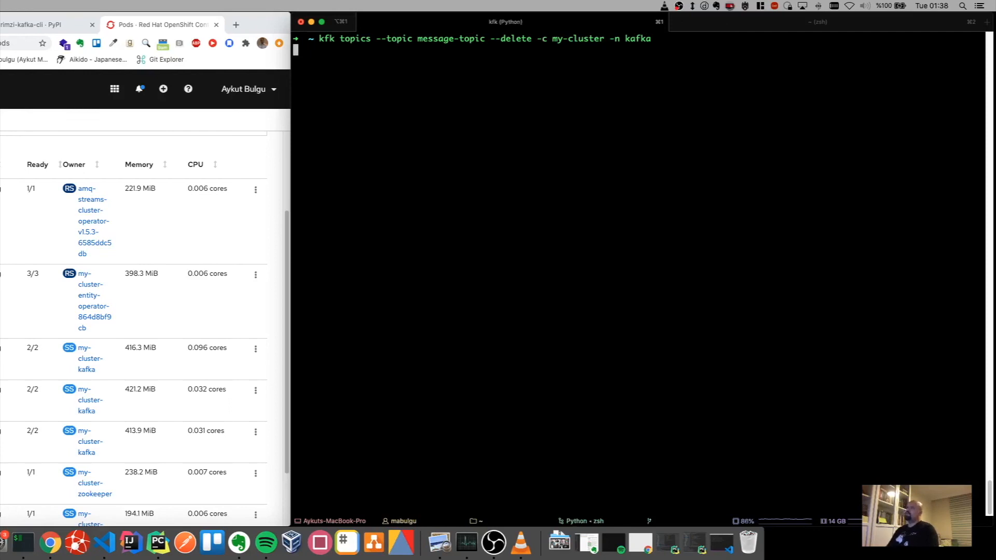
key(Return)
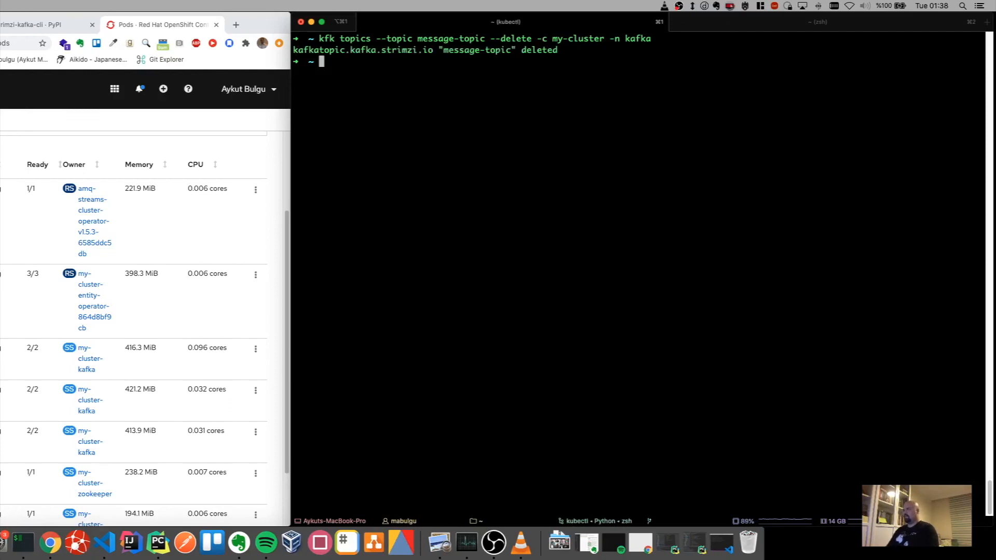
Run `kfk topics --list -c my-cluster -n kafka` to confirm only consumer-offsets remains.
text(k)
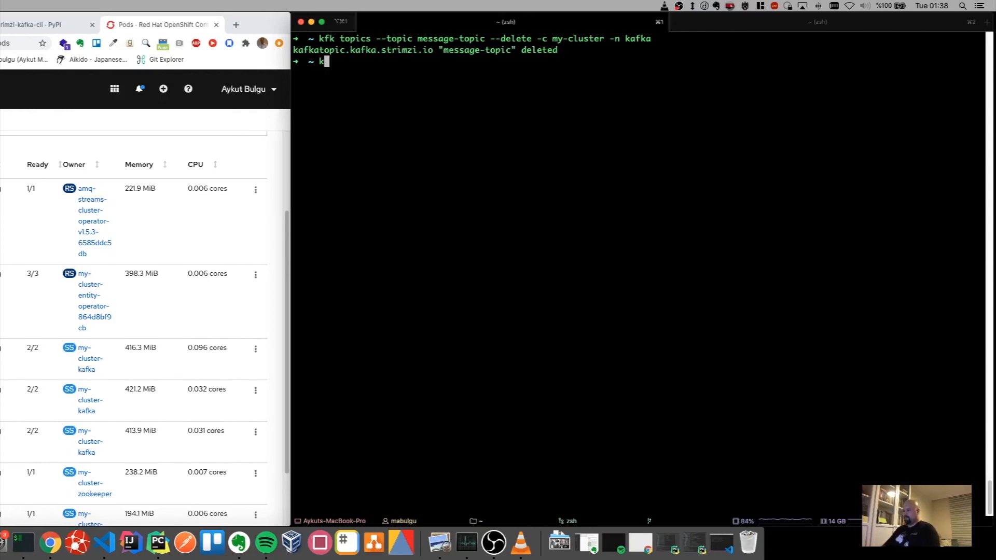
text(fk topic)
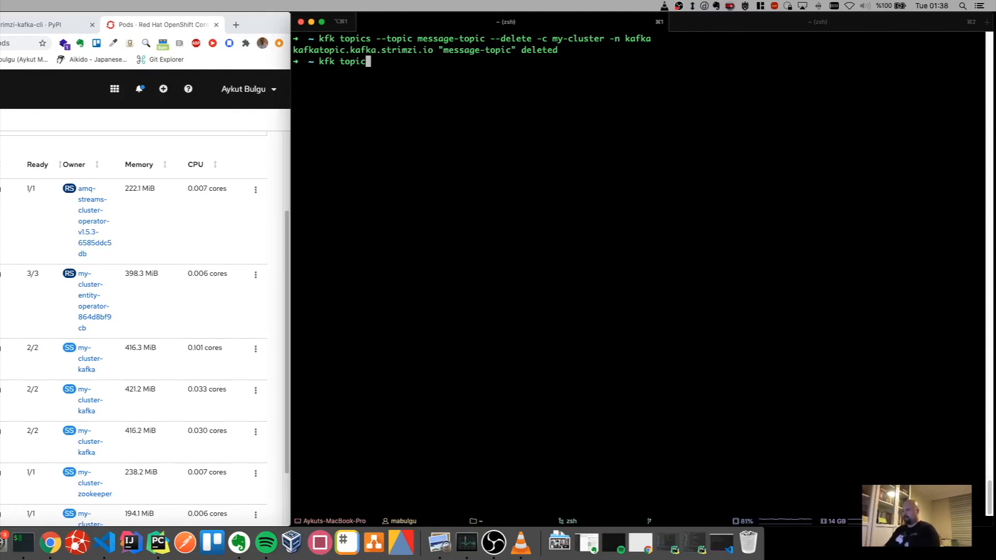
text(s --list)
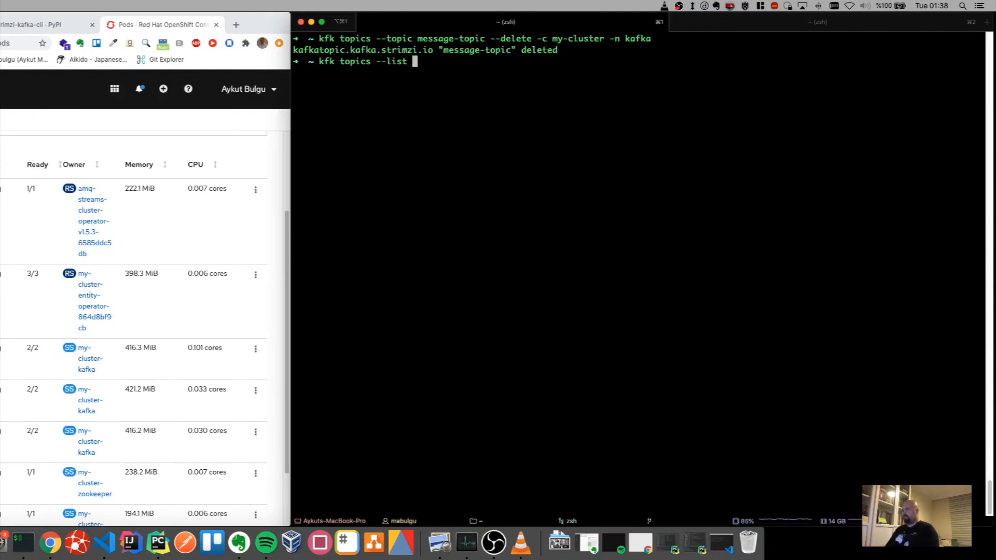
text(-c my-cluster -n kafka)
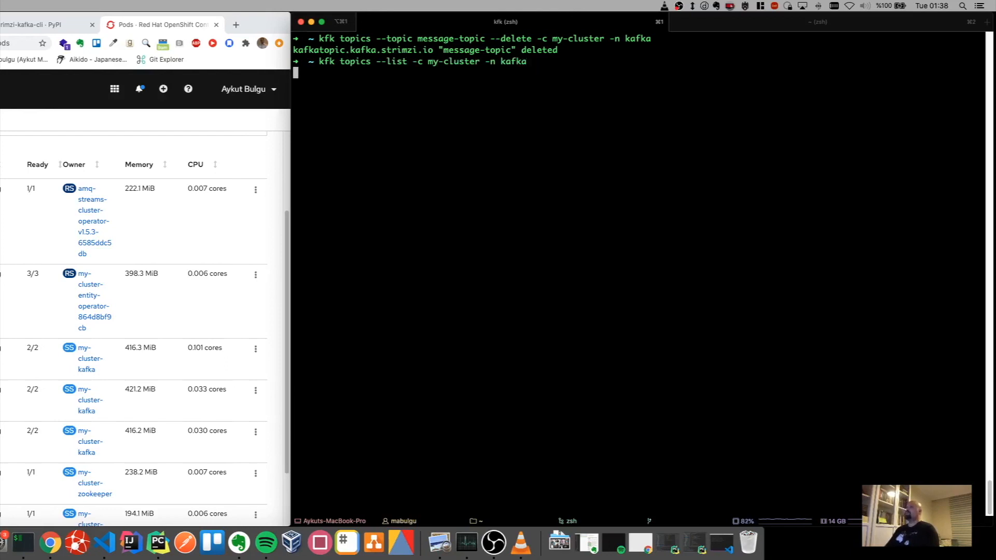
key(Return)
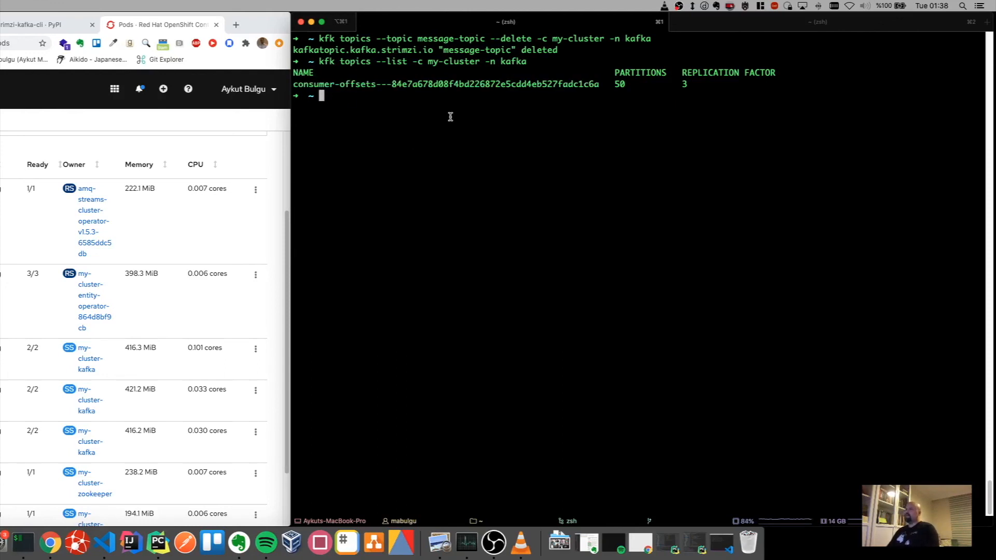
mouse_move(440, 35)
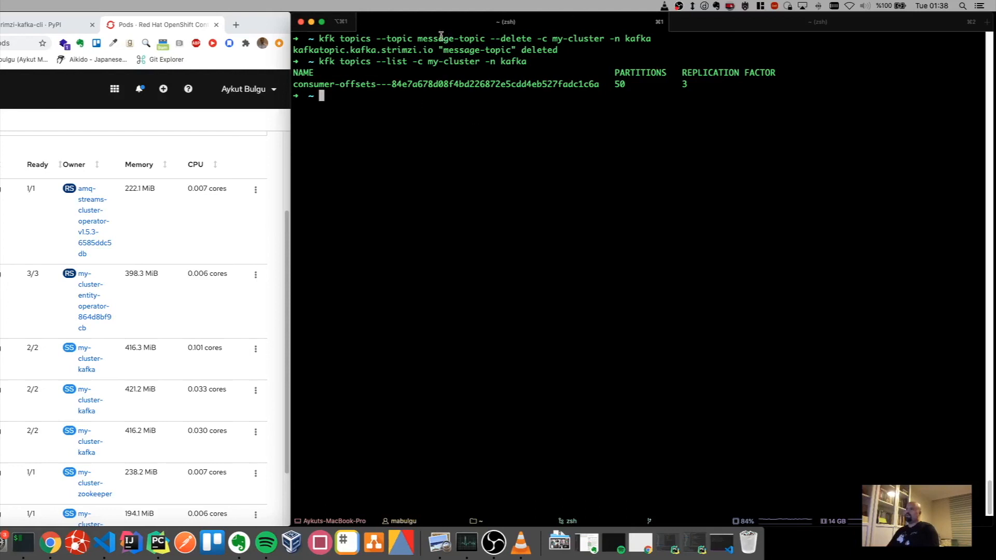
mouse_move(490, 98)
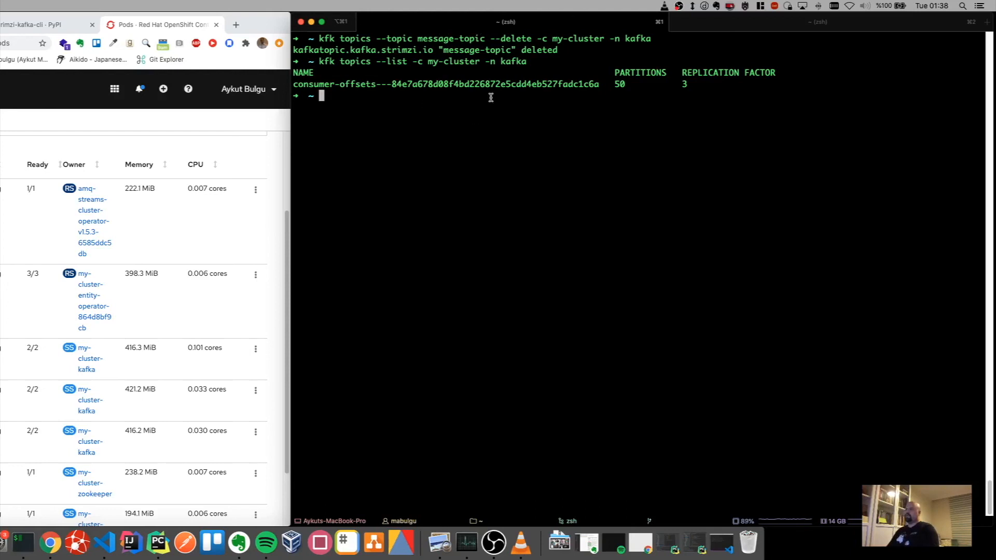
mouse_move(464, 115)
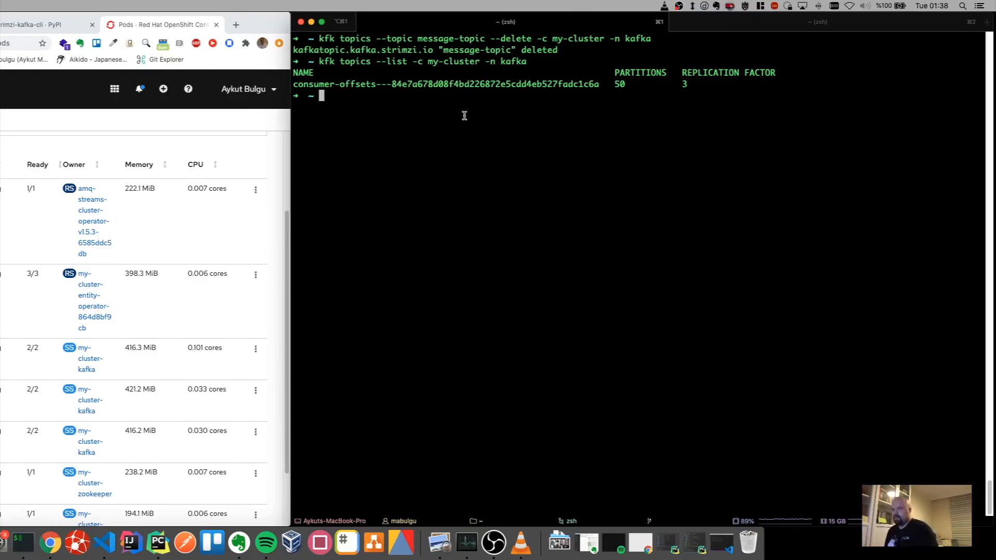